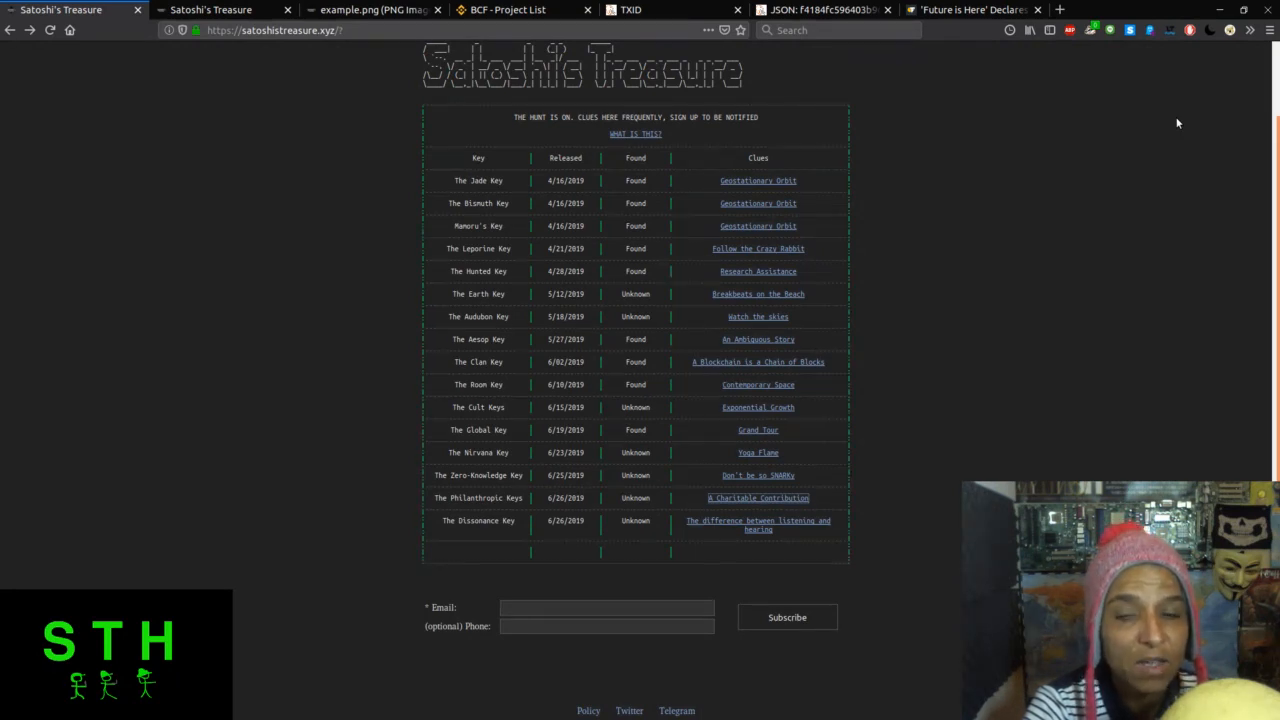
{"action": "mouse_move", "coordinate": [988, 136]}
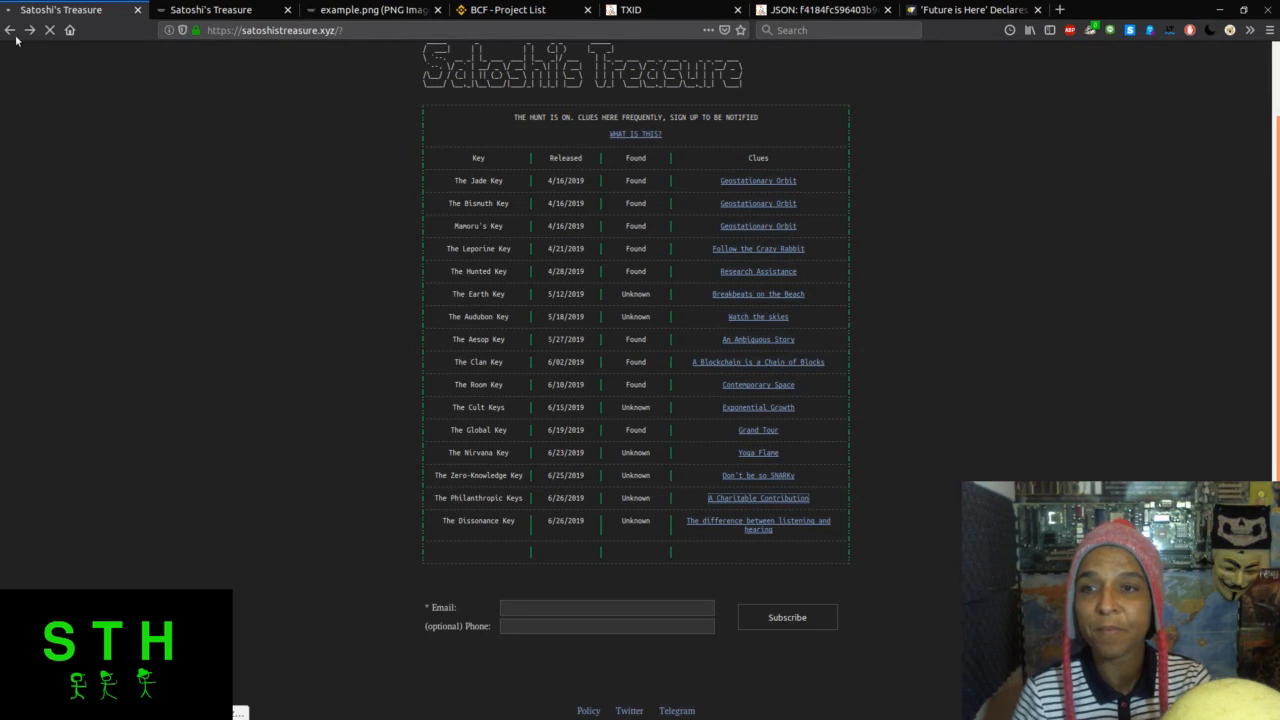
Go to the key 17 Charitable Contribution clue page on satoshistreasure.xyz.
{"action": "left_click", "coordinate": [220, 10]}
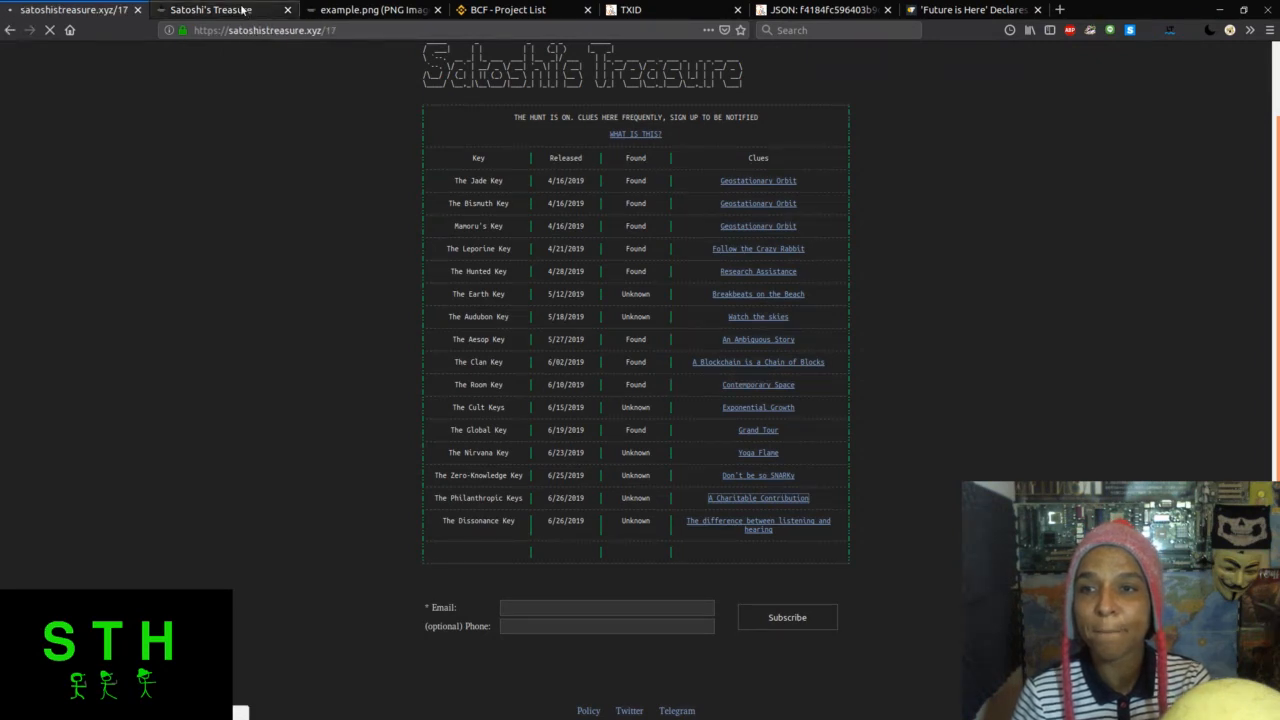
{"action": "left_click", "coordinate": [758, 498]}
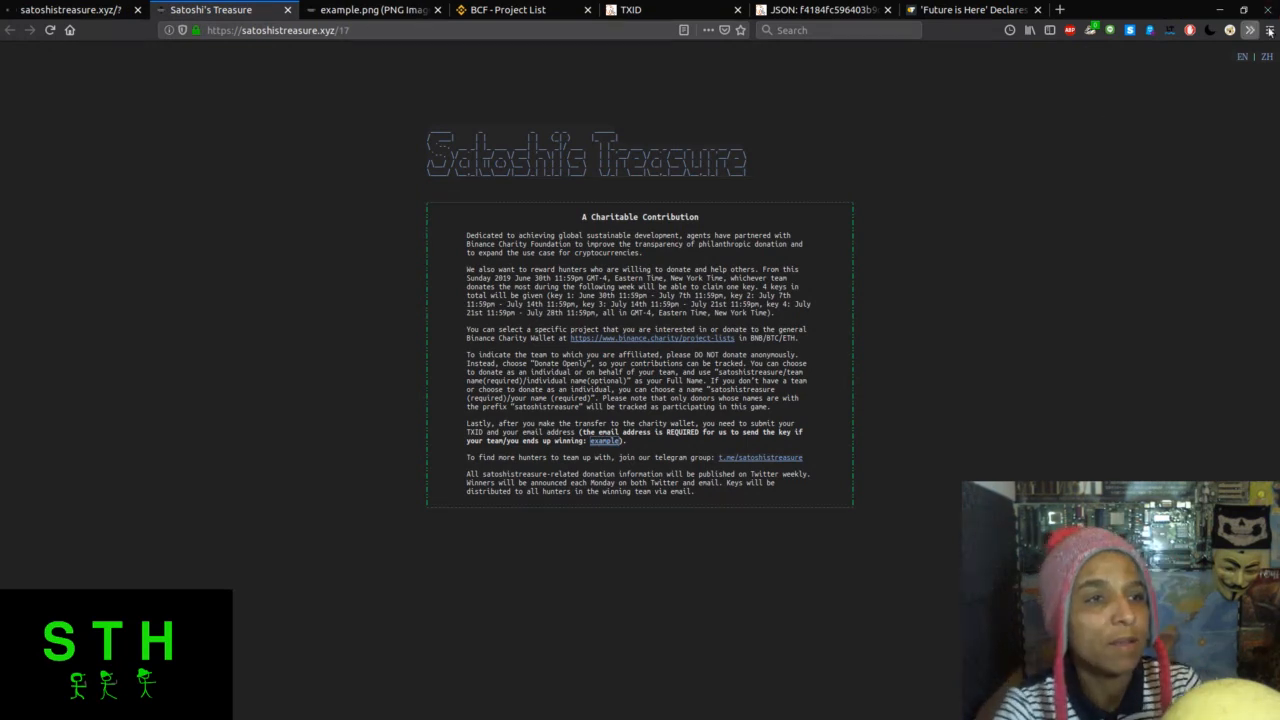
Zoom the Charitable Contribution page to 170% from the Firefox menu.
{"action": "left_click", "coordinate": [1270, 30]}
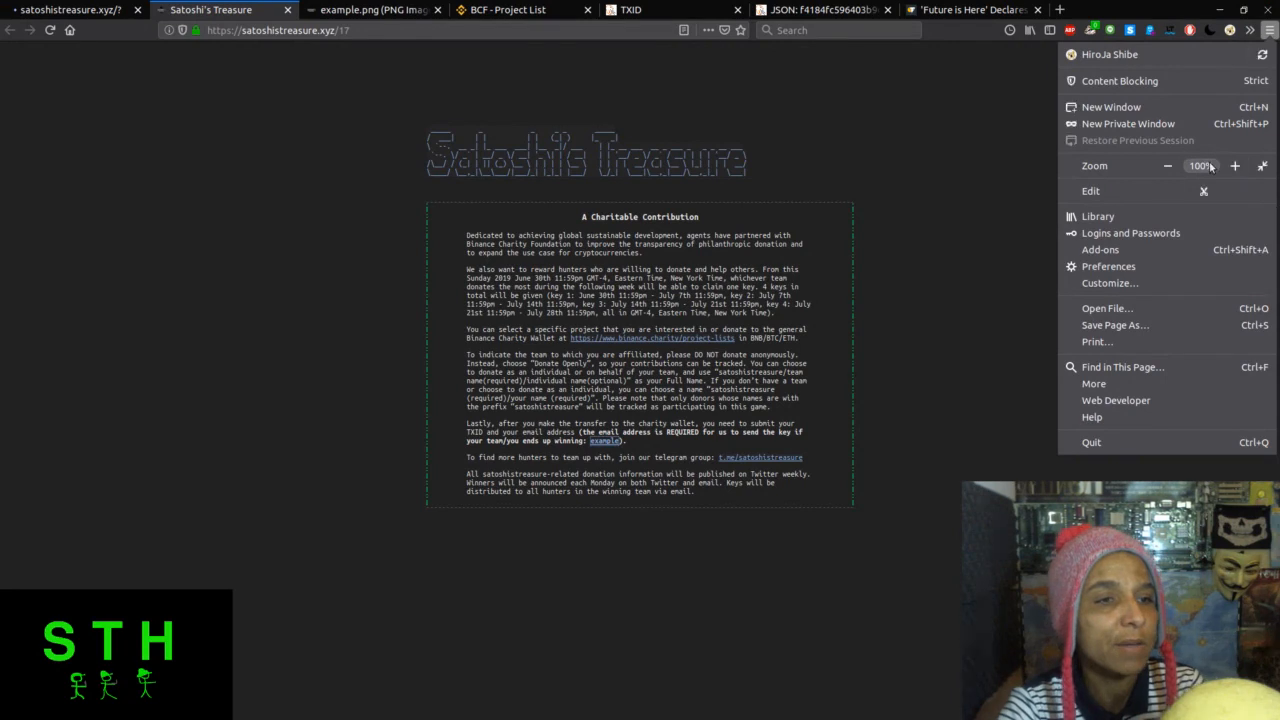
{"action": "left_click", "coordinate": [1236, 164]}
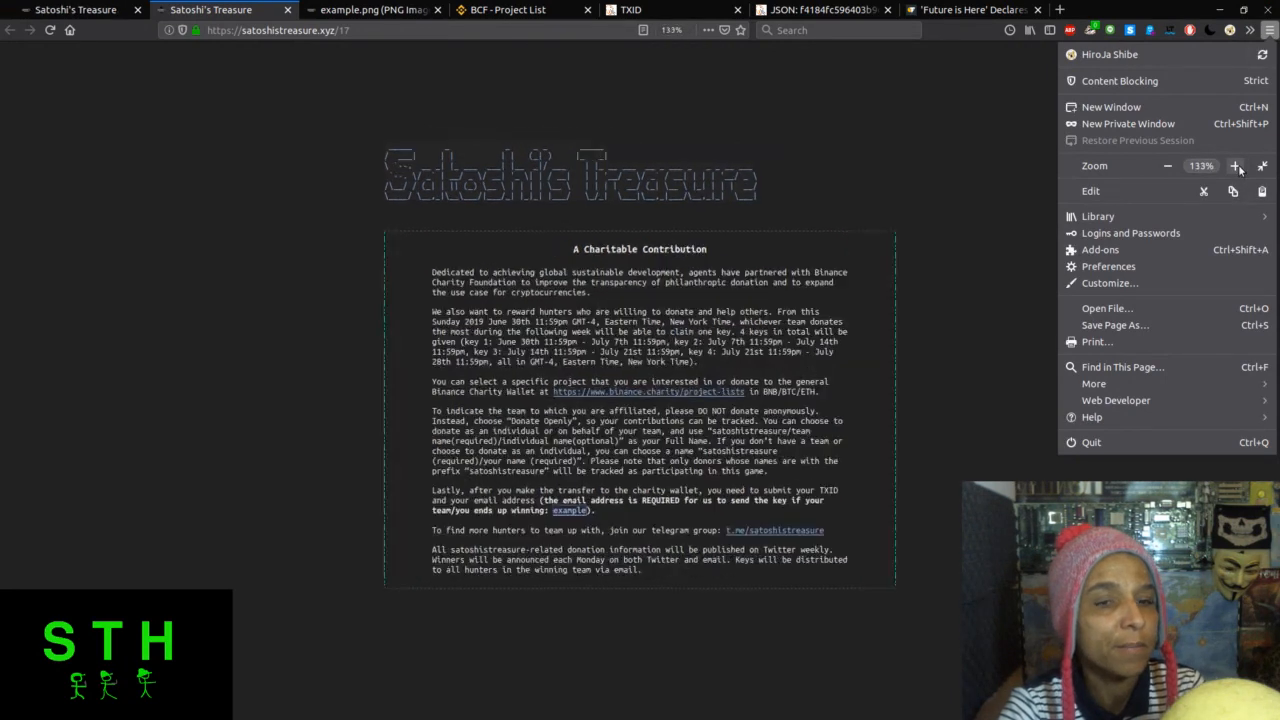
{"action": "left_click", "coordinate": [1236, 164]}
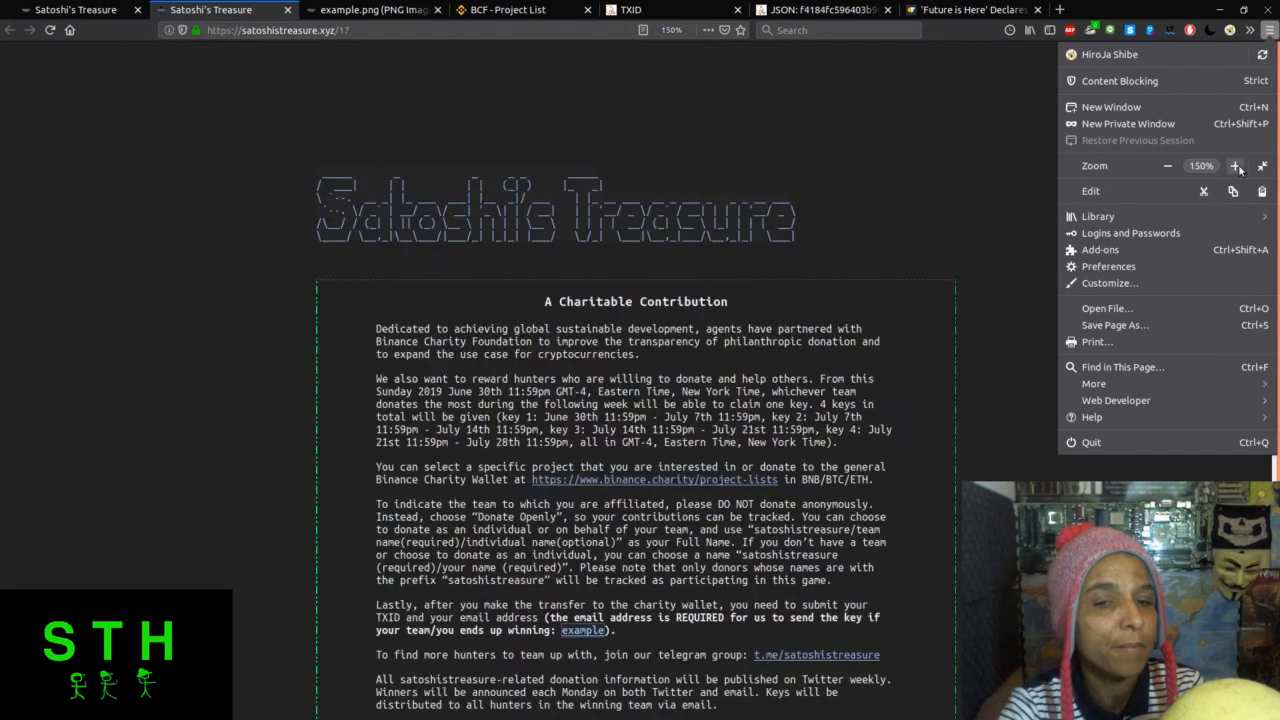
{"action": "left_click", "coordinate": [1236, 164]}
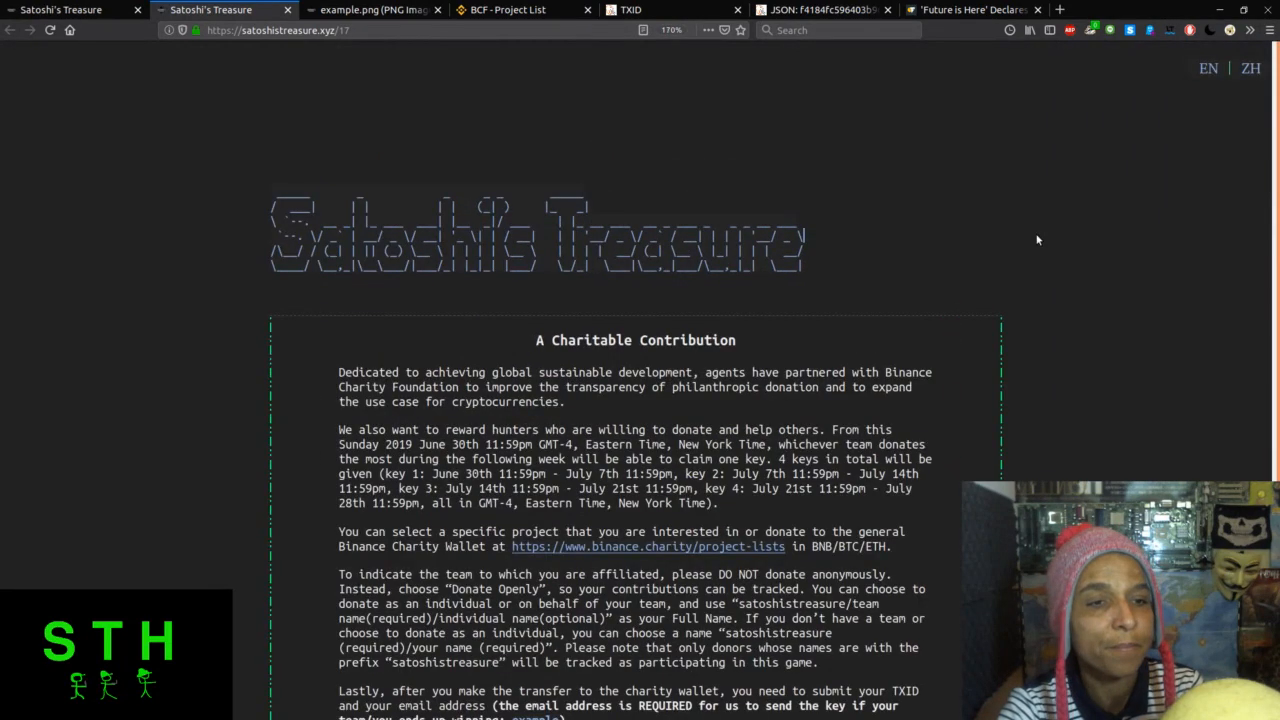
Scroll down the Charitable Contribution page to the full donation rules and example link.
{"action": "scroll", "scroll_direction": "down", "scroll_amount": 3}
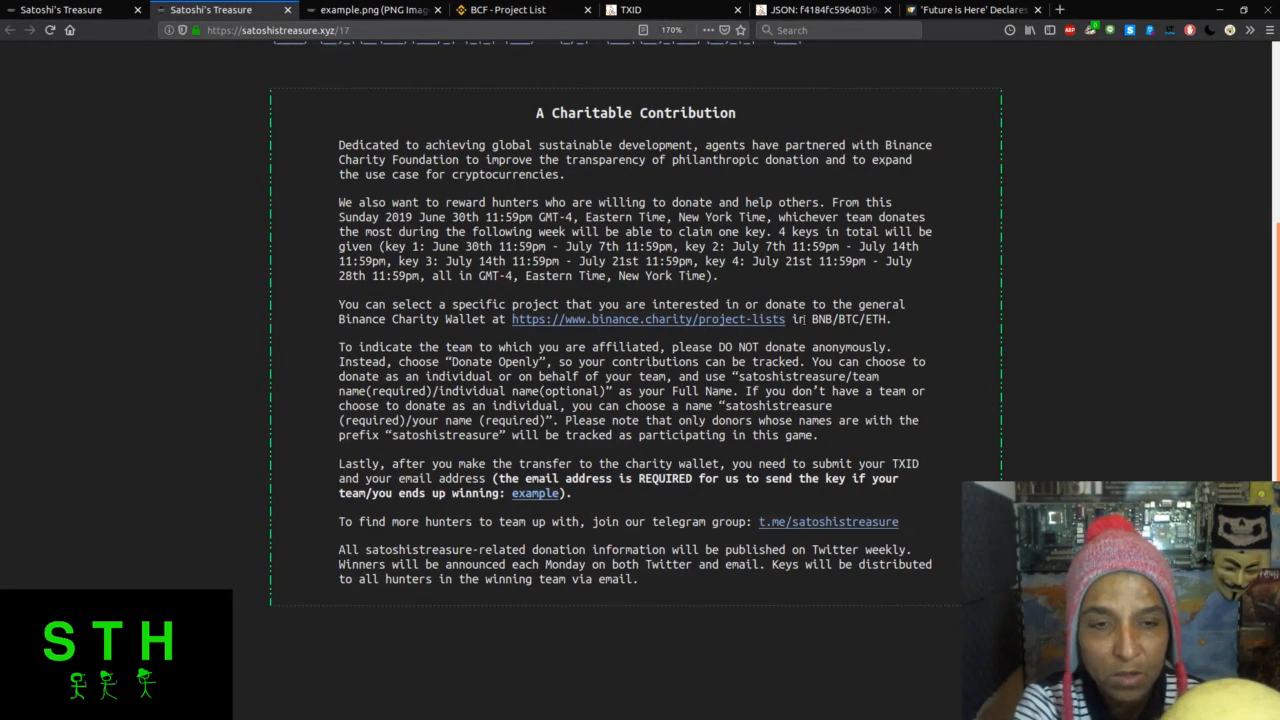
{"action": "mouse_move", "coordinate": [844, 344]}
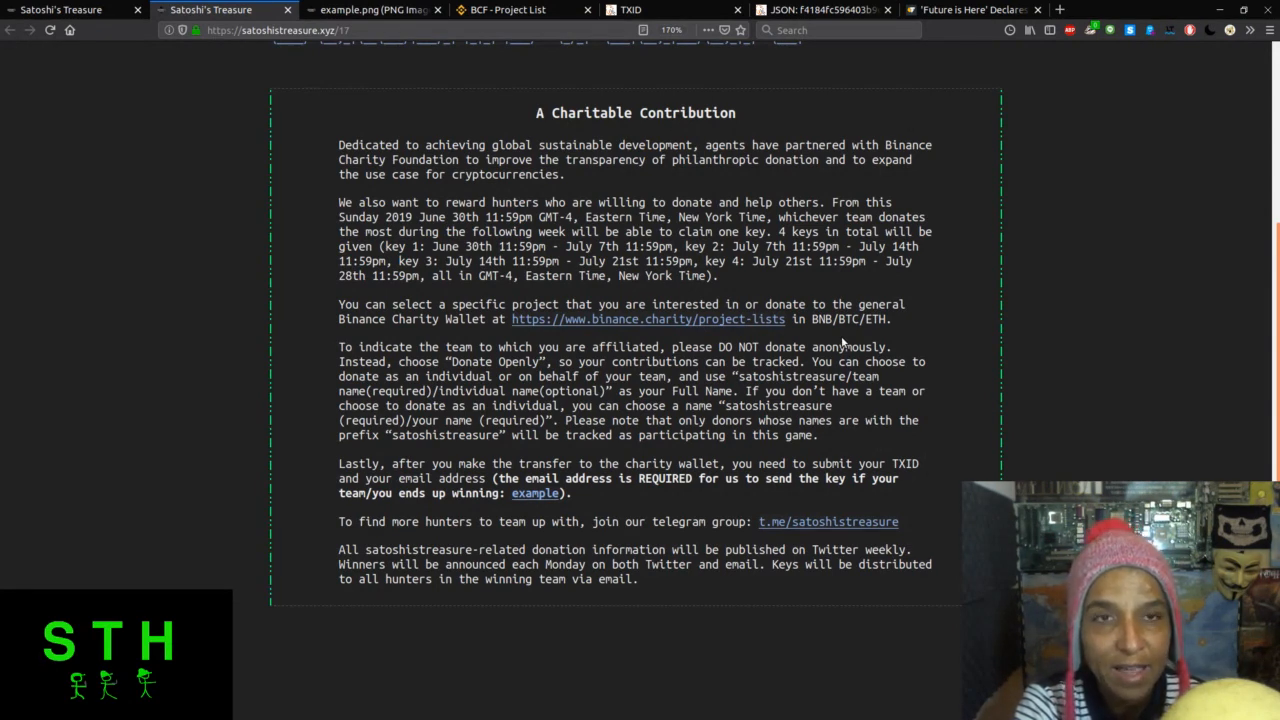
{"action": "mouse_move", "coordinate": [898, 356]}
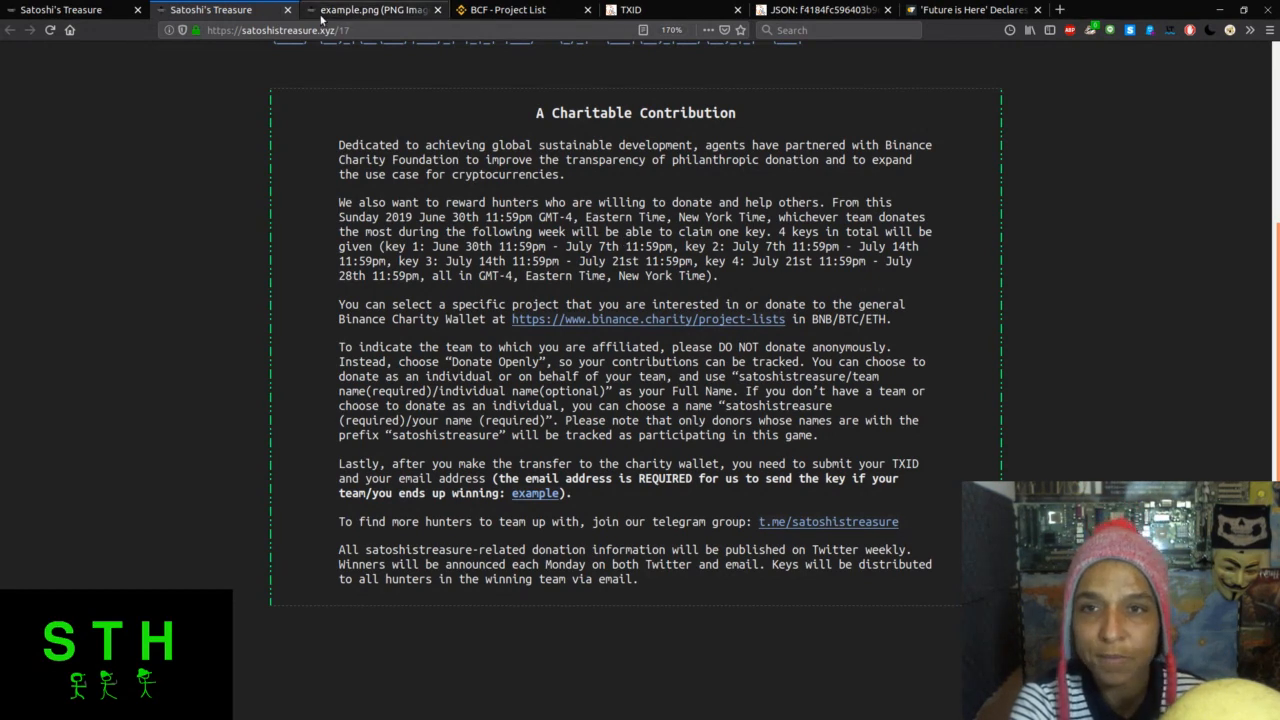
{"action": "mouse_move", "coordinate": [376, 10]}
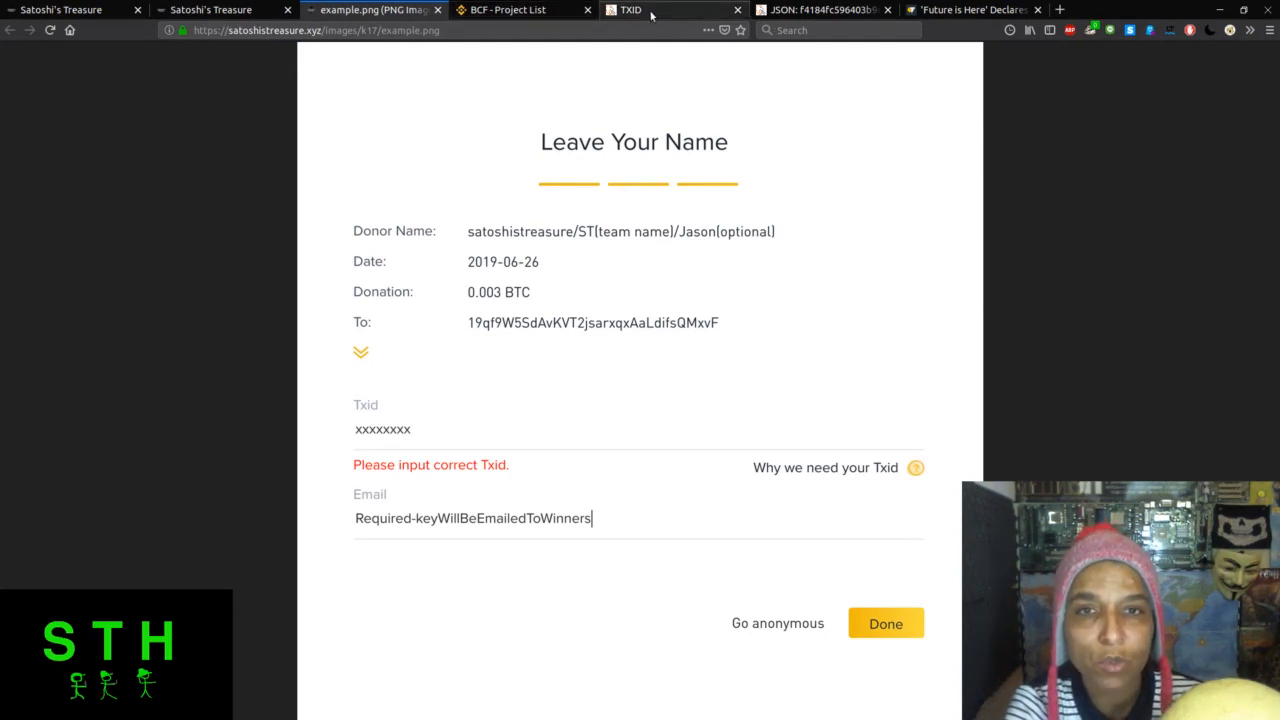
{"action": "left_click", "coordinate": [632, 8]}
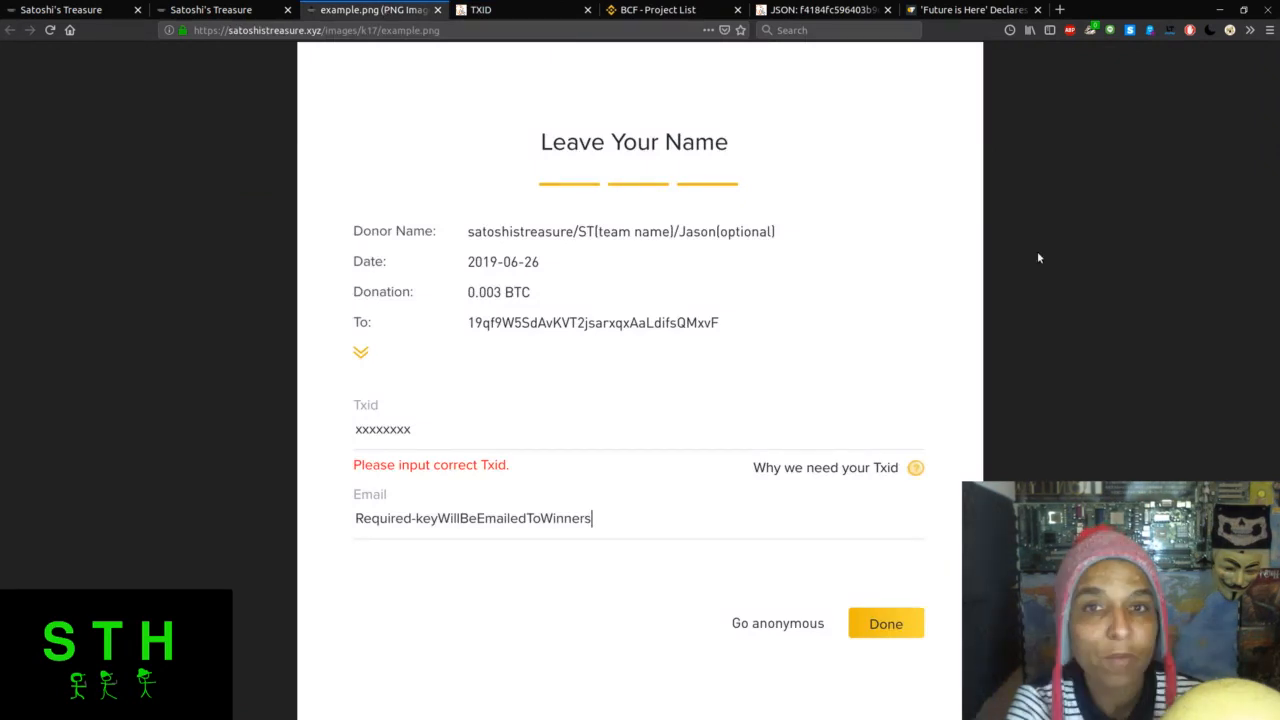
{"action": "mouse_move", "coordinate": [484, 186]}
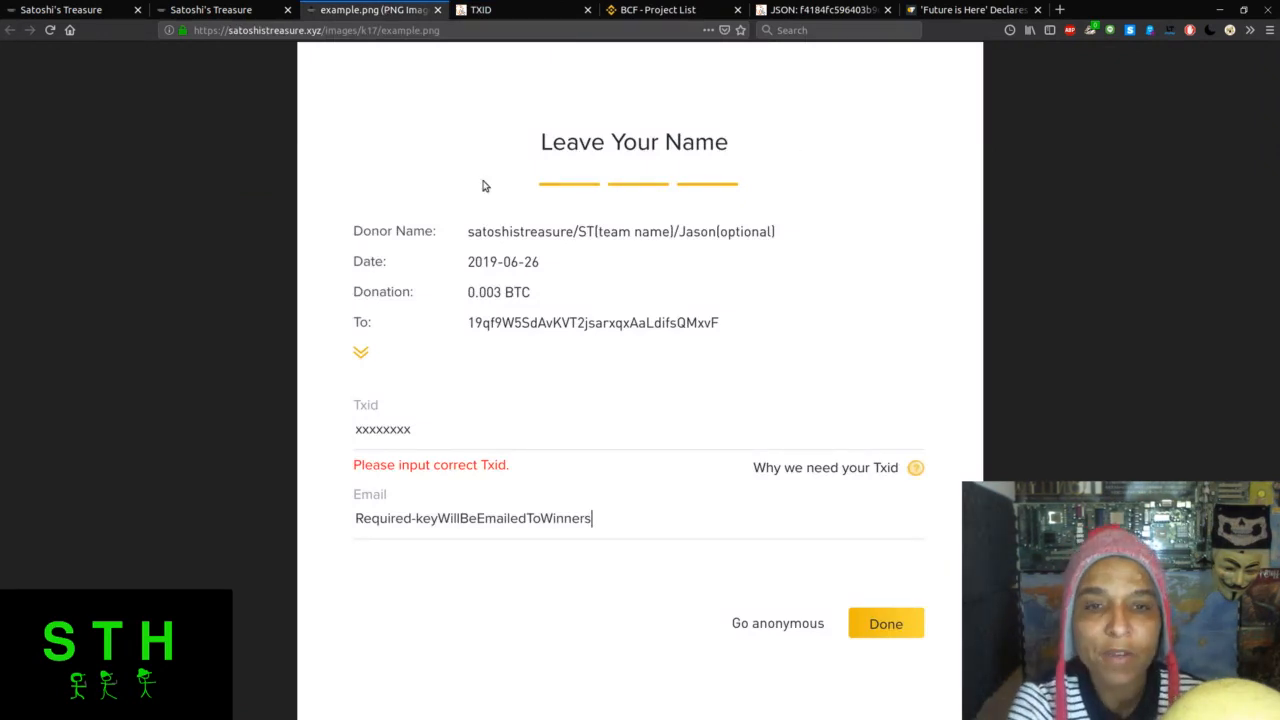
{"action": "mouse_move", "coordinate": [648, 238]}
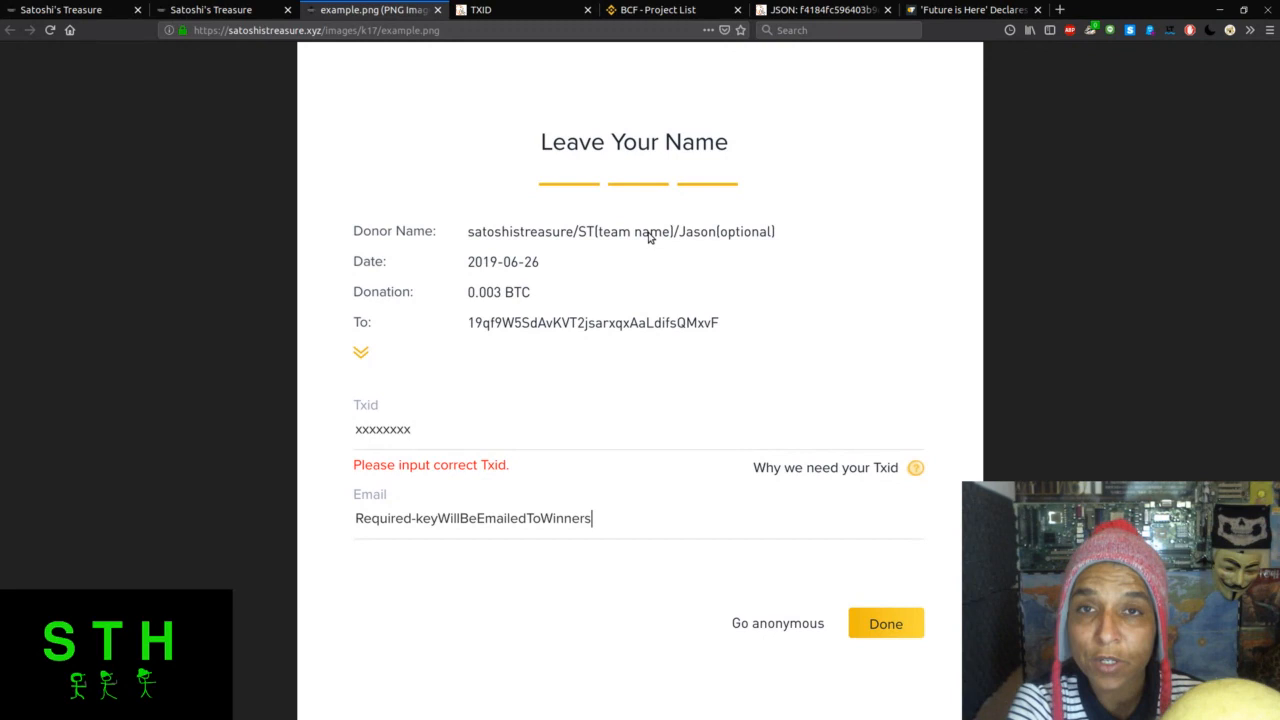
{"action": "mouse_move", "coordinate": [624, 214]}
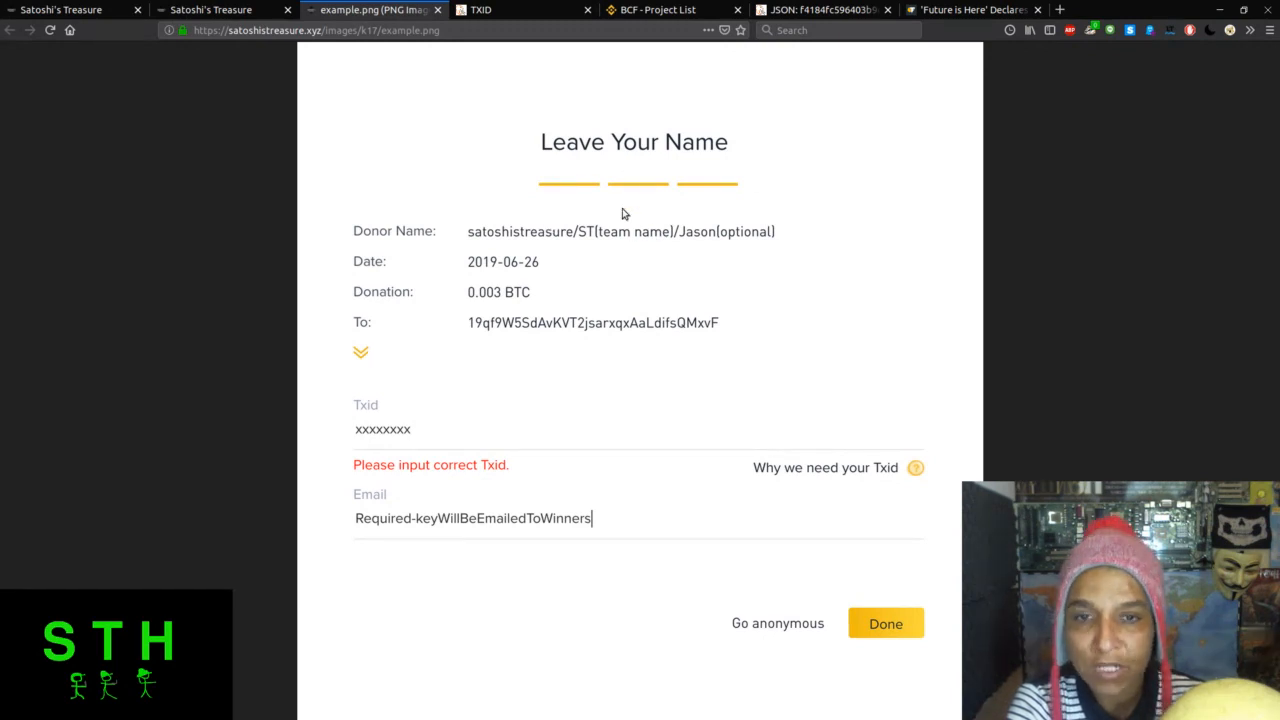
{"action": "mouse_move", "coordinate": [704, 246]}
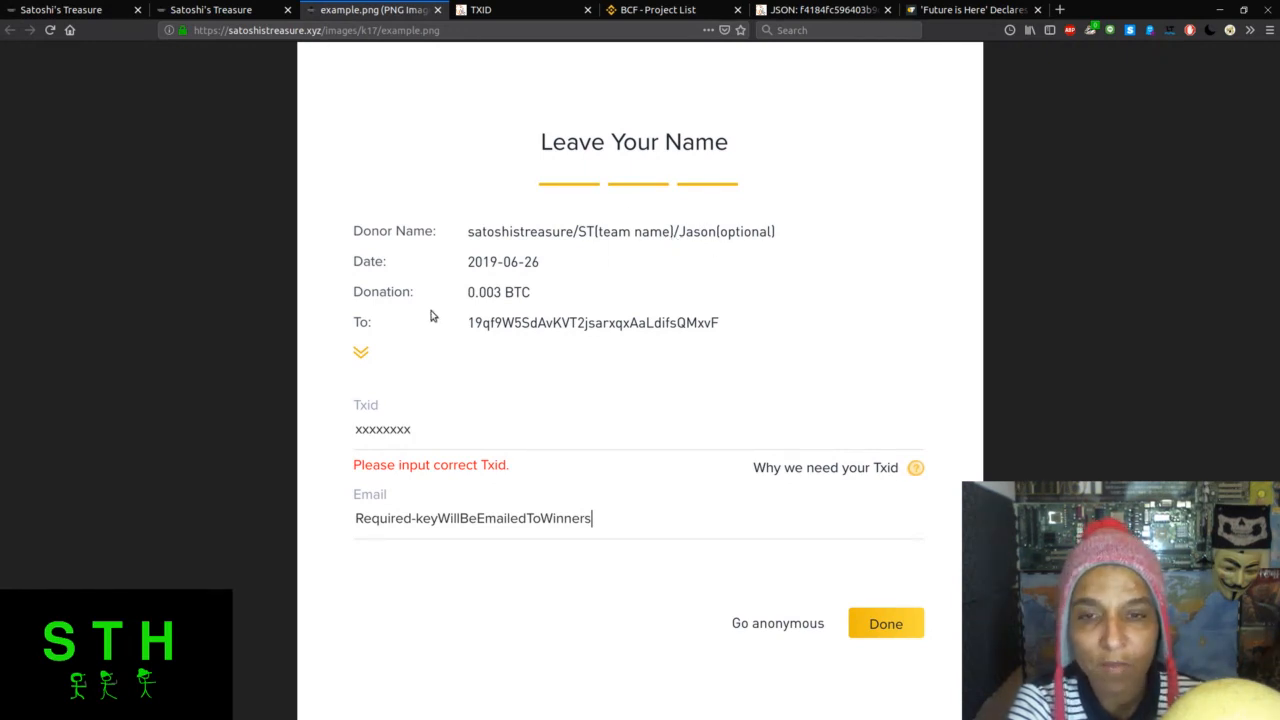
{"action": "mouse_move", "coordinate": [504, 308]}
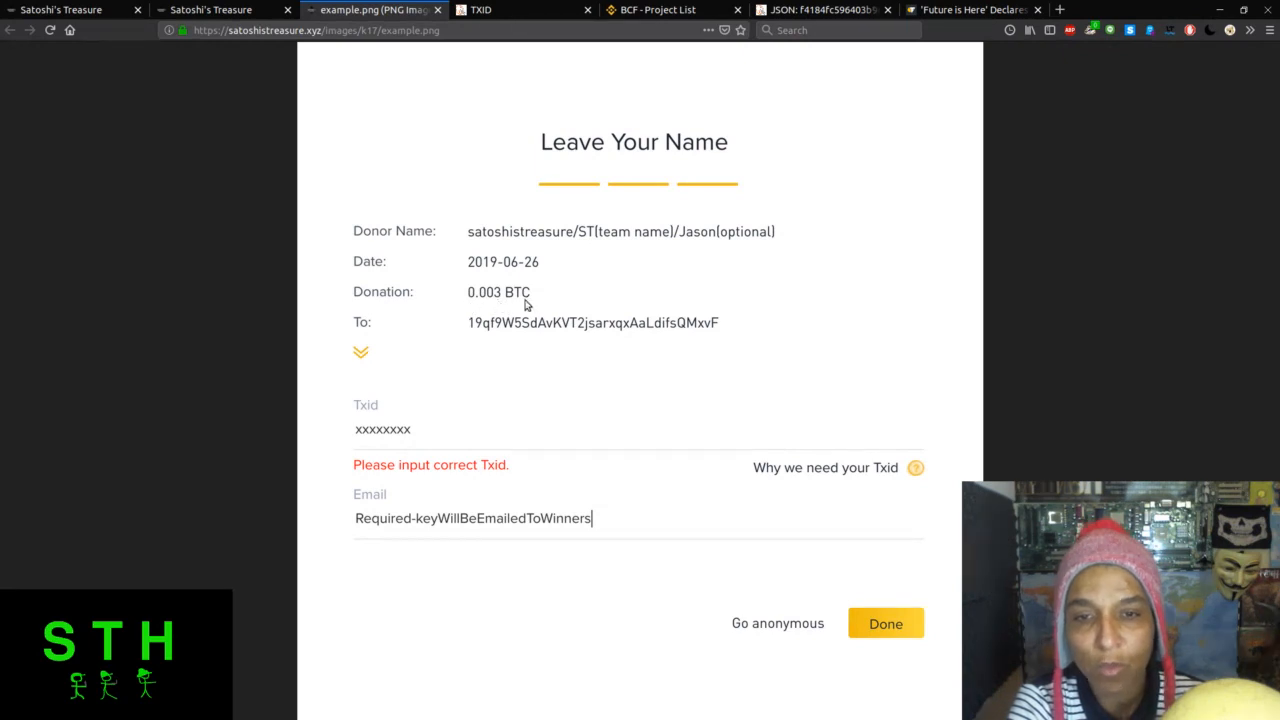
{"action": "mouse_move", "coordinate": [496, 302]}
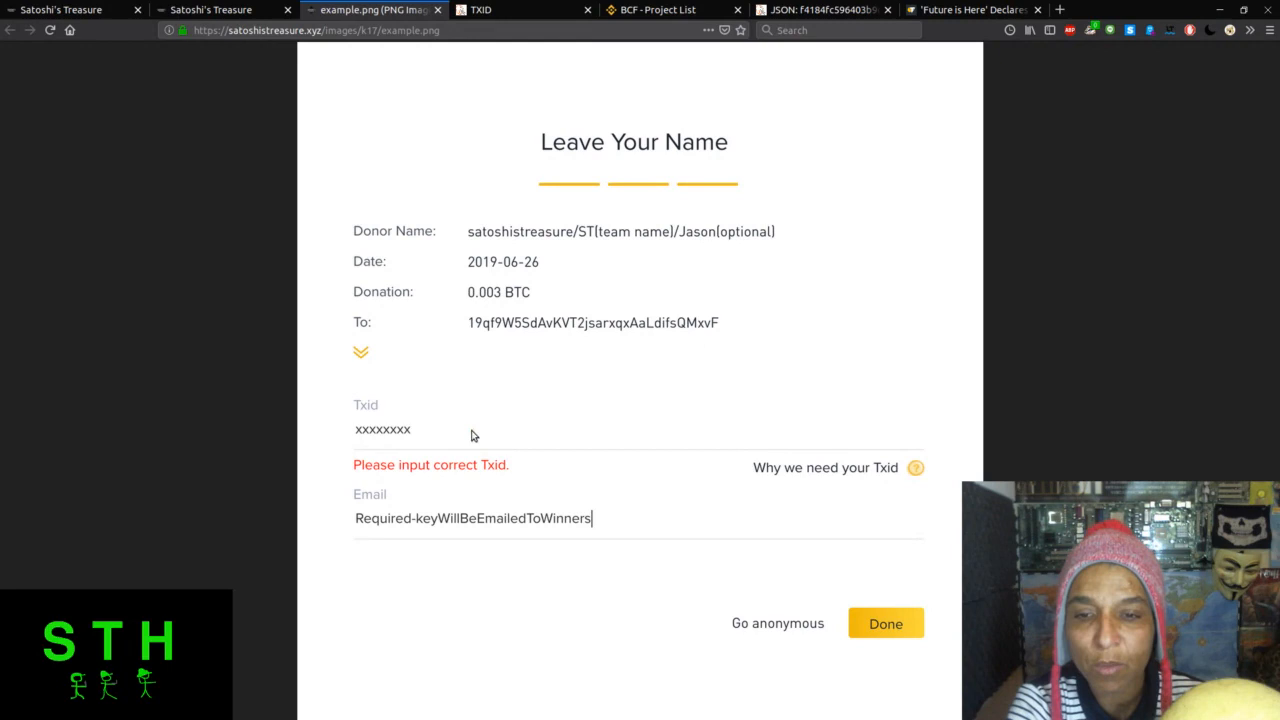
{"action": "mouse_move", "coordinate": [504, 480]}
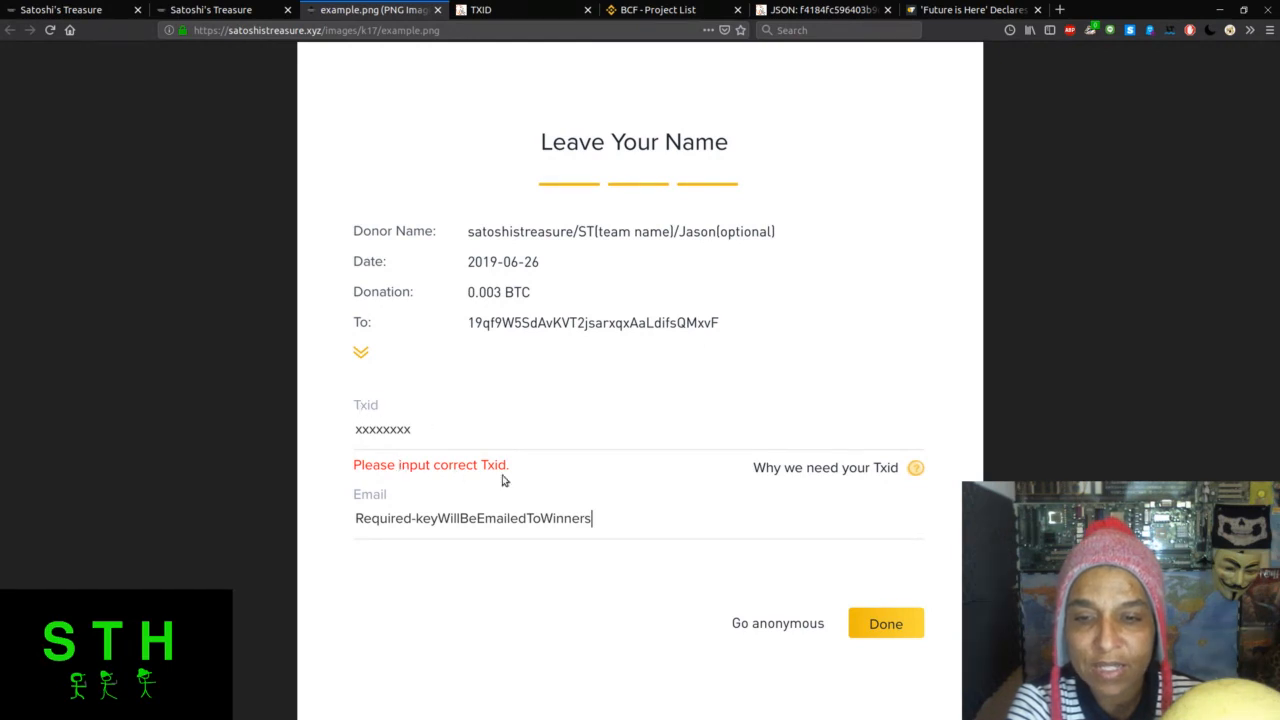
{"action": "mouse_move", "coordinate": [378, 590]}
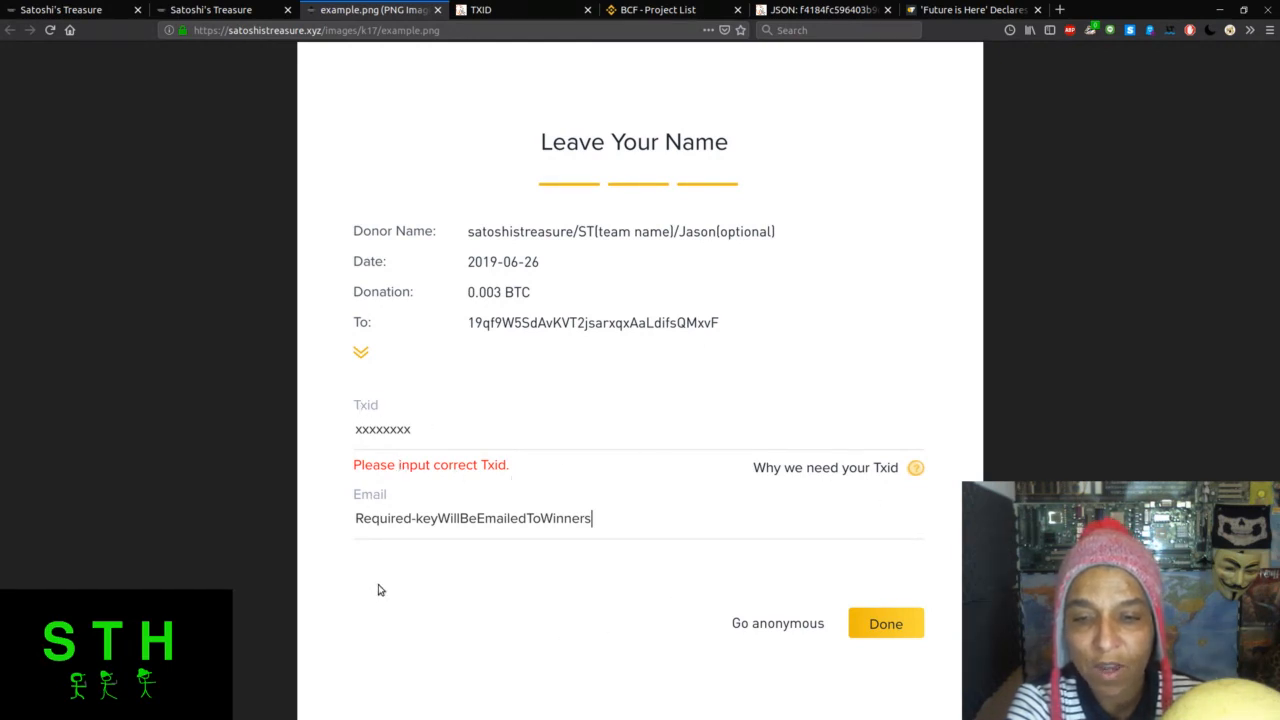
{"action": "mouse_move", "coordinate": [592, 536]}
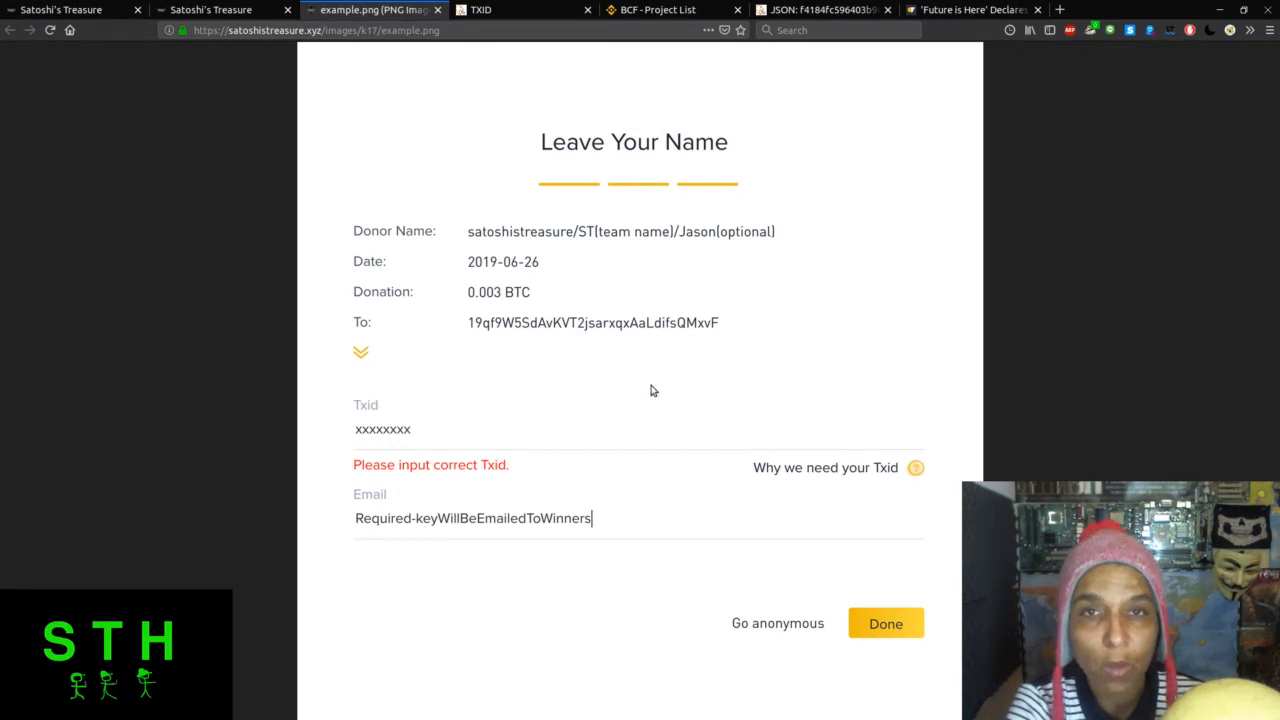
Bring up the Learn Me A Bitcoin TXID glossary and read down toward 'Creating a TXID'.
{"action": "left_click", "coordinate": [510, 10]}
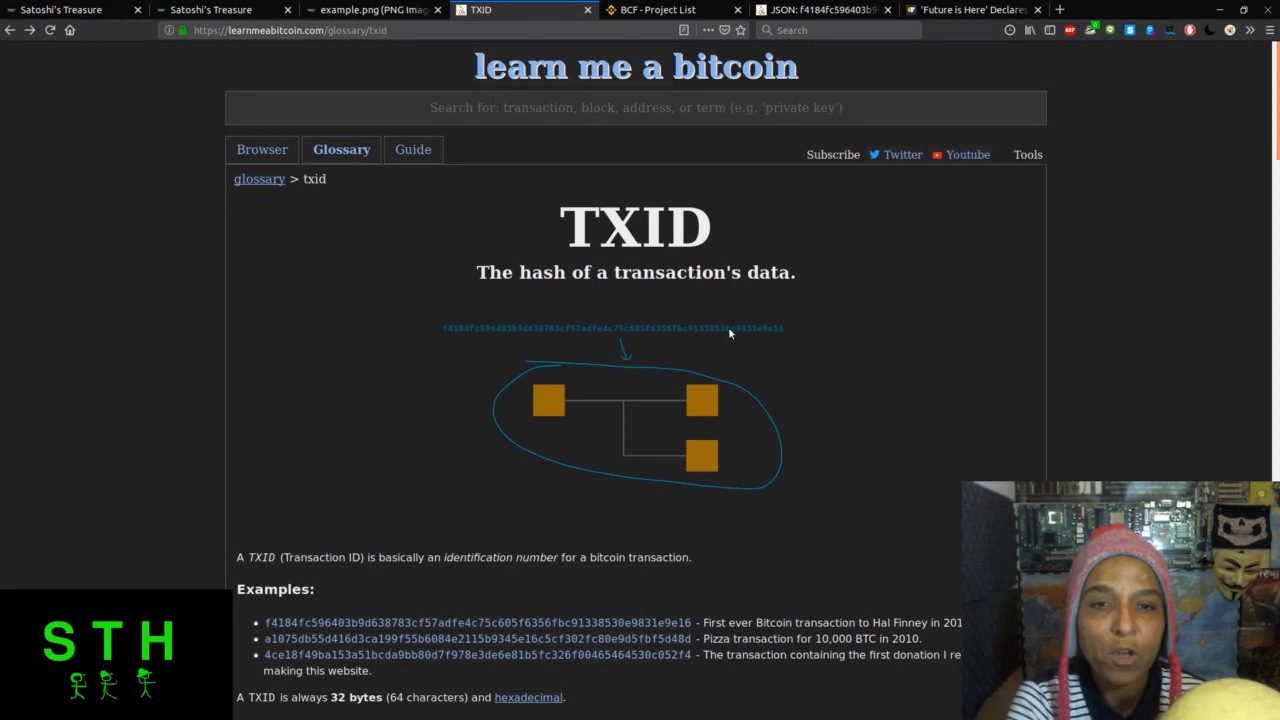
{"action": "mouse_move", "coordinate": [770, 340]}
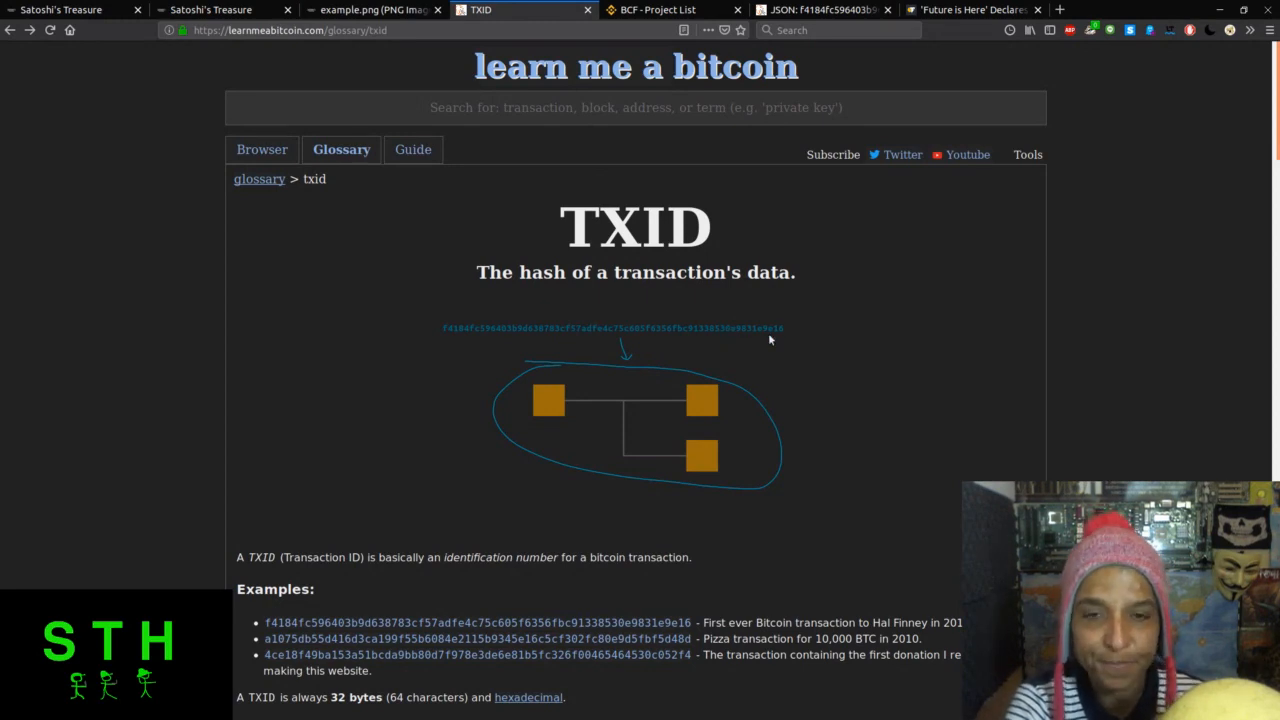
{"action": "scroll", "scroll_direction": "down", "scroll_amount": 3}
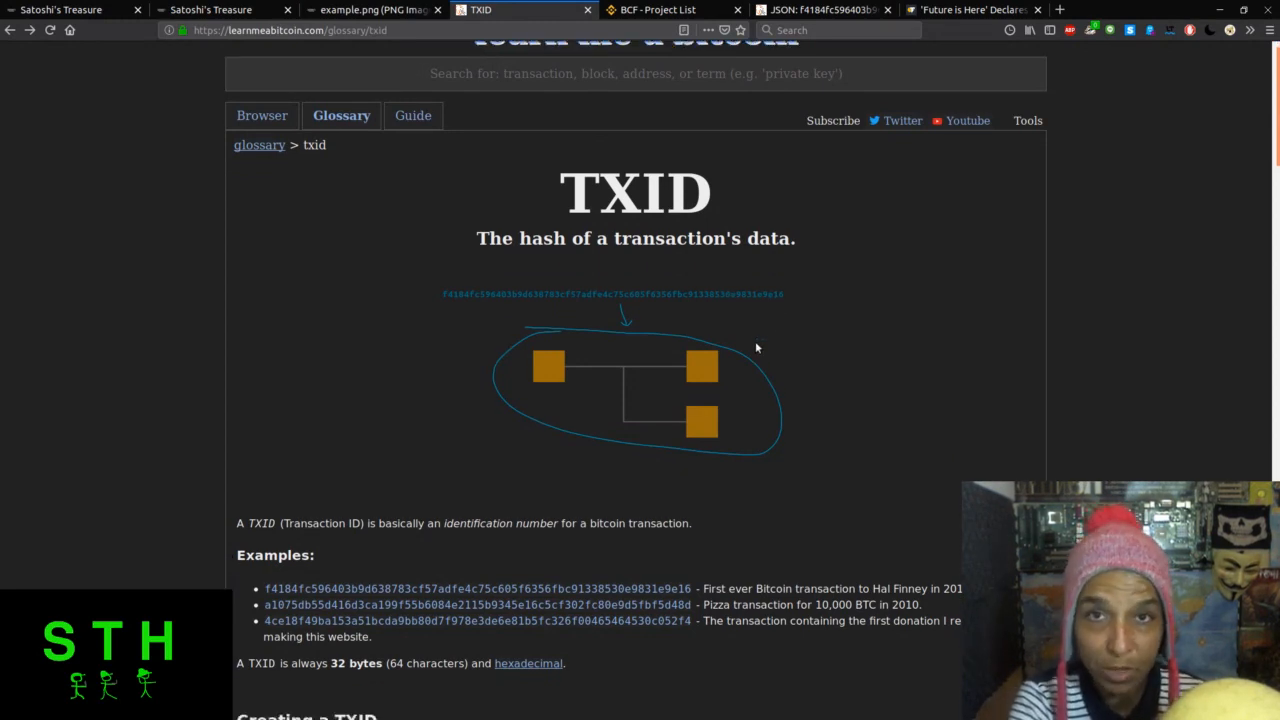
{"action": "scroll", "scroll_direction": "down", "scroll_amount": 3}
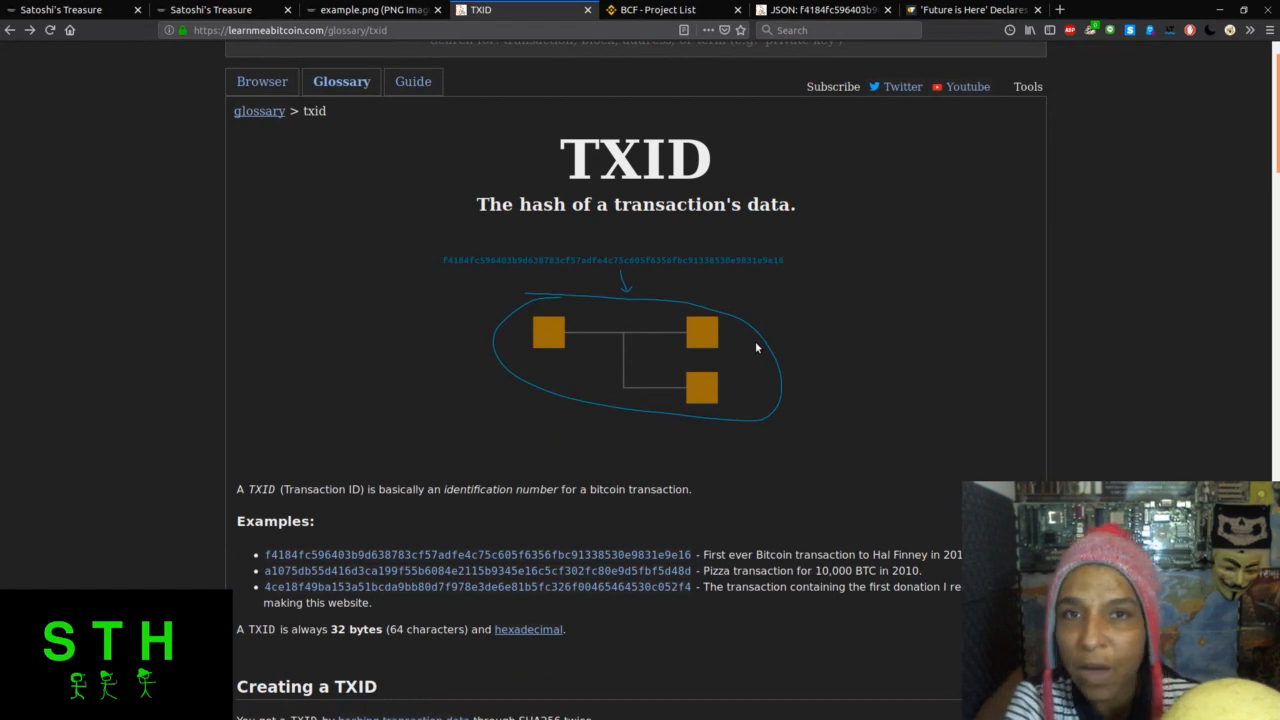
{"action": "scroll", "scroll_direction": "down", "scroll_amount": 3}
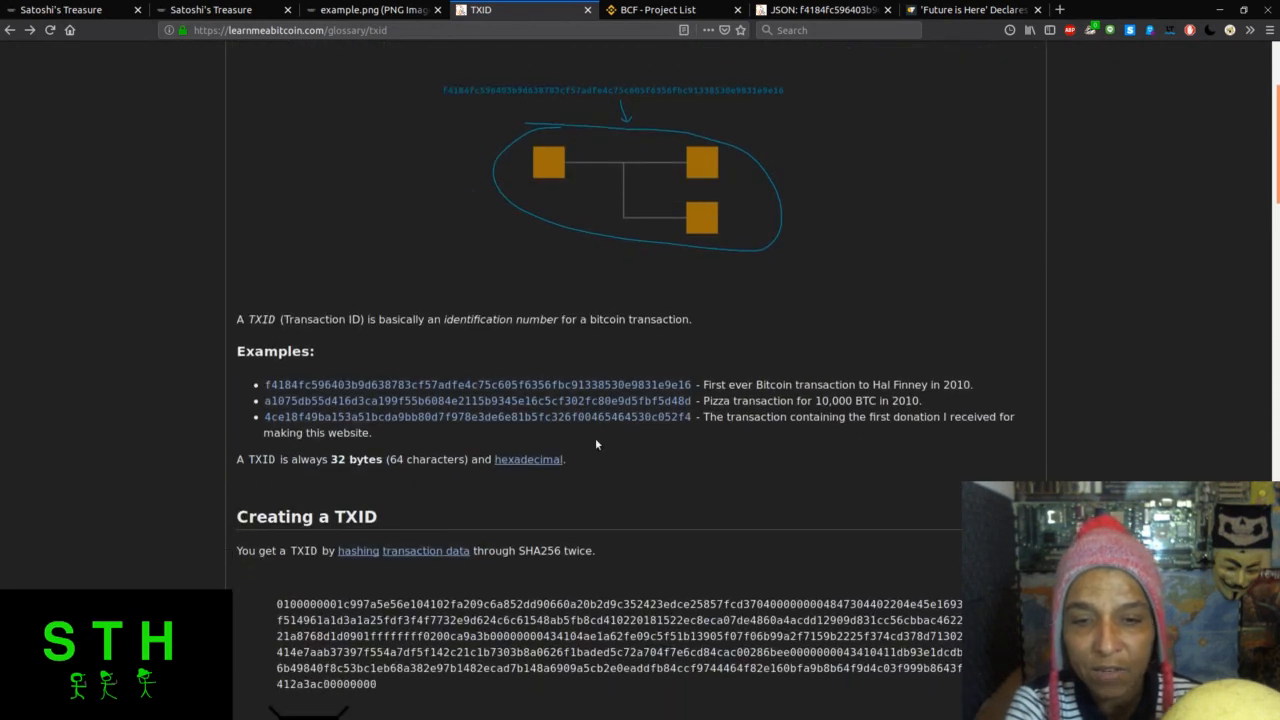
{"action": "scroll", "scroll_direction": "down", "scroll_amount": 3}
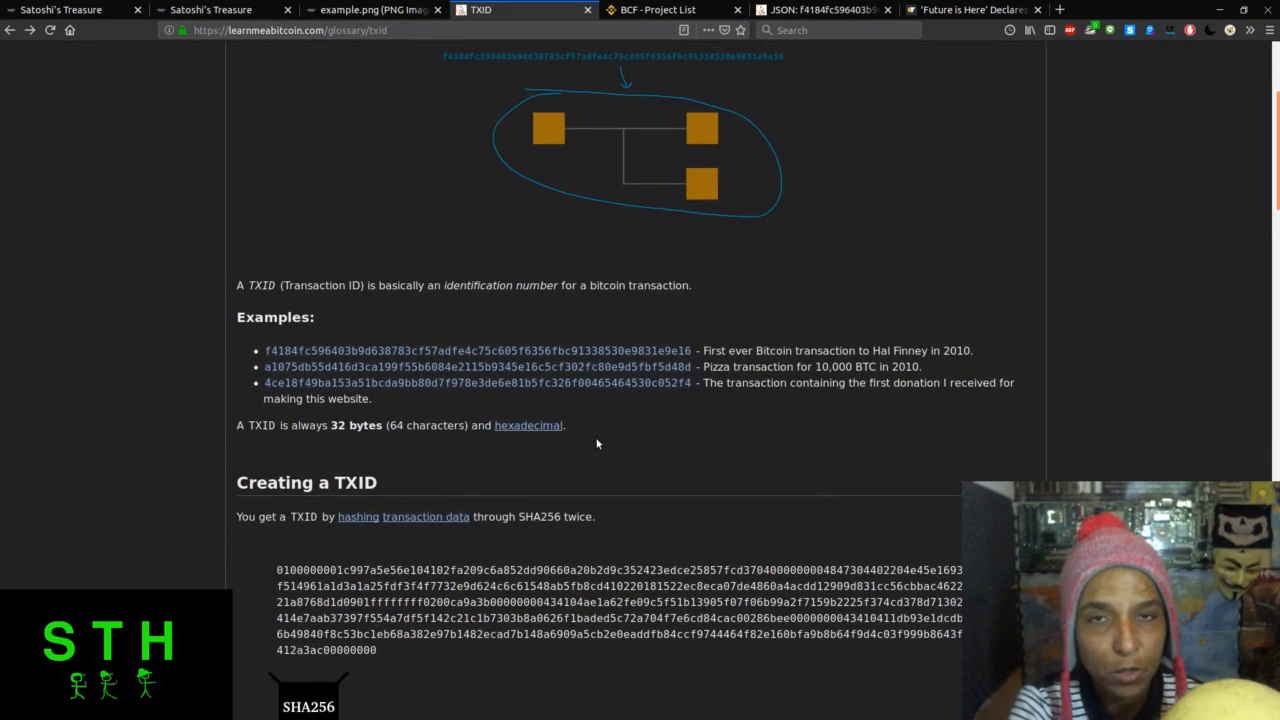
{"action": "mouse_move", "coordinate": [590, 444]}
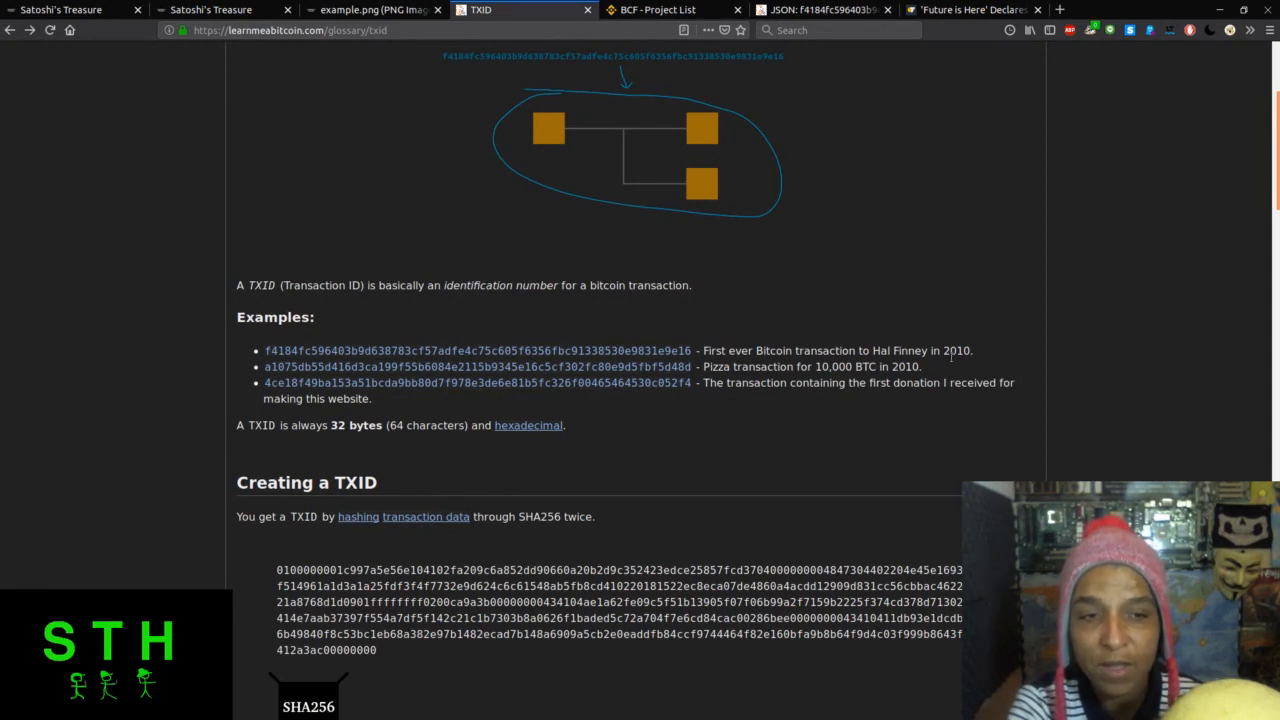
{"action": "scroll", "scroll_direction": "down", "scroll_amount": 3}
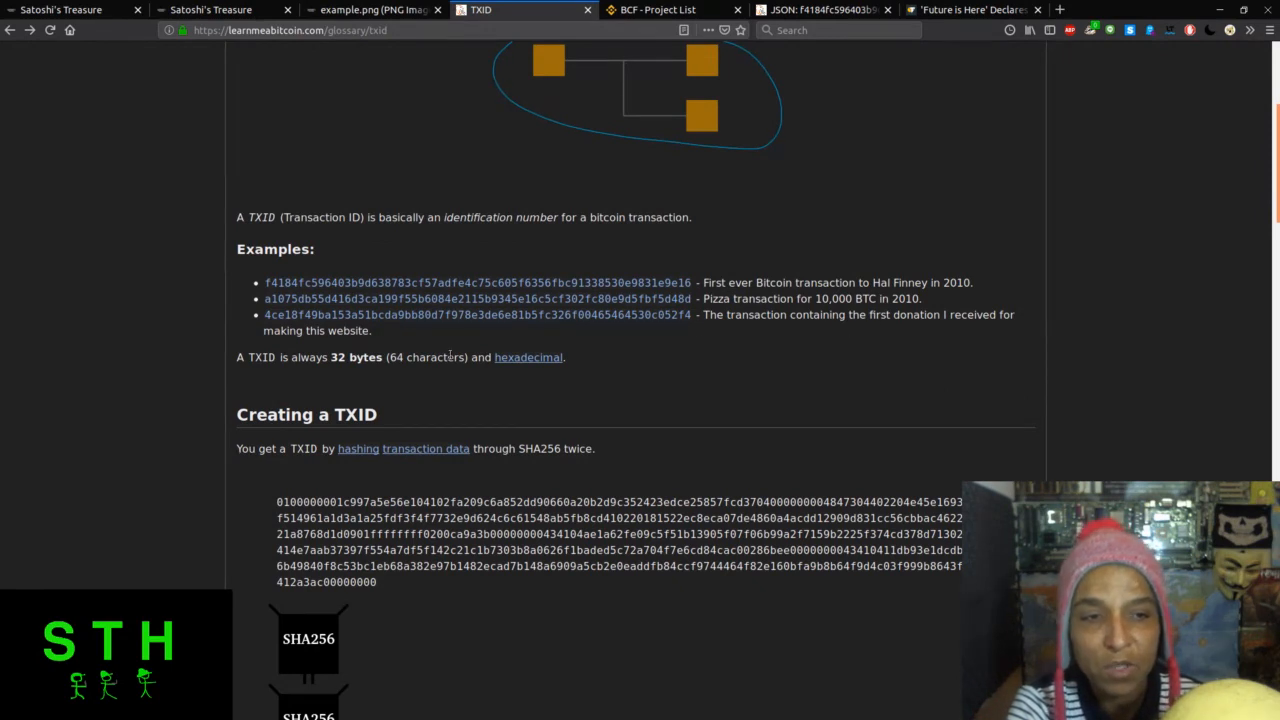
{"action": "mouse_move", "coordinate": [732, 344]}
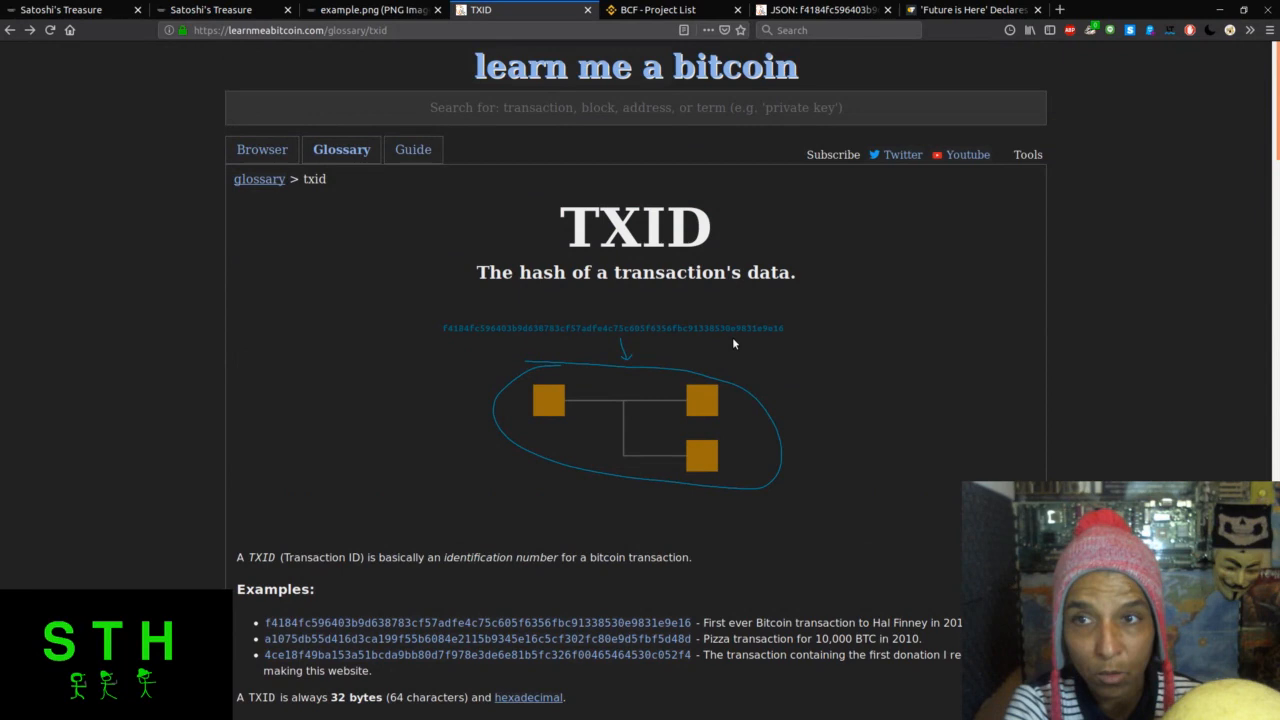
Reach the 169e1e83… TXID produced by double SHA256 hashing of the transaction data.
{"action": "scroll", "scroll_direction": "down", "scroll_amount": 3}
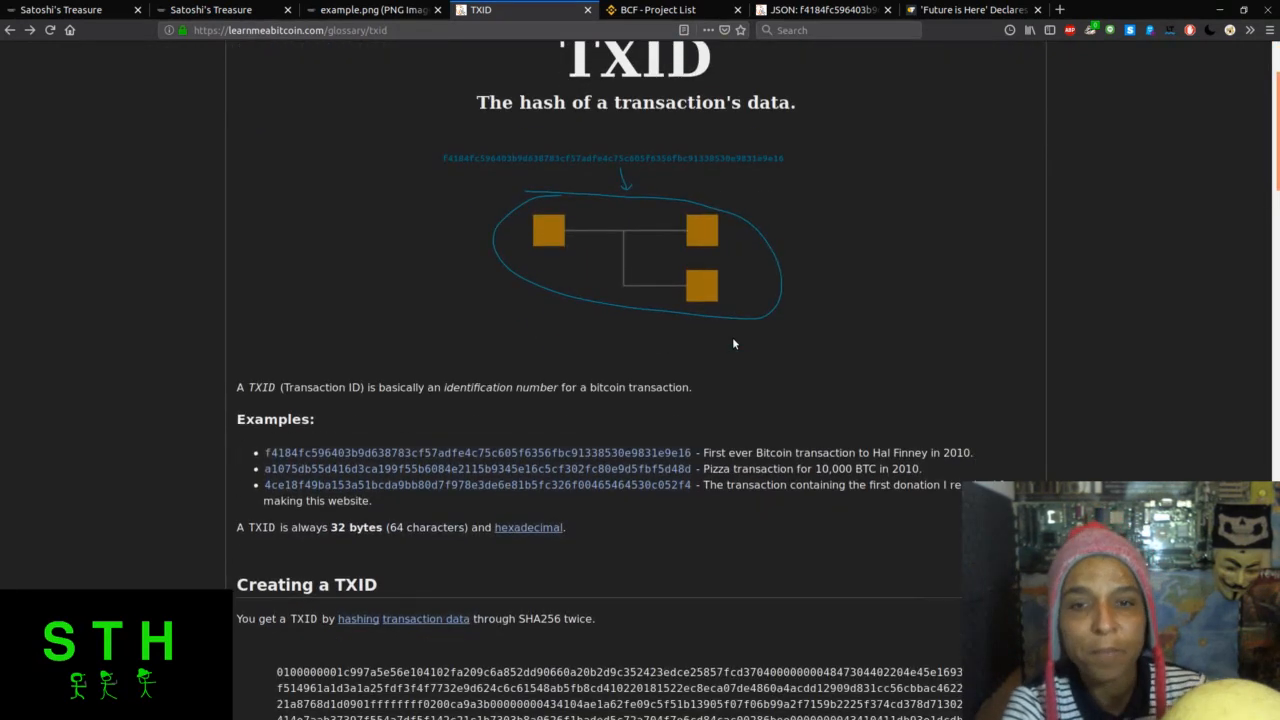
{"action": "scroll", "scroll_direction": "down", "scroll_amount": 3}
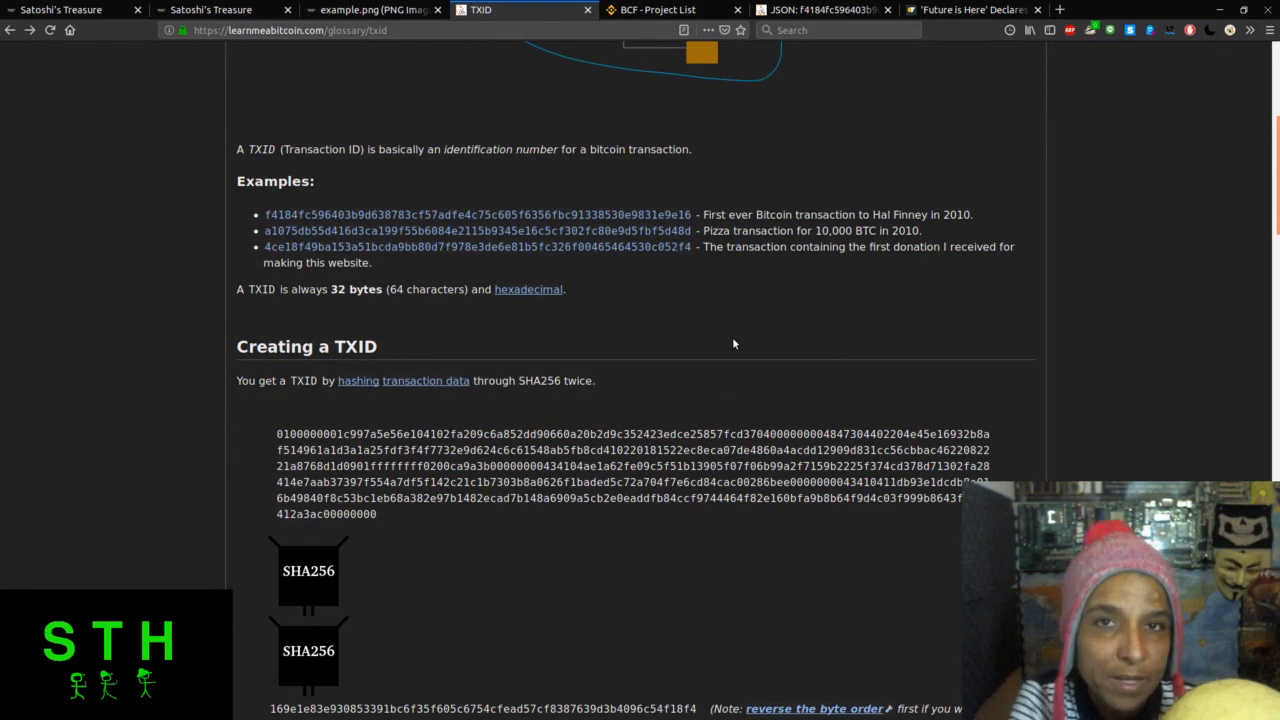
{"action": "mouse_move", "coordinate": [152, 412]}
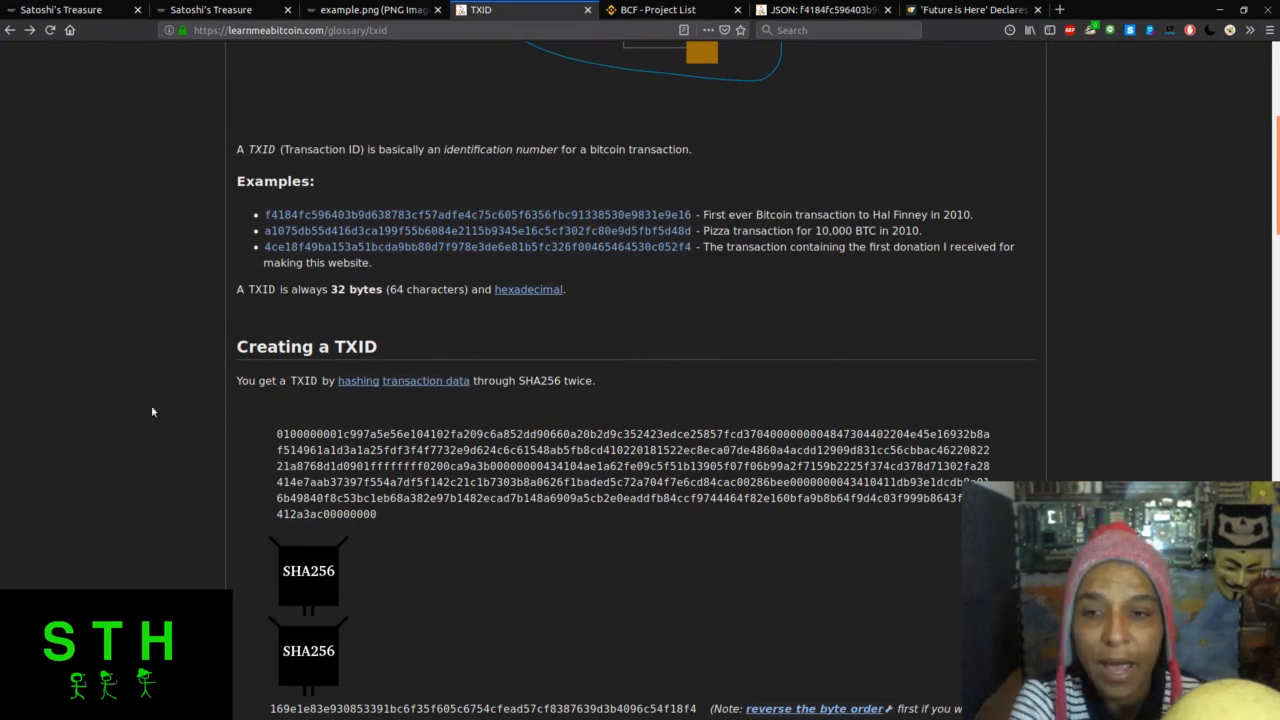
{"action": "mouse_move", "coordinate": [348, 316]}
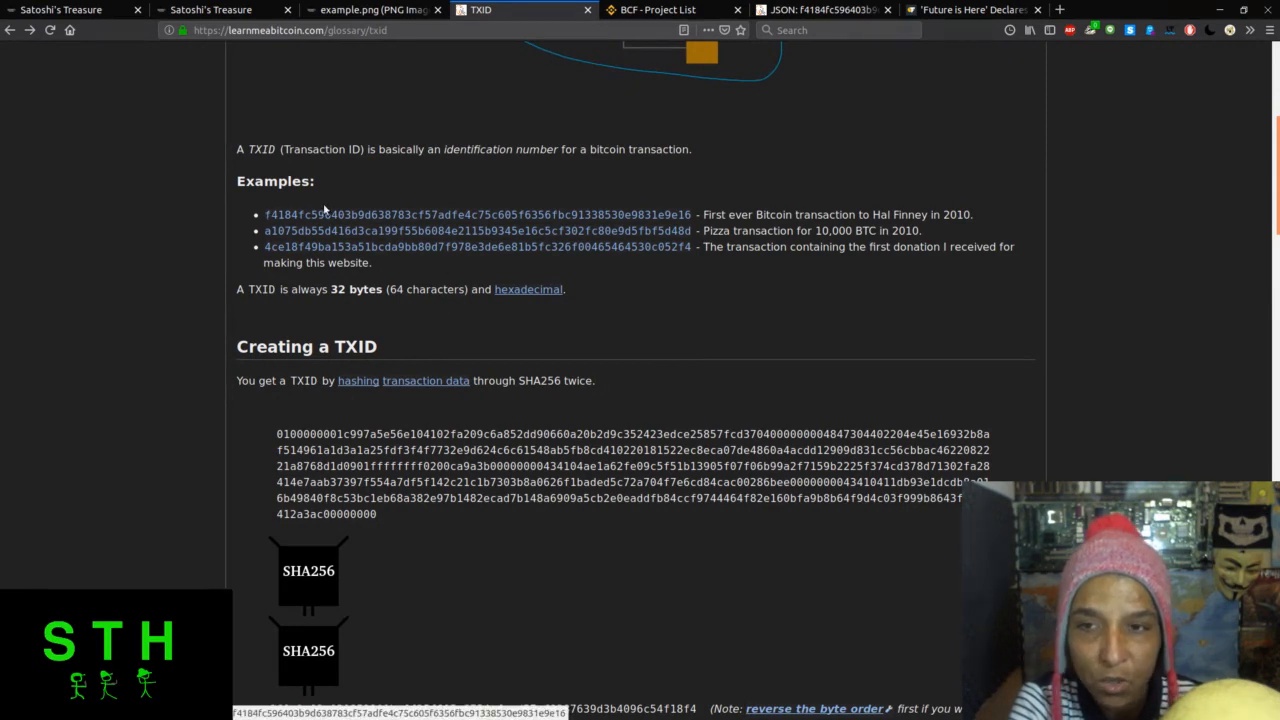
{"action": "mouse_move", "coordinate": [644, 250]}
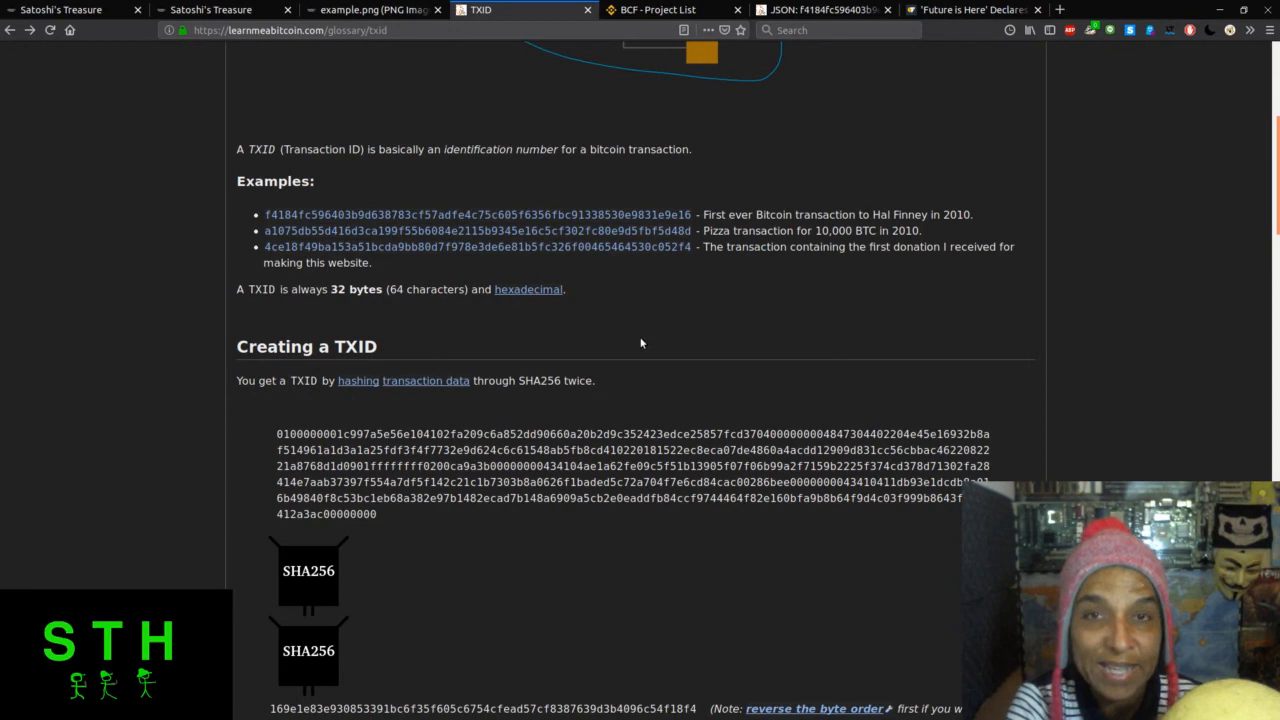
{"action": "scroll", "scroll_direction": "down", "scroll_amount": 3}
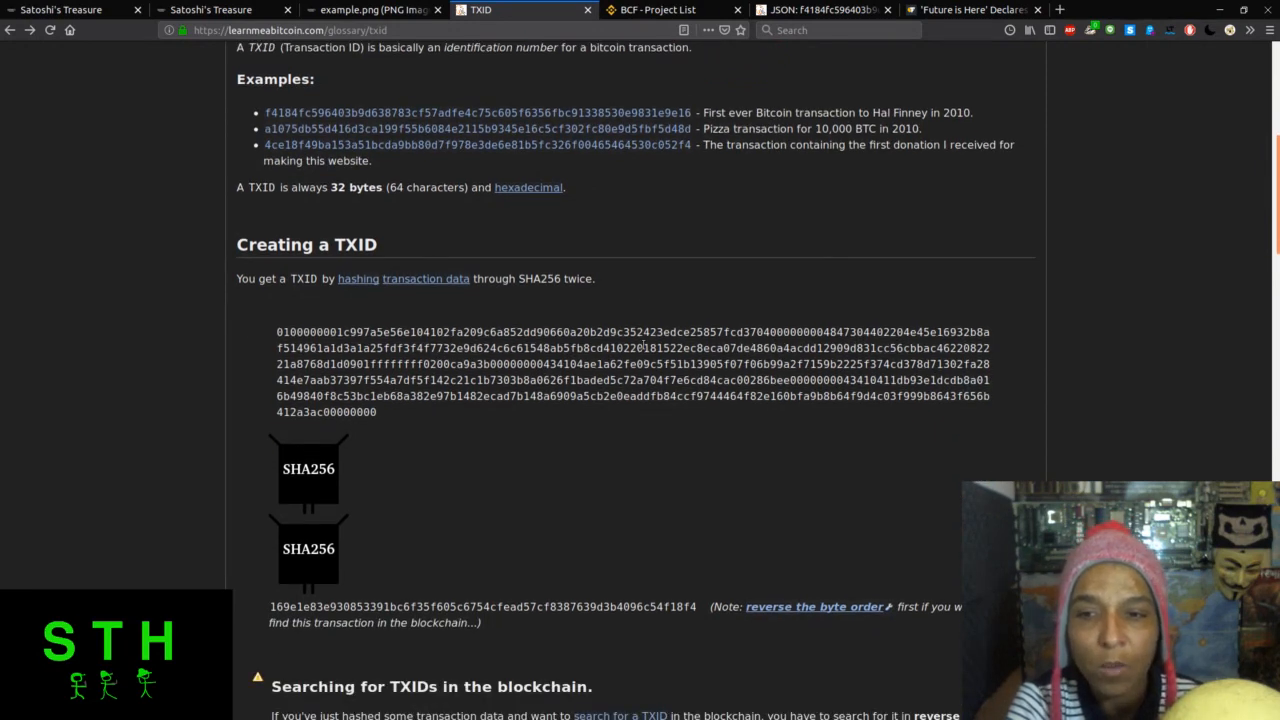
{"action": "mouse_move", "coordinate": [518, 292]}
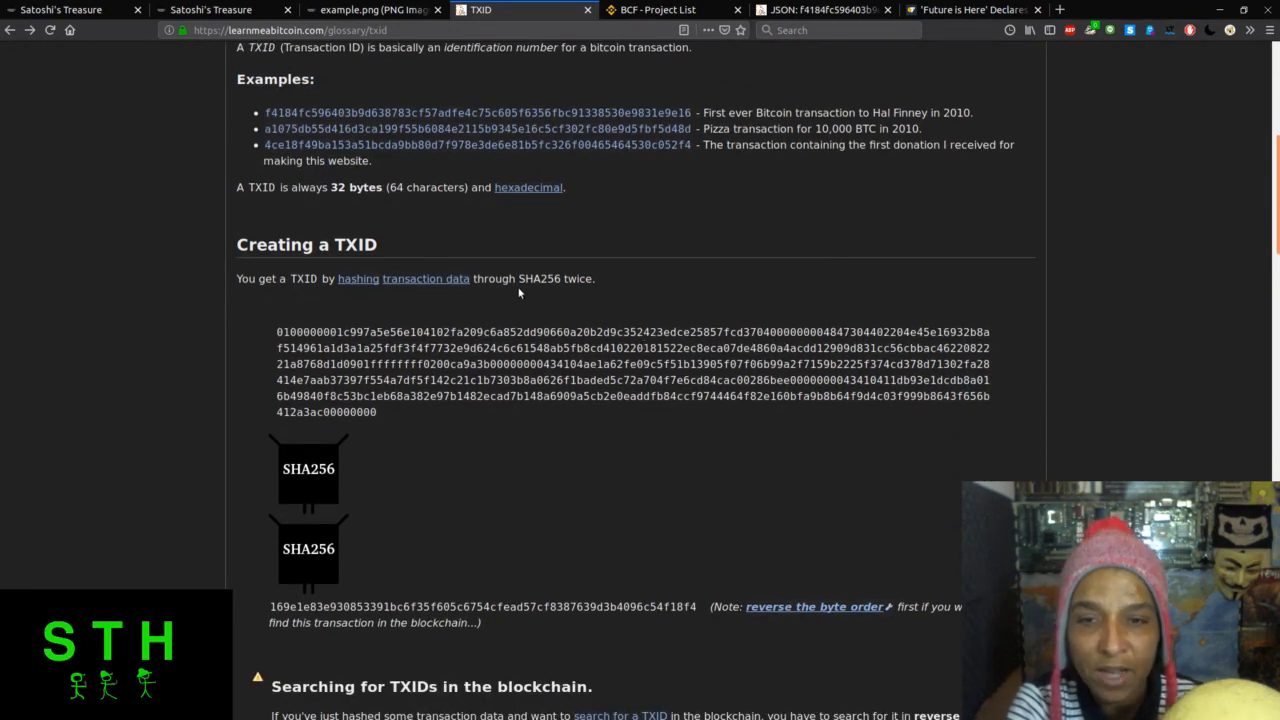
{"action": "mouse_move", "coordinate": [520, 424]}
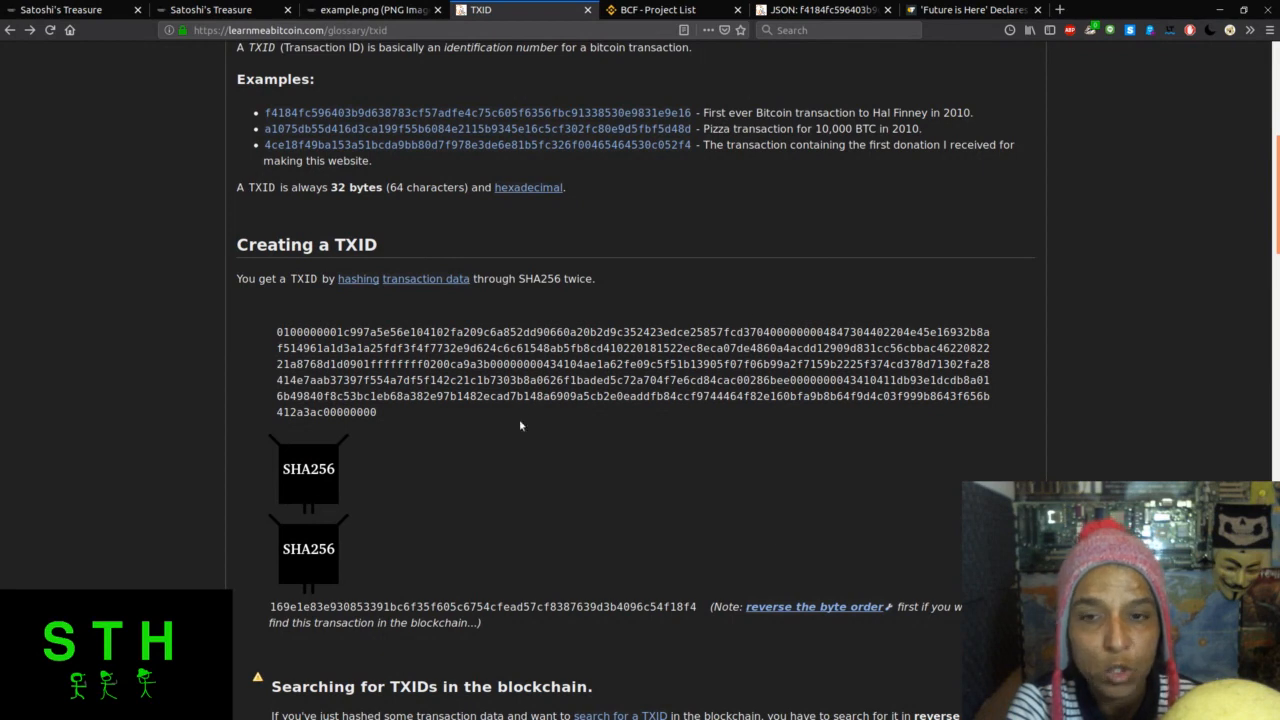
{"action": "scroll", "scroll_direction": "down", "scroll_amount": 3}
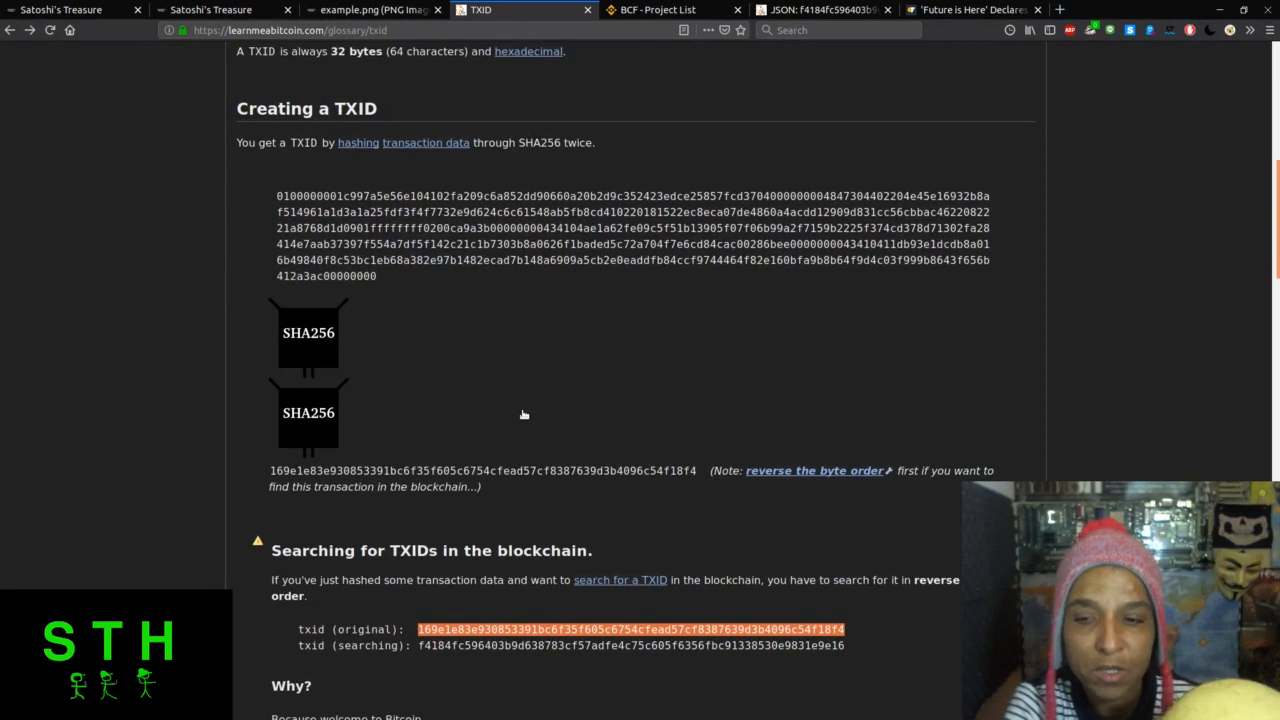
{"action": "scroll", "scroll_direction": "down", "scroll_amount": 3}
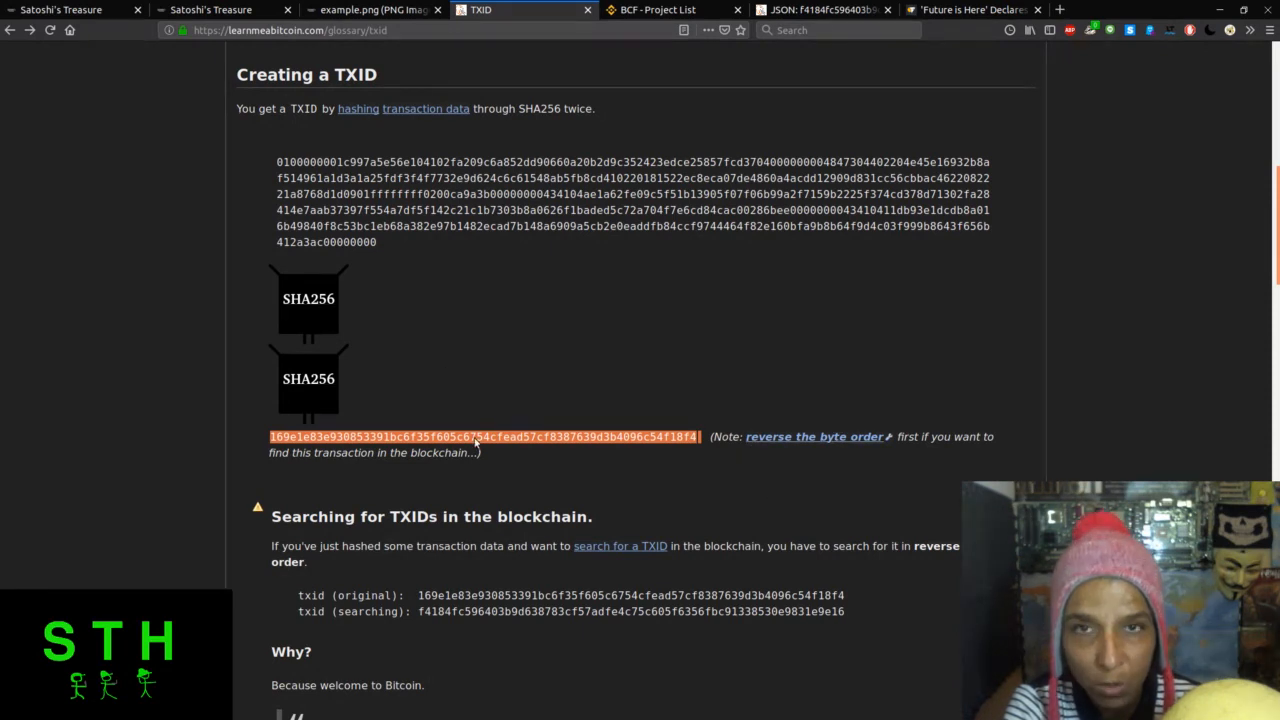
Scroll to 'Searching for TXIDs in the blockchain' with the byte-reversed f4184fc… hash.
{"action": "scroll", "scroll_direction": "down", "scroll_amount": 3}
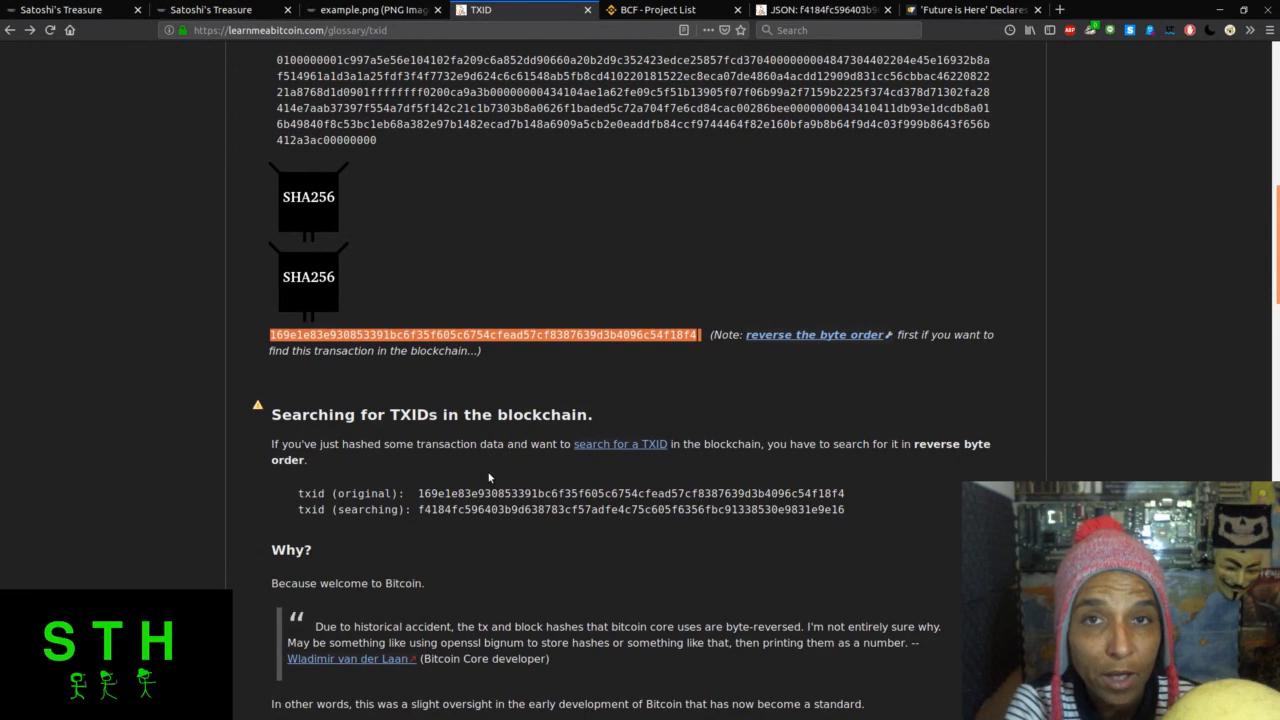
{"action": "mouse_move", "coordinate": [408, 486]}
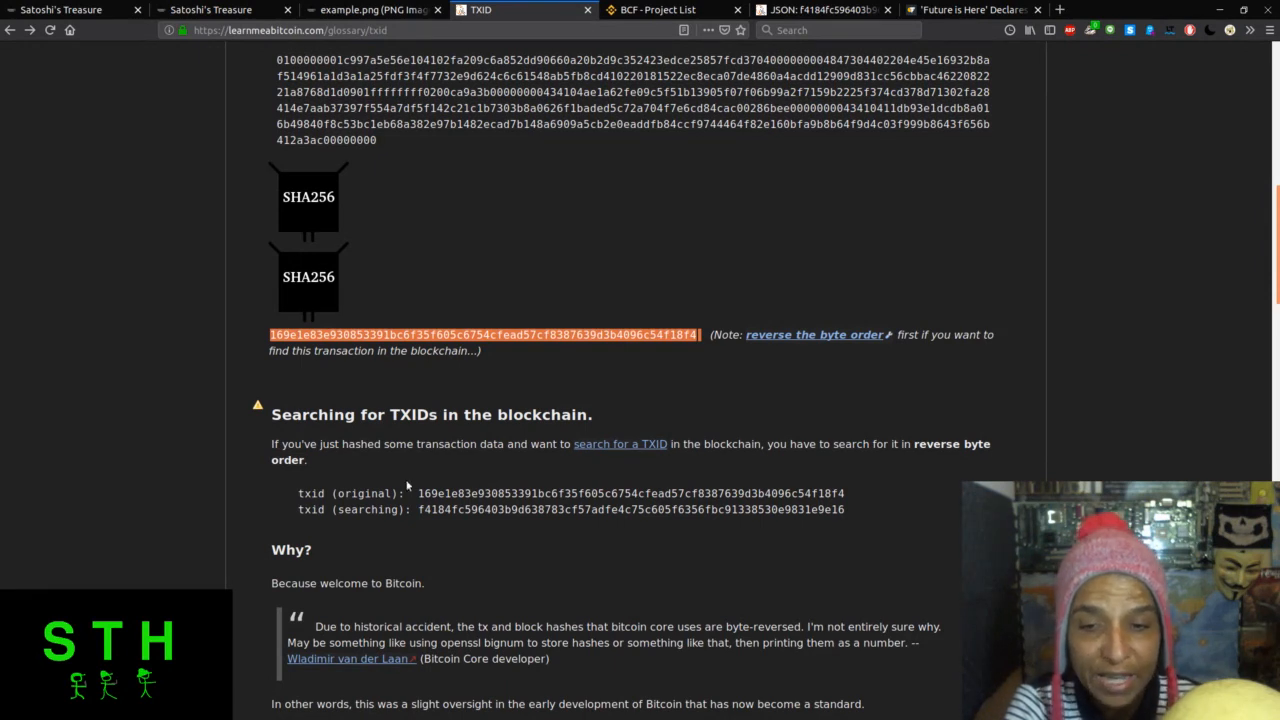
{"action": "mouse_move", "coordinate": [410, 488]}
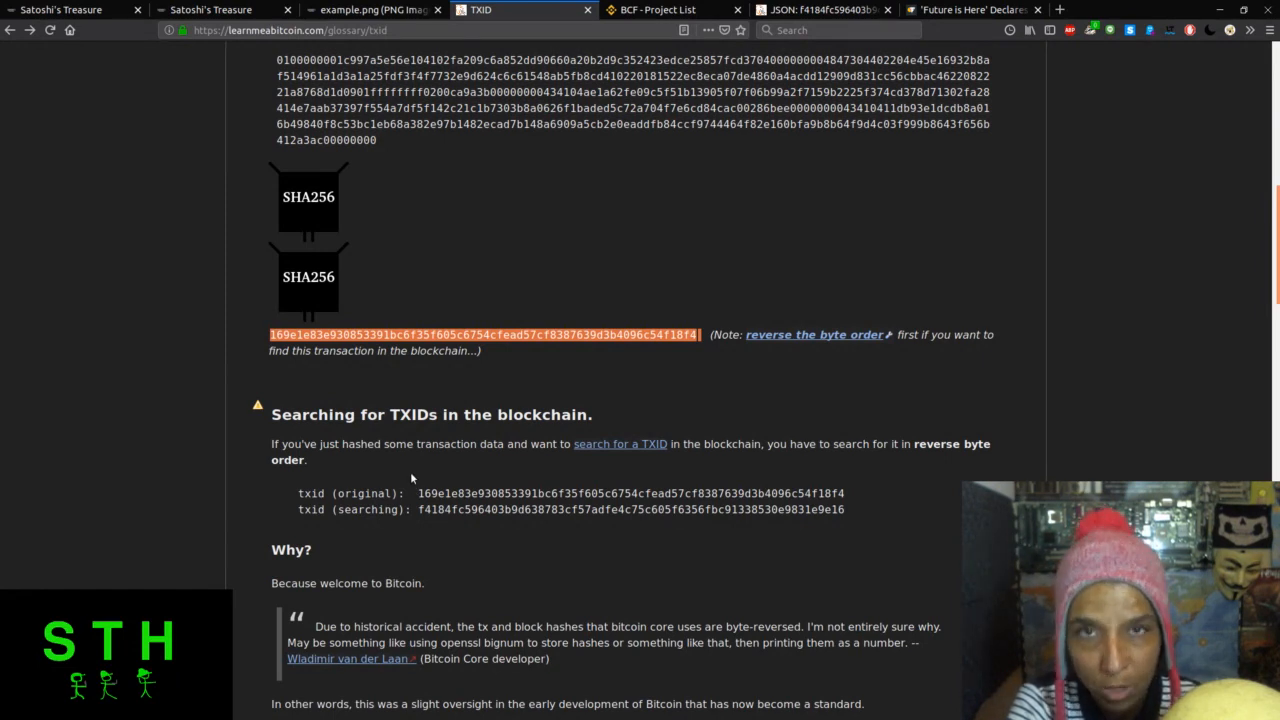
{"action": "mouse_move", "coordinate": [420, 476]}
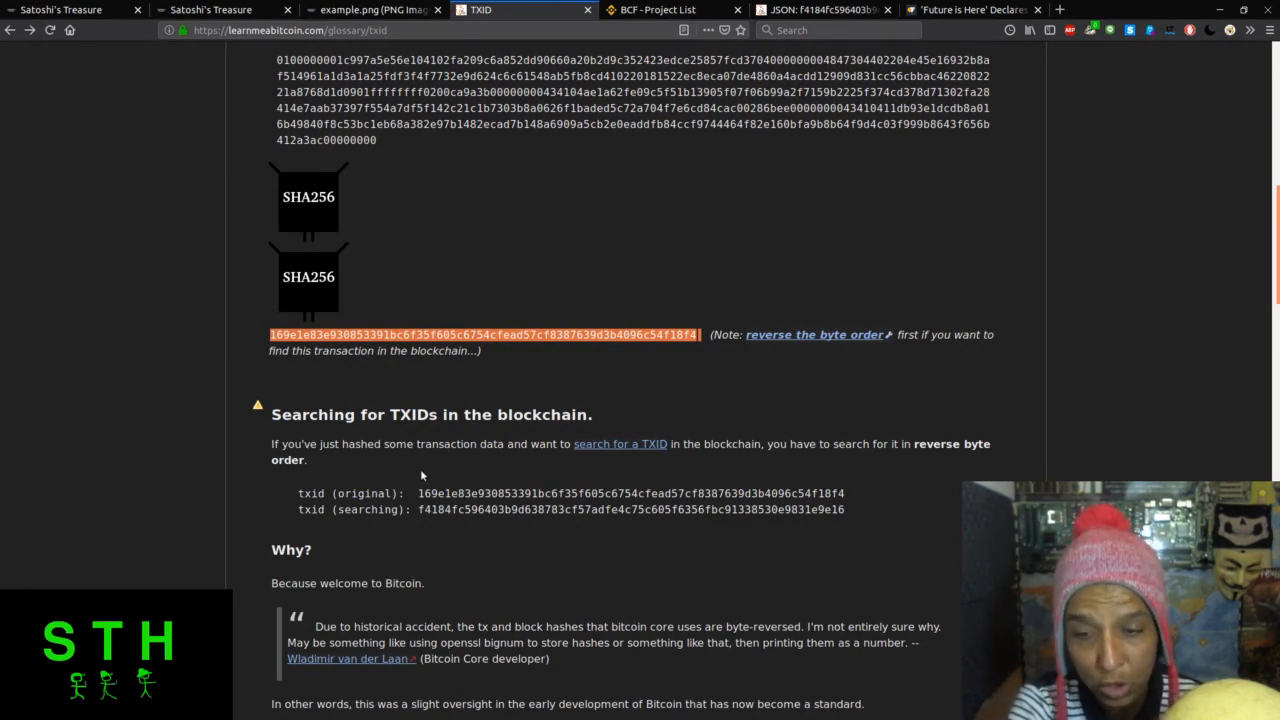
{"action": "scroll", "scroll_direction": "down", "scroll_amount": 3}
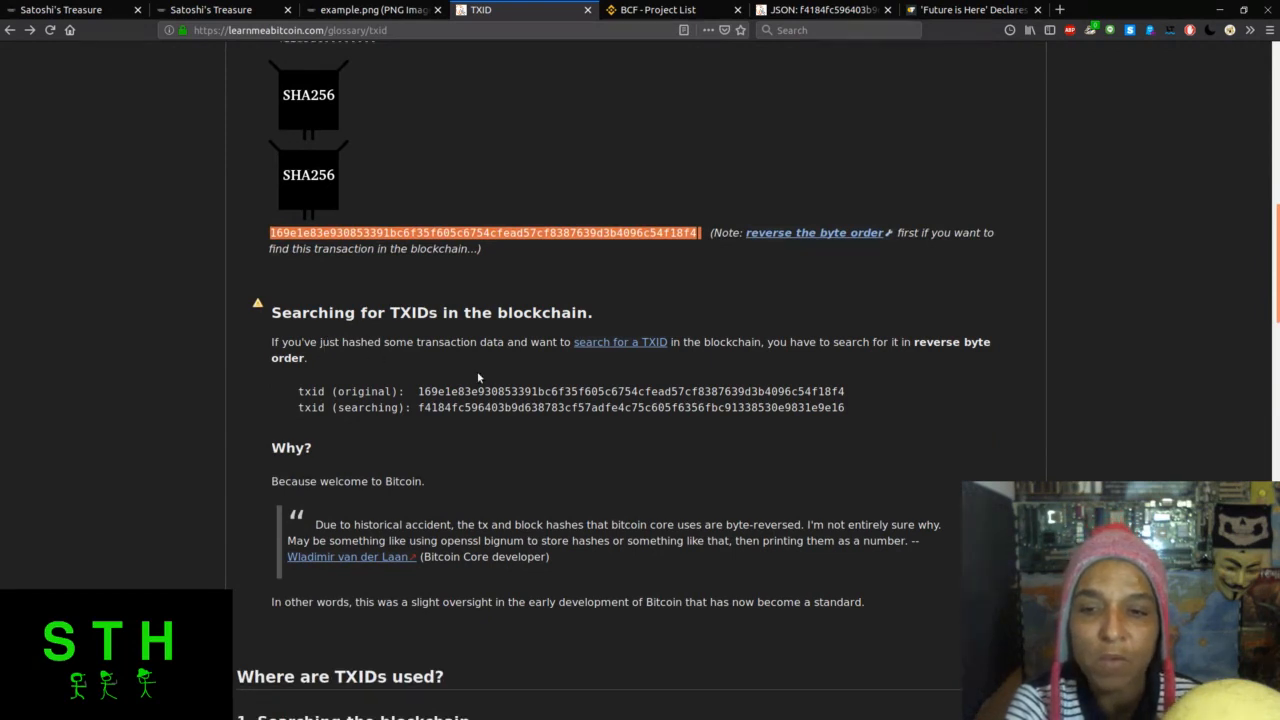
{"action": "mouse_move", "coordinate": [656, 356]}
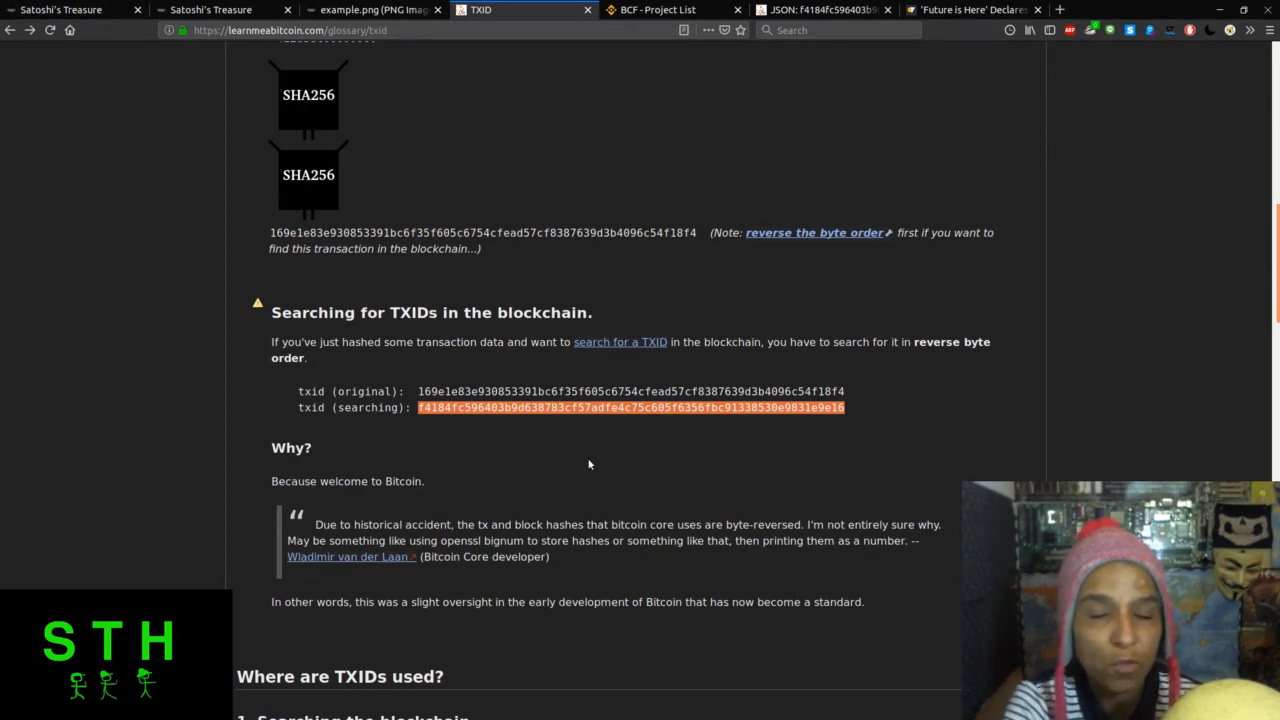
{"action": "scroll", "scroll_direction": "down", "scroll_amount": 3}
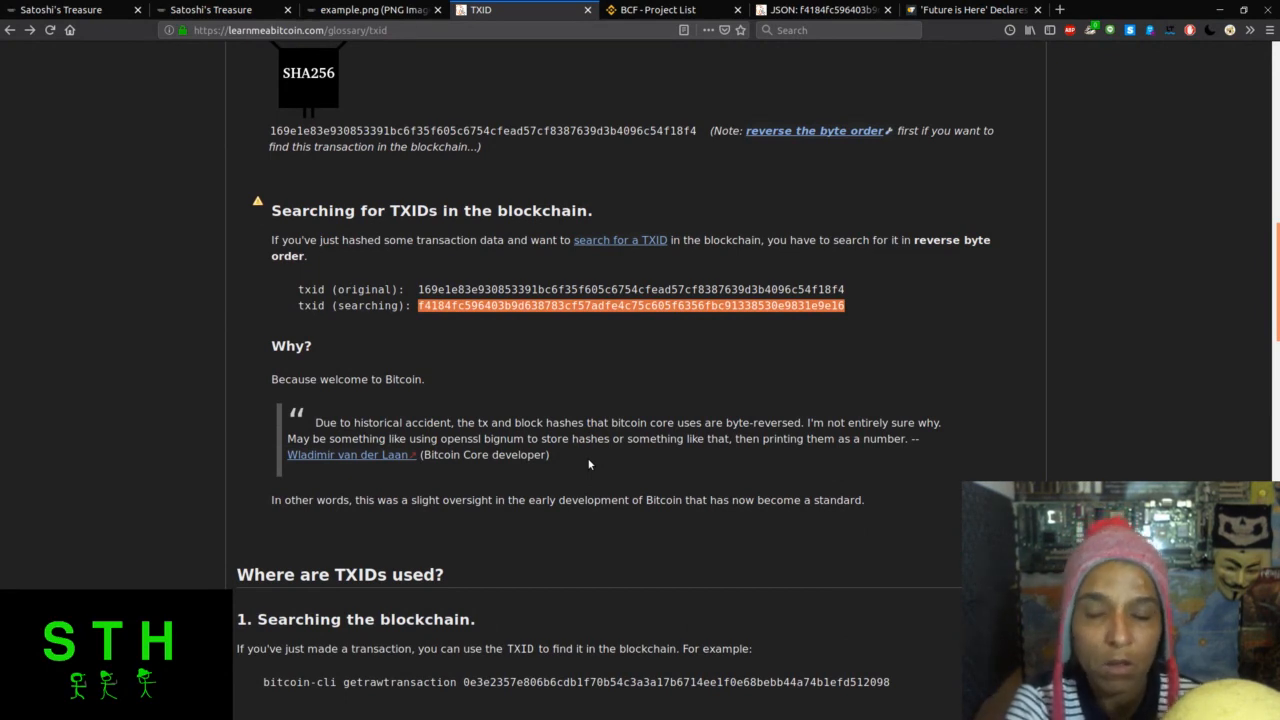
{"action": "scroll", "scroll_direction": "down", "scroll_amount": 3}
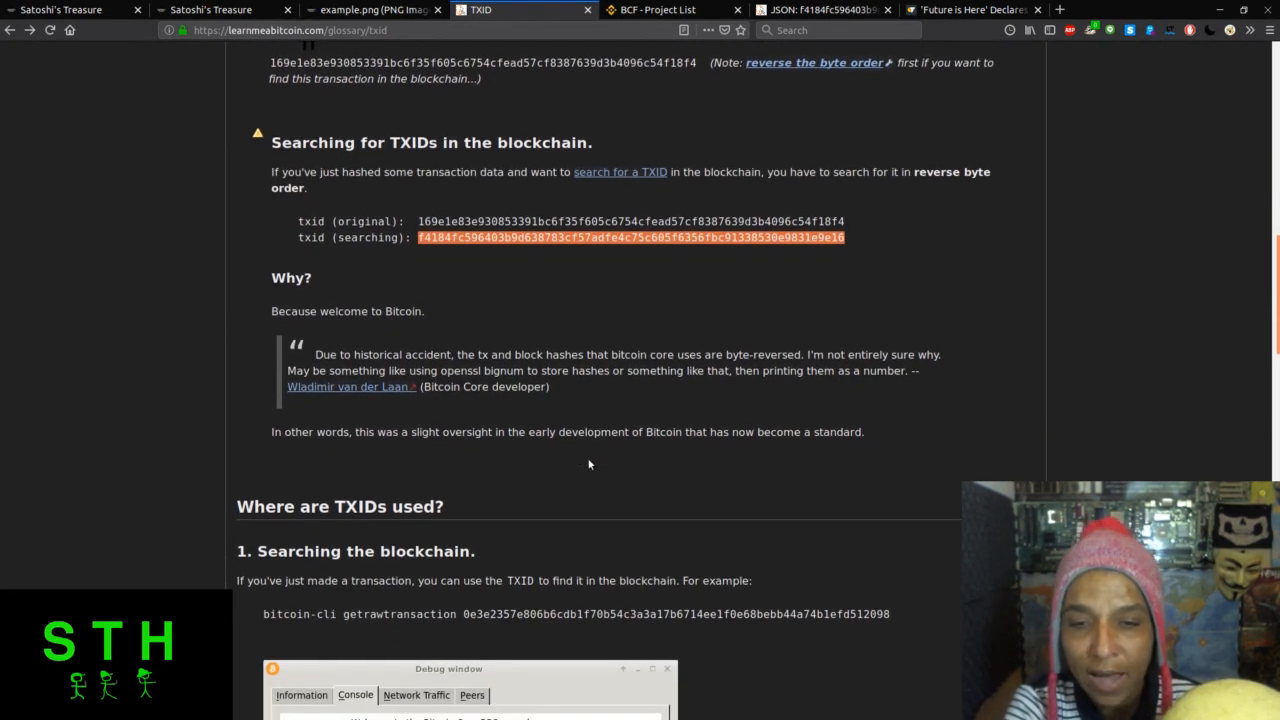
{"action": "scroll", "scroll_direction": "down", "scroll_amount": 3}
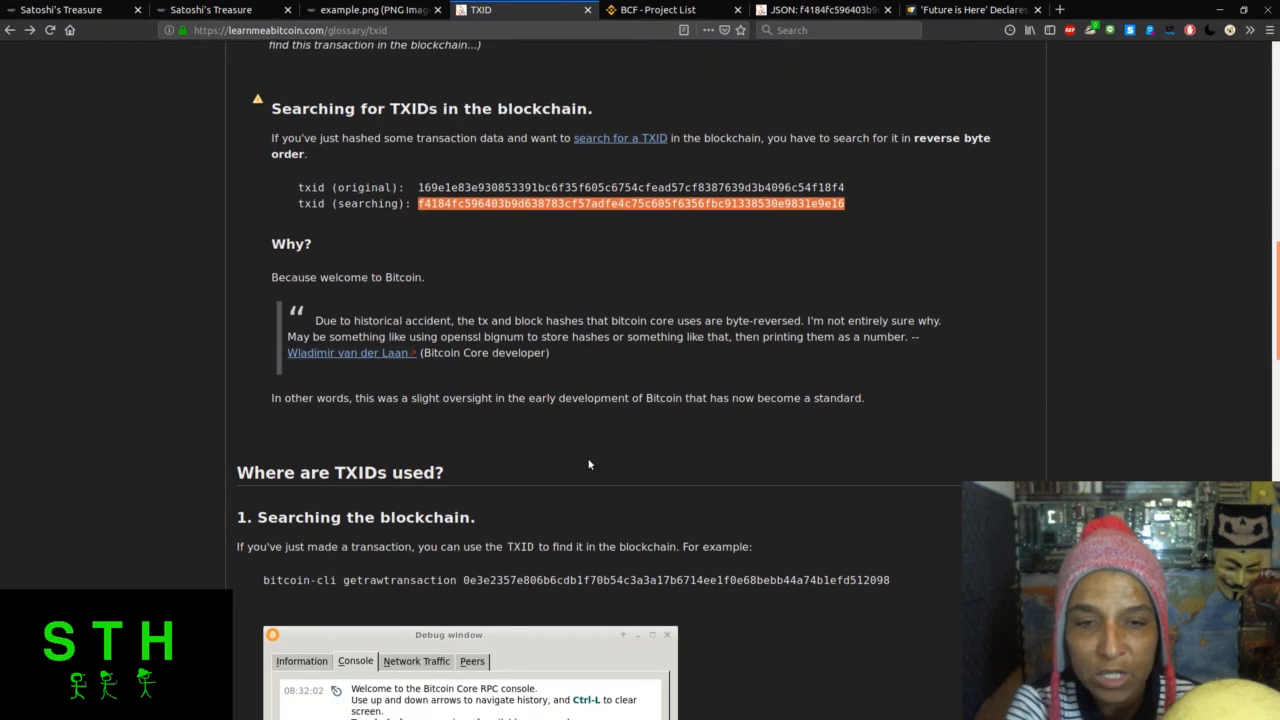
{"action": "scroll", "scroll_direction": "down", "scroll_amount": 3}
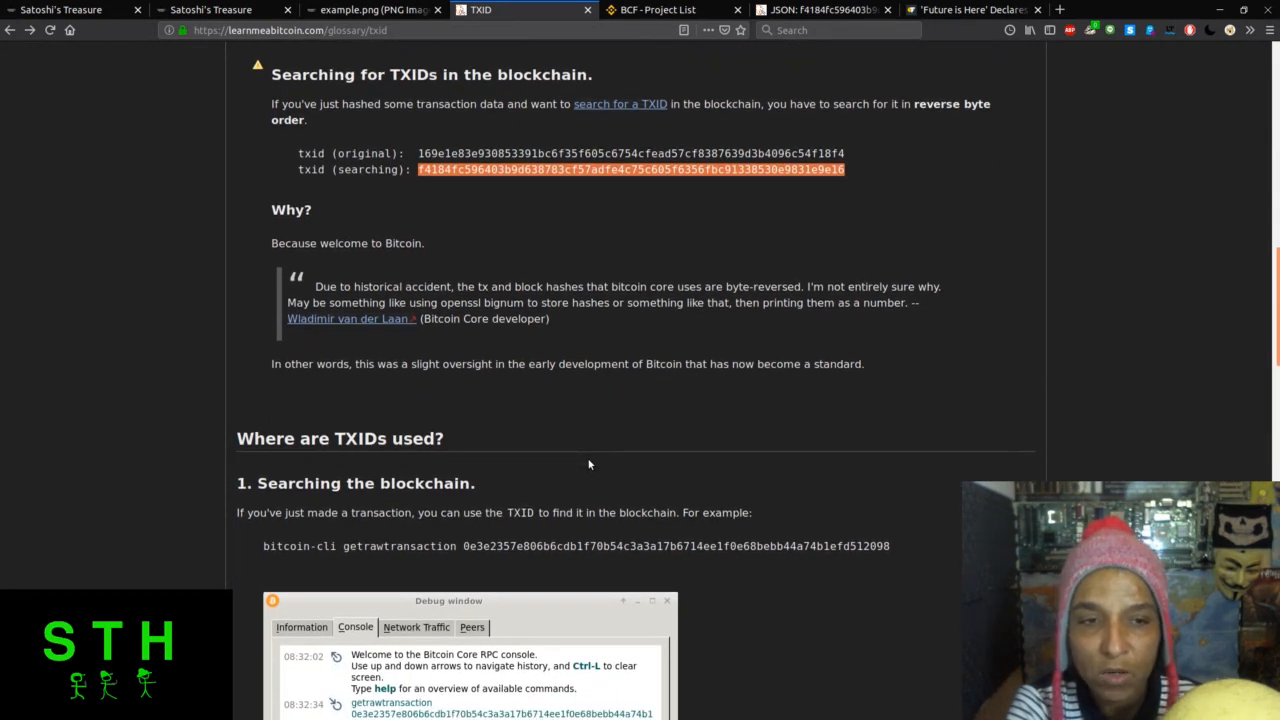
{"action": "scroll", "scroll_direction": "down", "scroll_amount": 3}
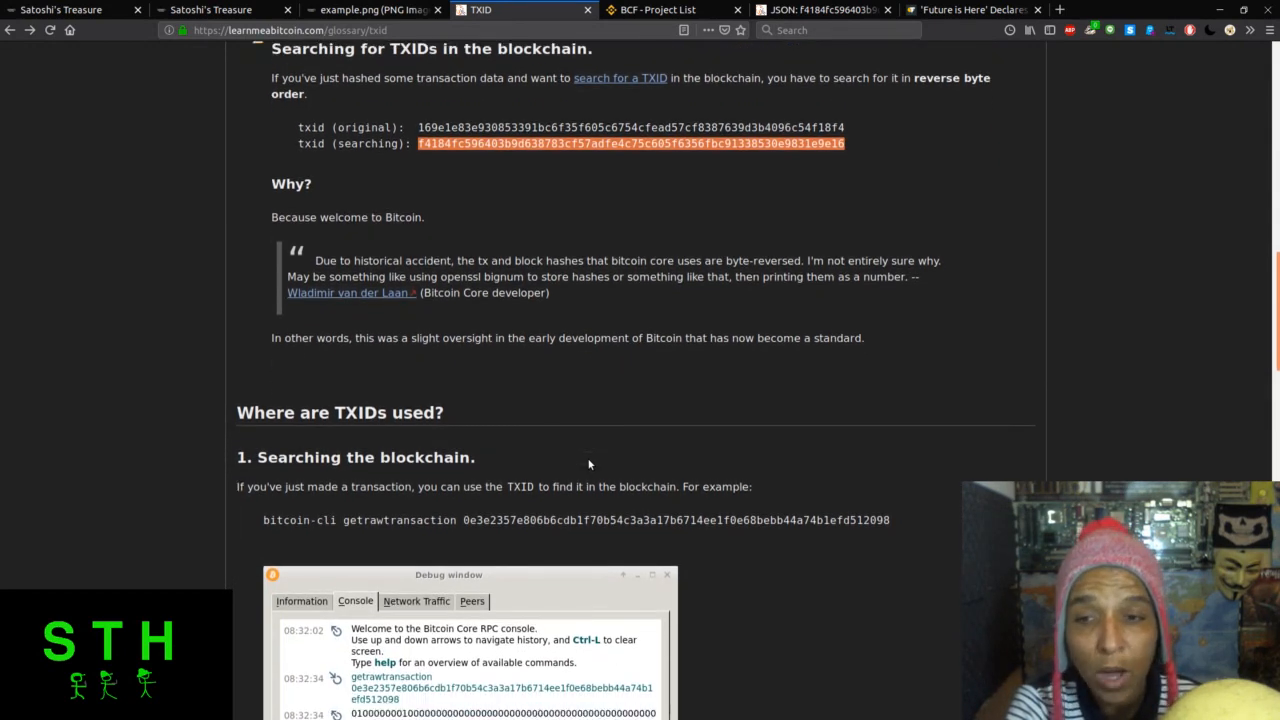
{"action": "scroll", "scroll_direction": "down", "scroll_amount": 3}
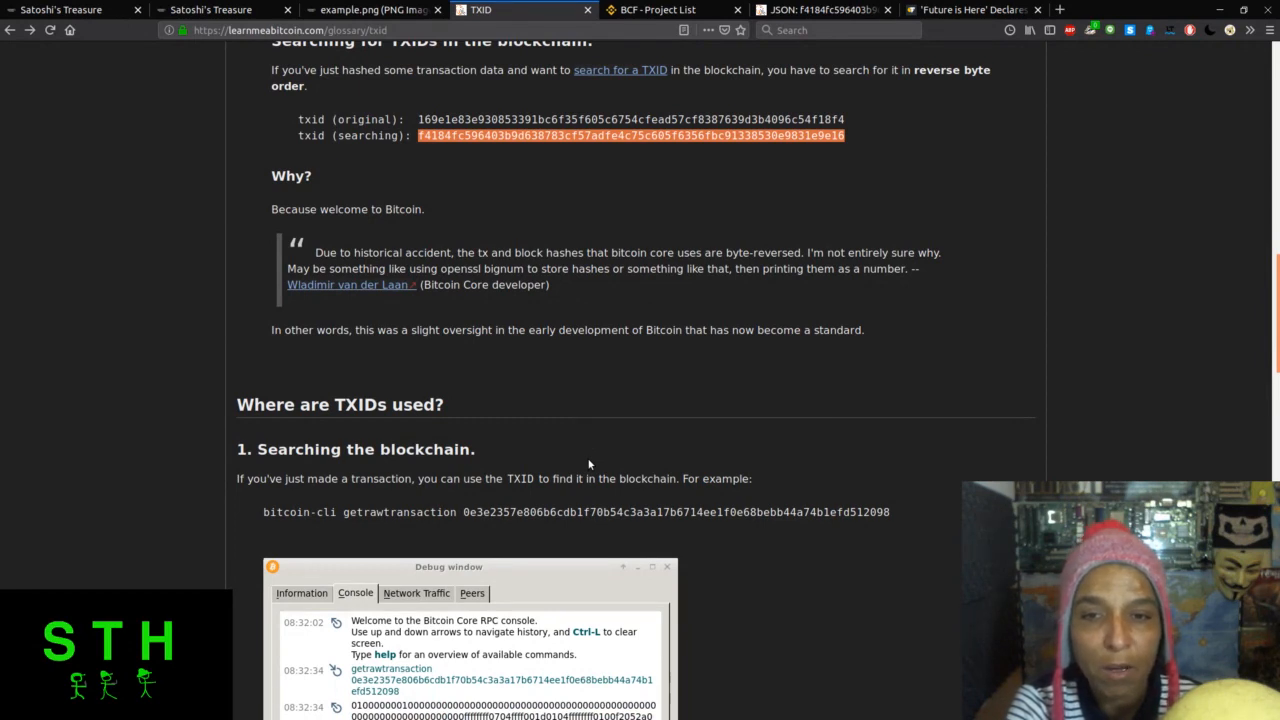
{"action": "scroll", "scroll_direction": "down", "scroll_amount": 3}
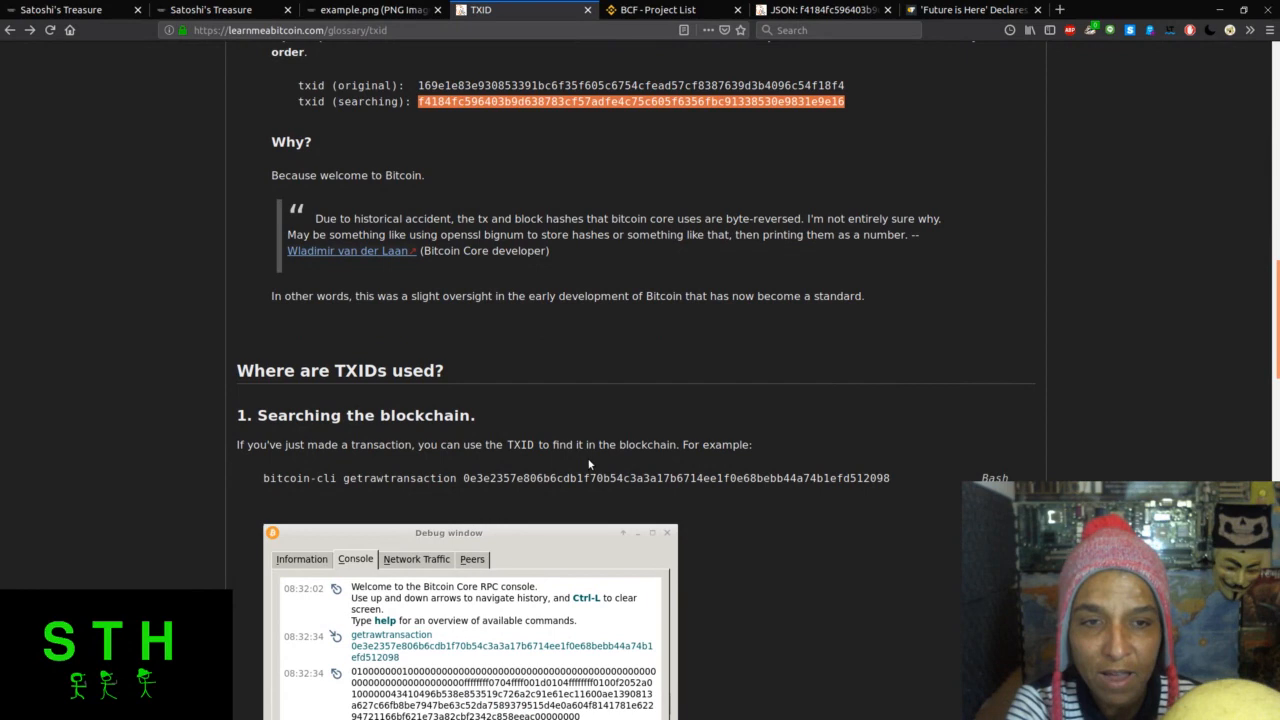
{"action": "scroll", "scroll_direction": "down", "scroll_amount": 3}
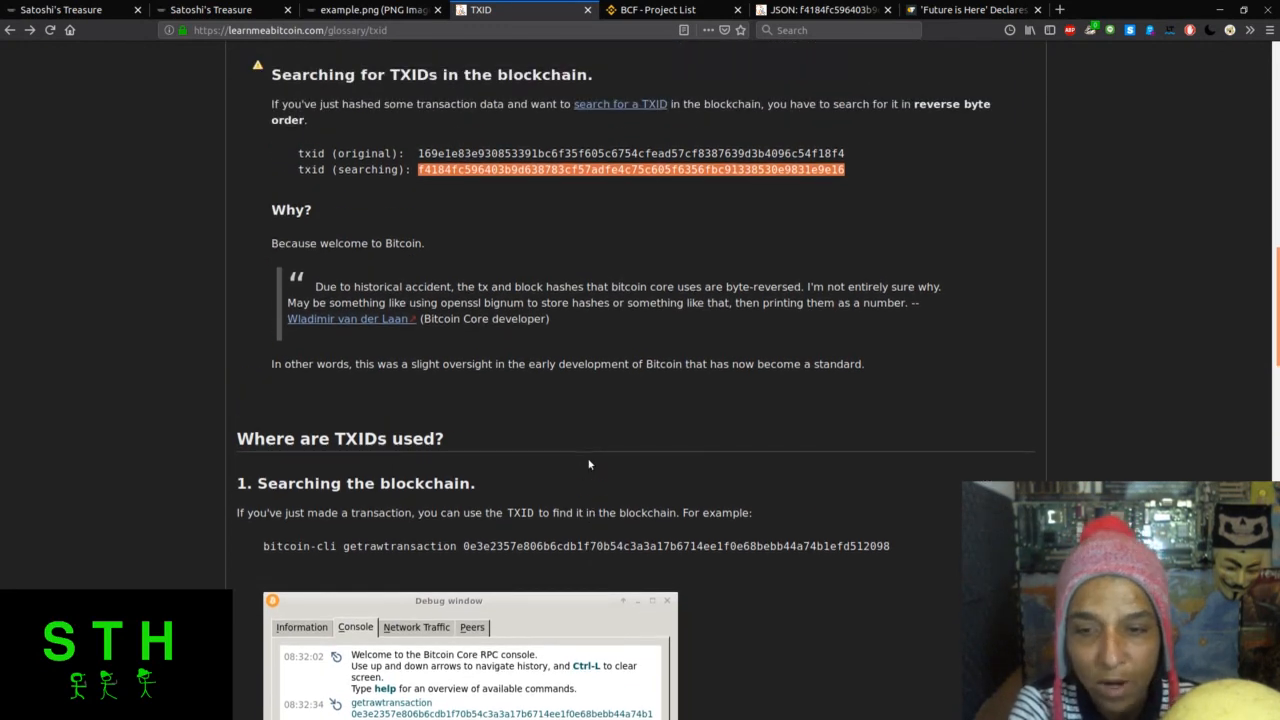
{"action": "scroll", "scroll_direction": "down", "scroll_amount": 3}
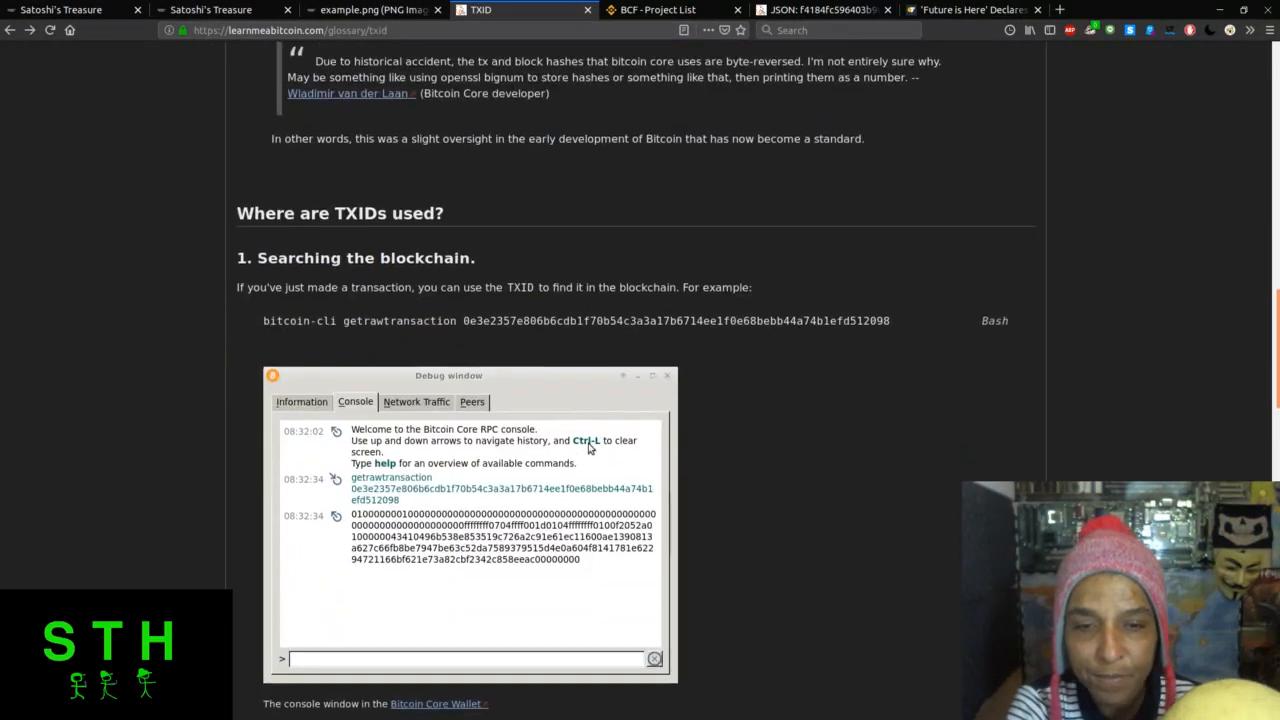
{"action": "scroll", "scroll_direction": "down", "scroll_amount": 3}
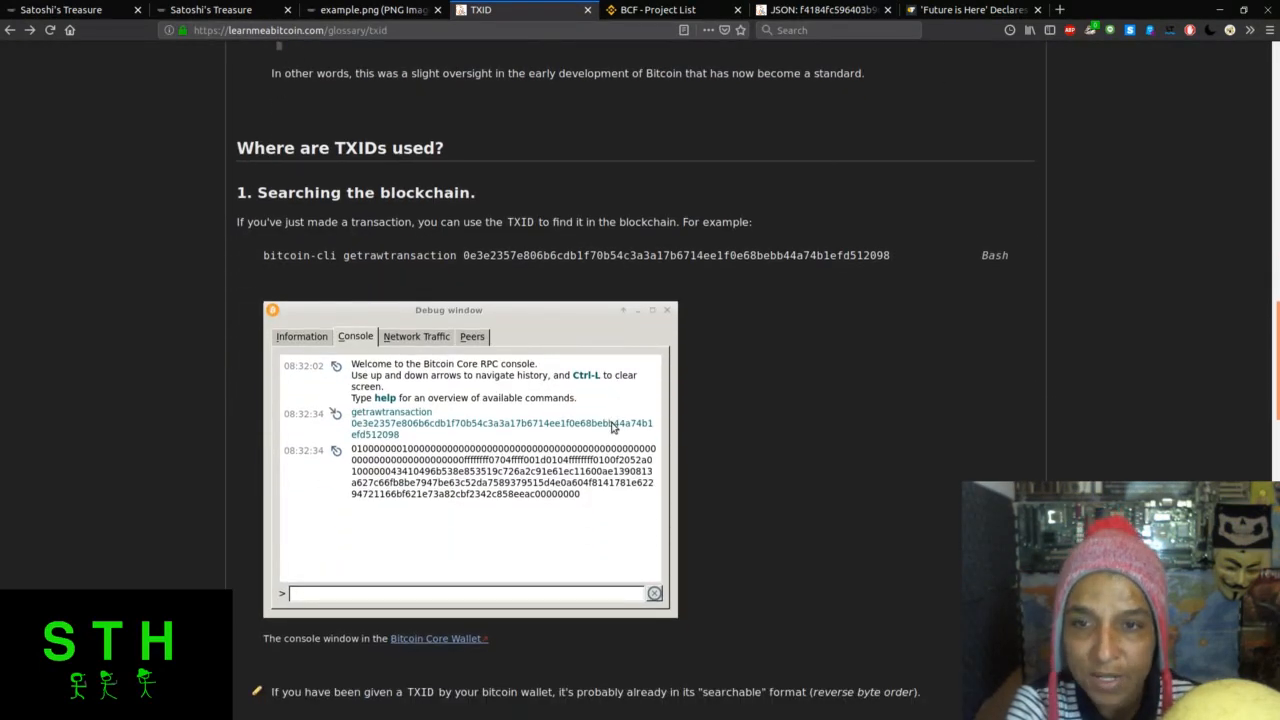
{"action": "scroll", "scroll_direction": "down", "scroll_amount": 3}
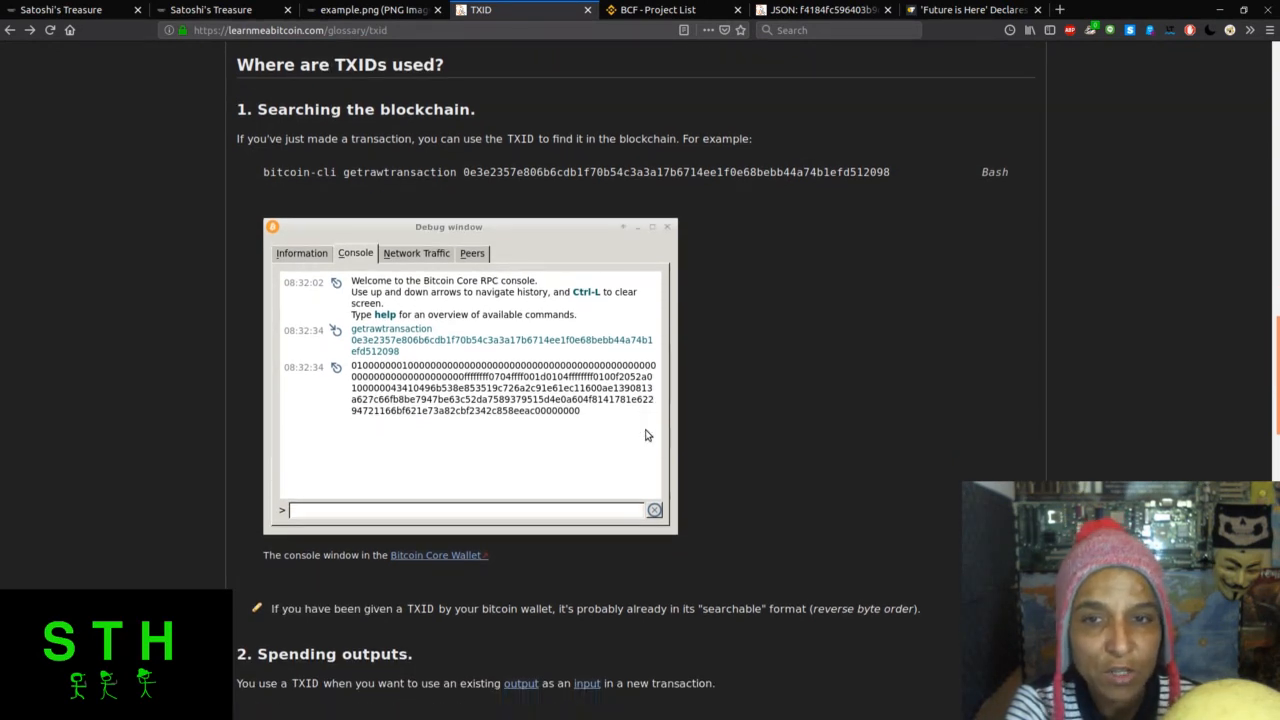
{"action": "scroll", "scroll_direction": "down", "scroll_amount": 3}
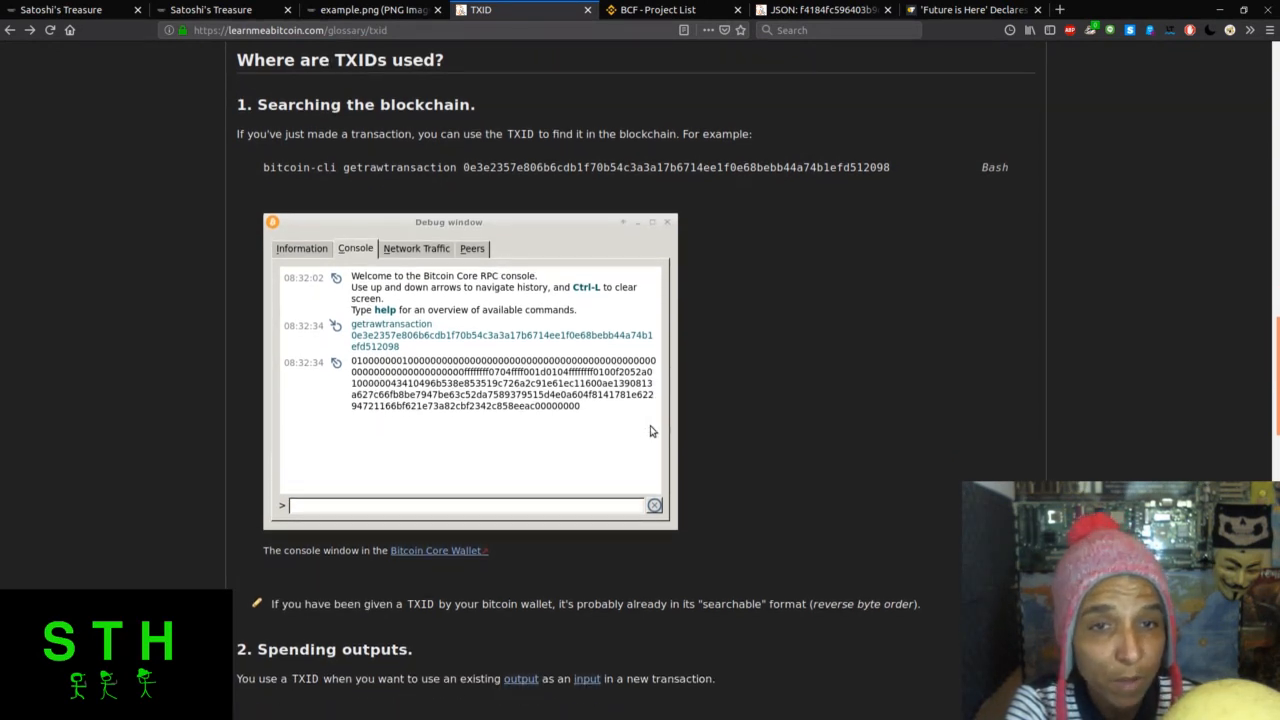
{"action": "scroll", "scroll_direction": "down", "scroll_amount": 3}
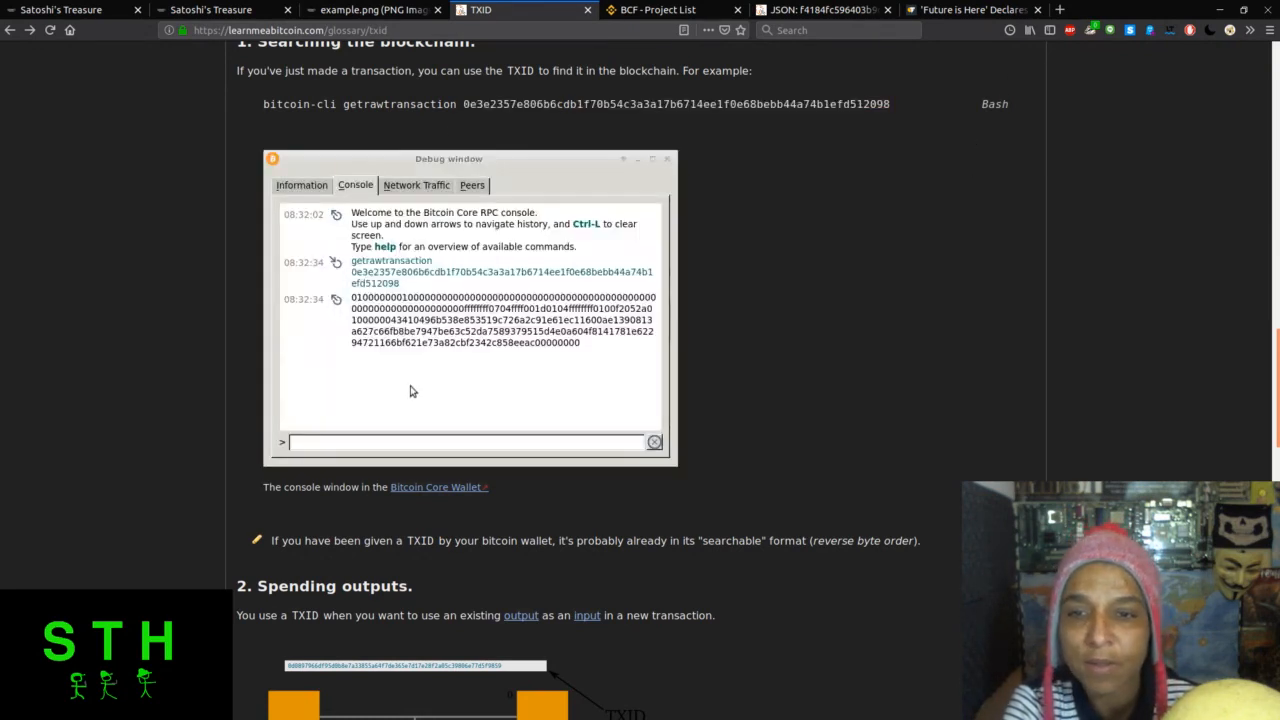
{"action": "scroll", "scroll_direction": "down", "scroll_amount": 3}
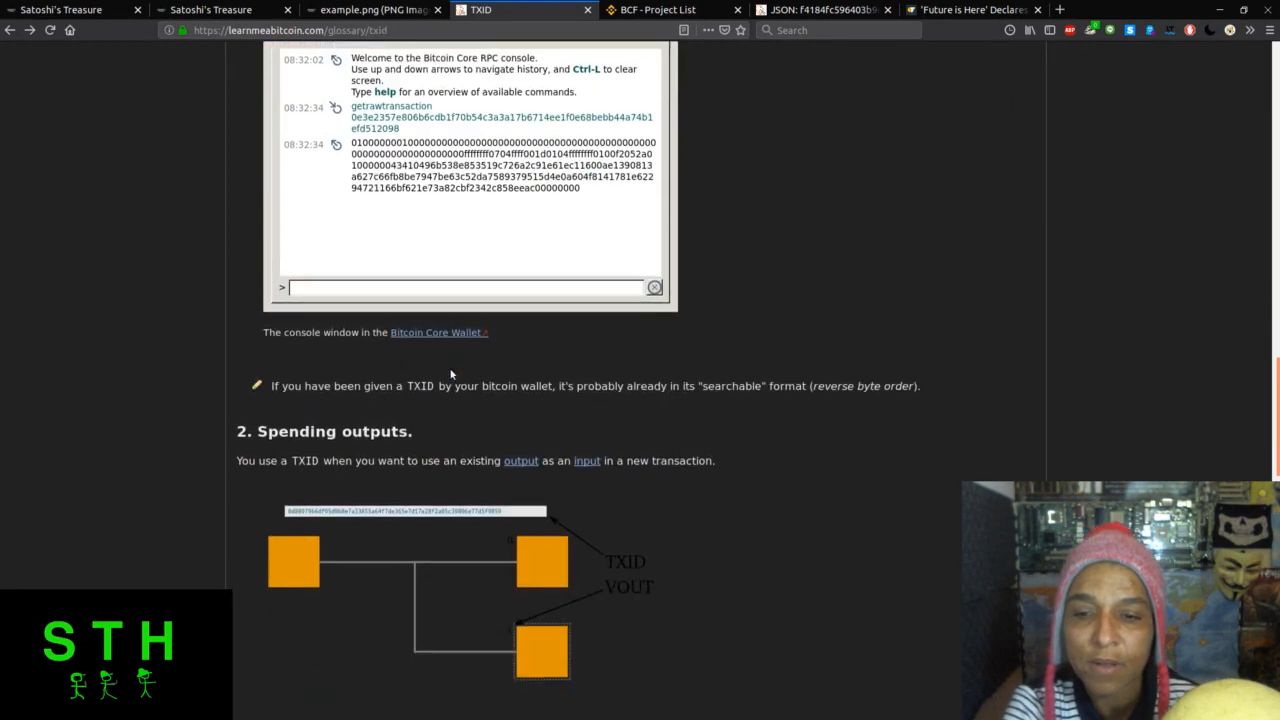
{"action": "scroll", "scroll_direction": "down", "scroll_amount": 3}
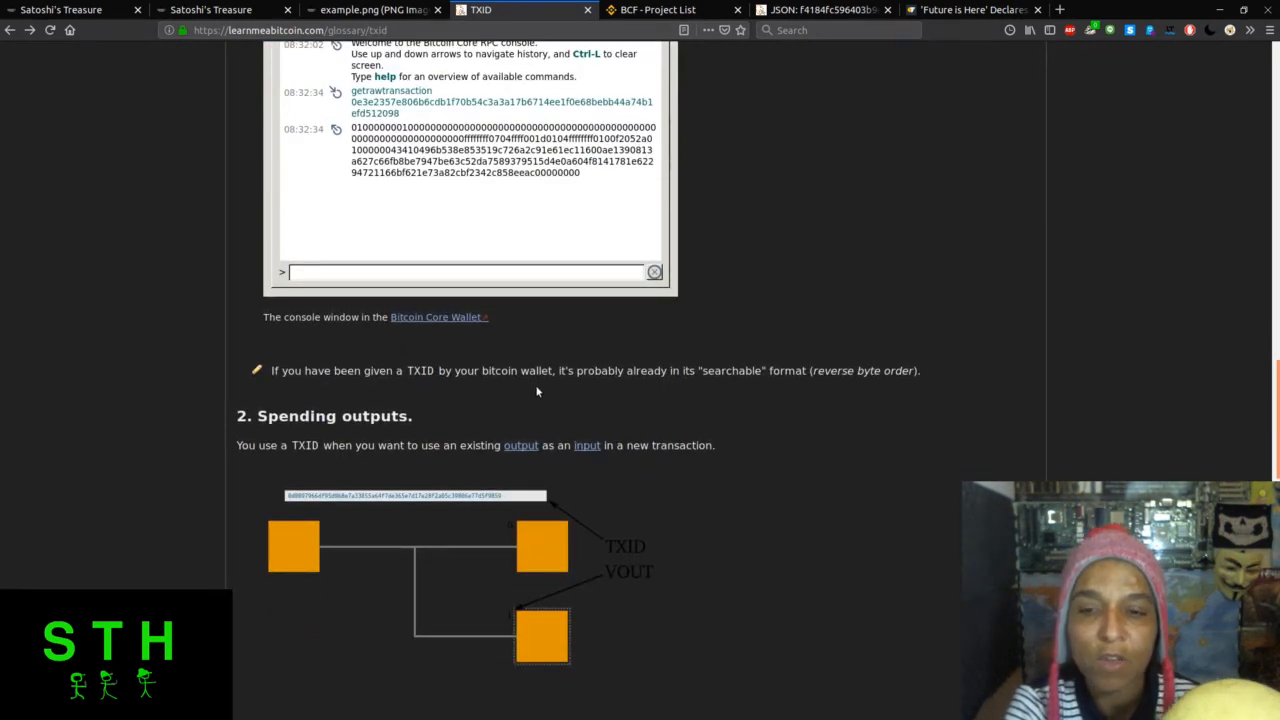
{"action": "mouse_move", "coordinate": [700, 386]}
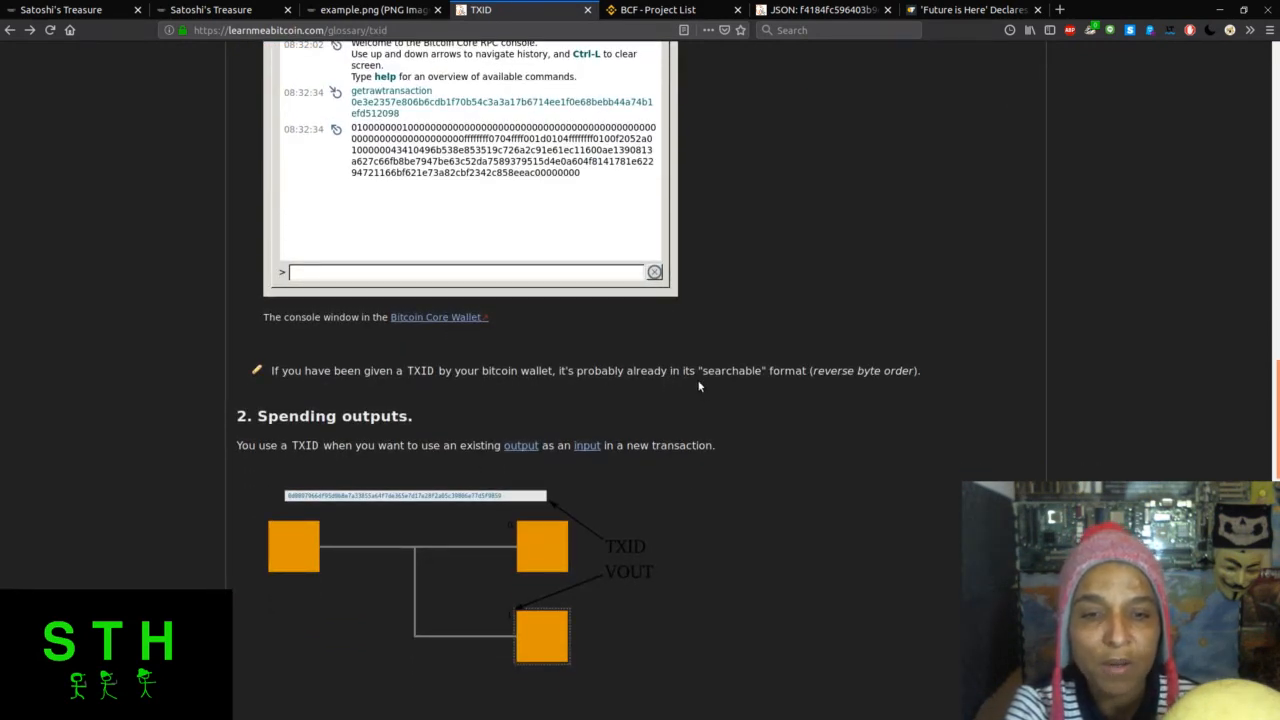
{"action": "scroll", "scroll_direction": "down", "scroll_amount": 3}
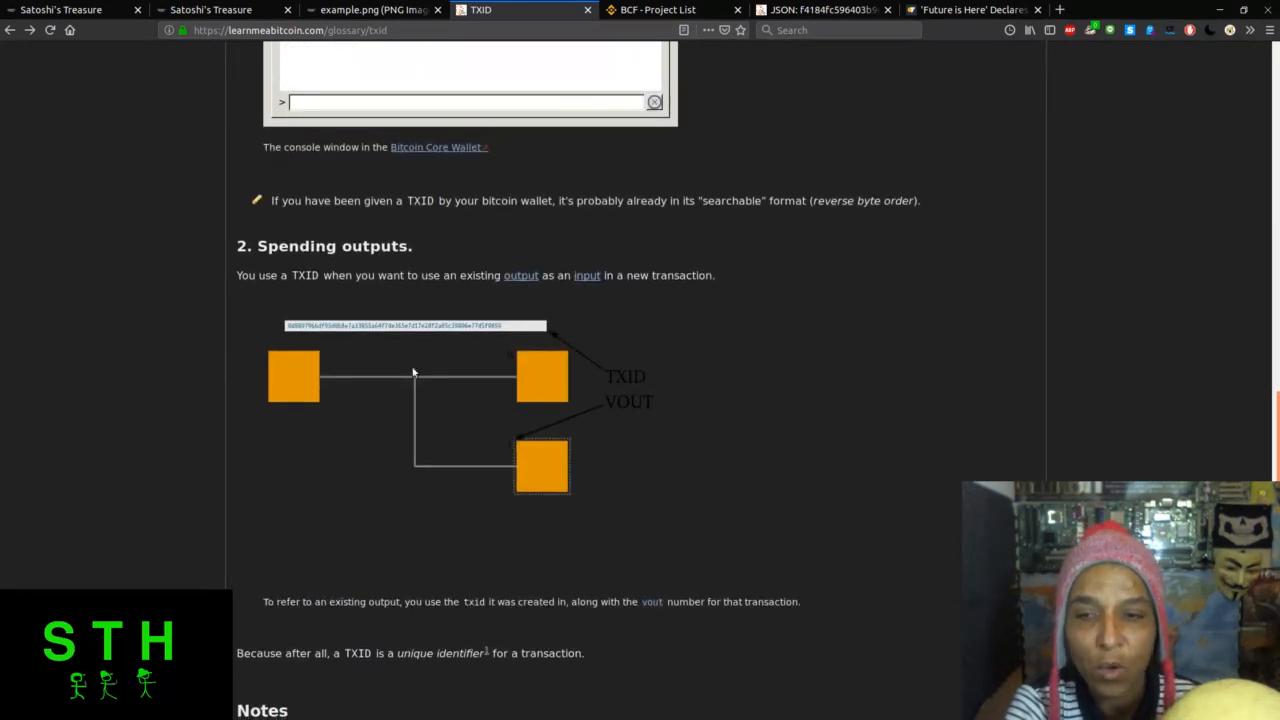
{"action": "scroll", "scroll_direction": "down", "scroll_amount": 3}
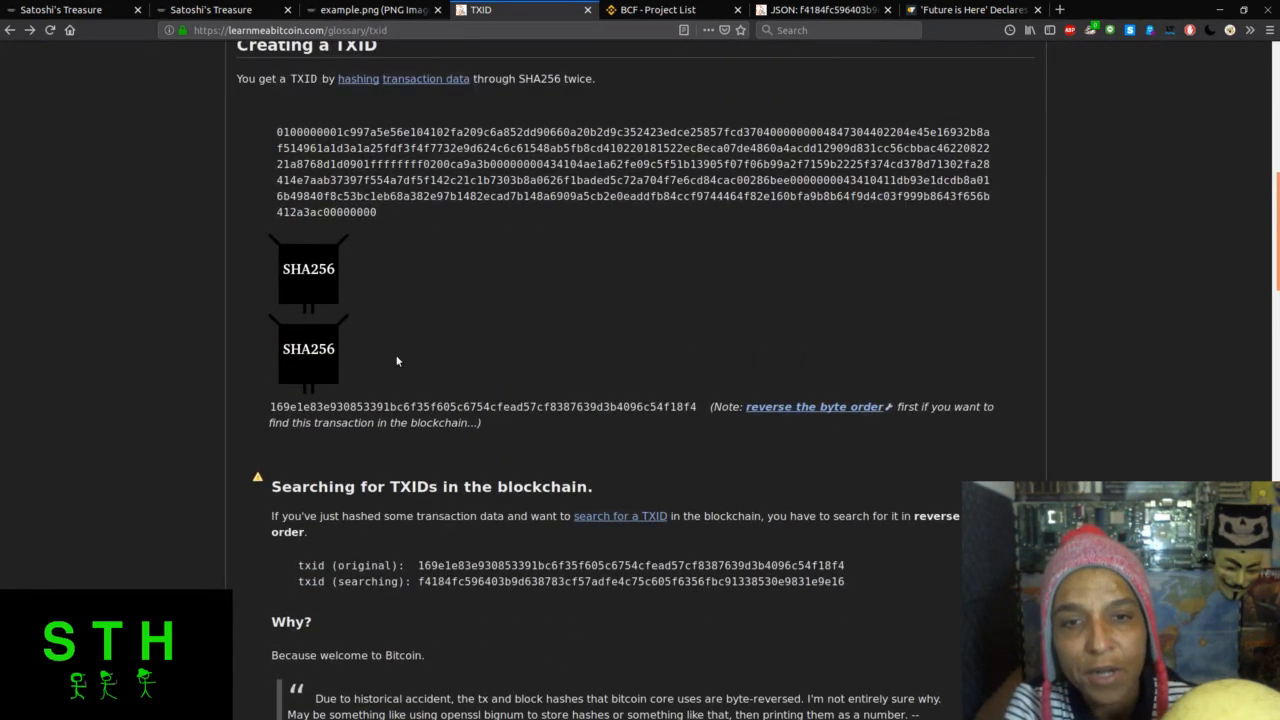
Leave the Leave Your Name donation image for the BCF - Project List tab.
{"action": "scroll", "scroll_direction": "up", "scroll_amount": 3}
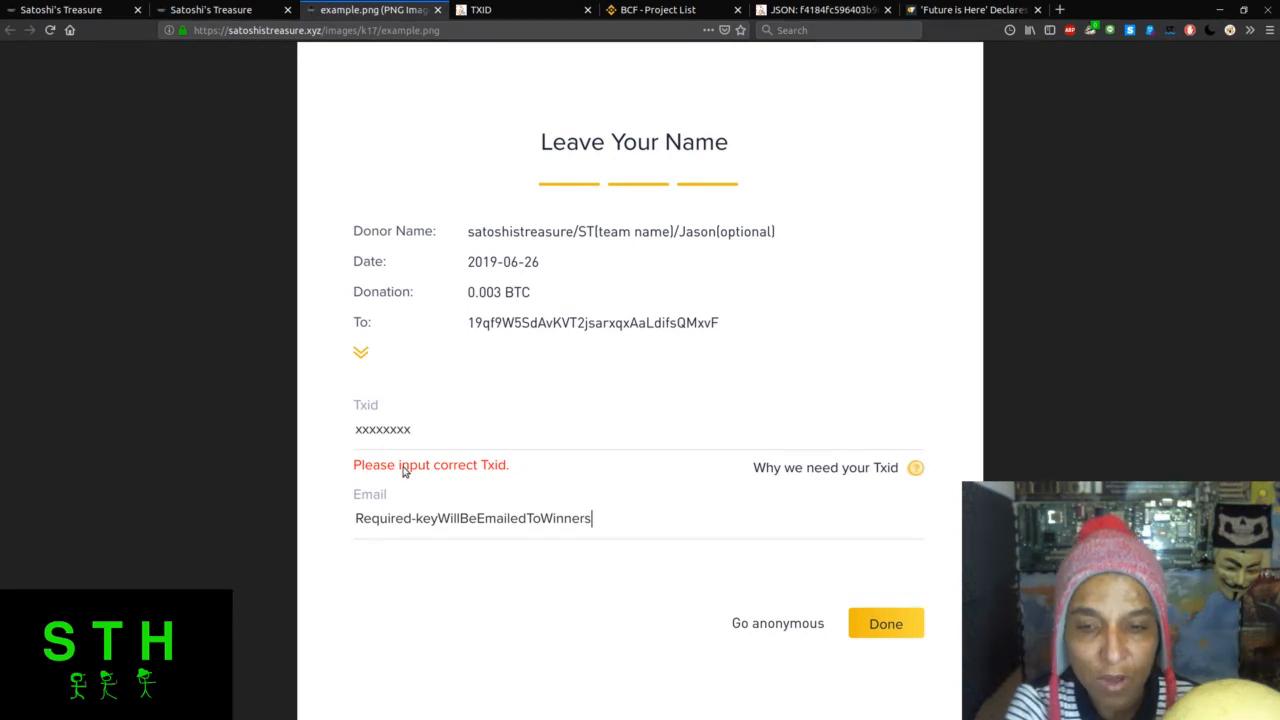
{"action": "mouse_move", "coordinate": [748, 424]}
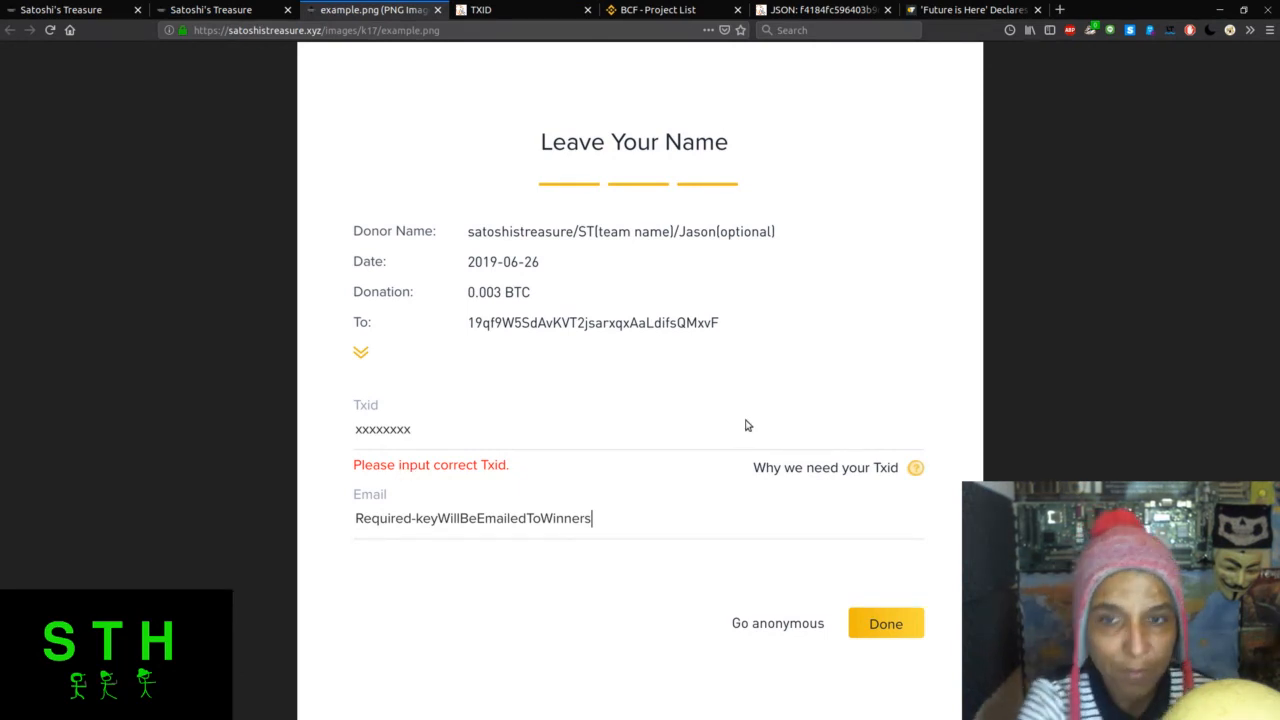
{"action": "mouse_move", "coordinate": [600, 416]}
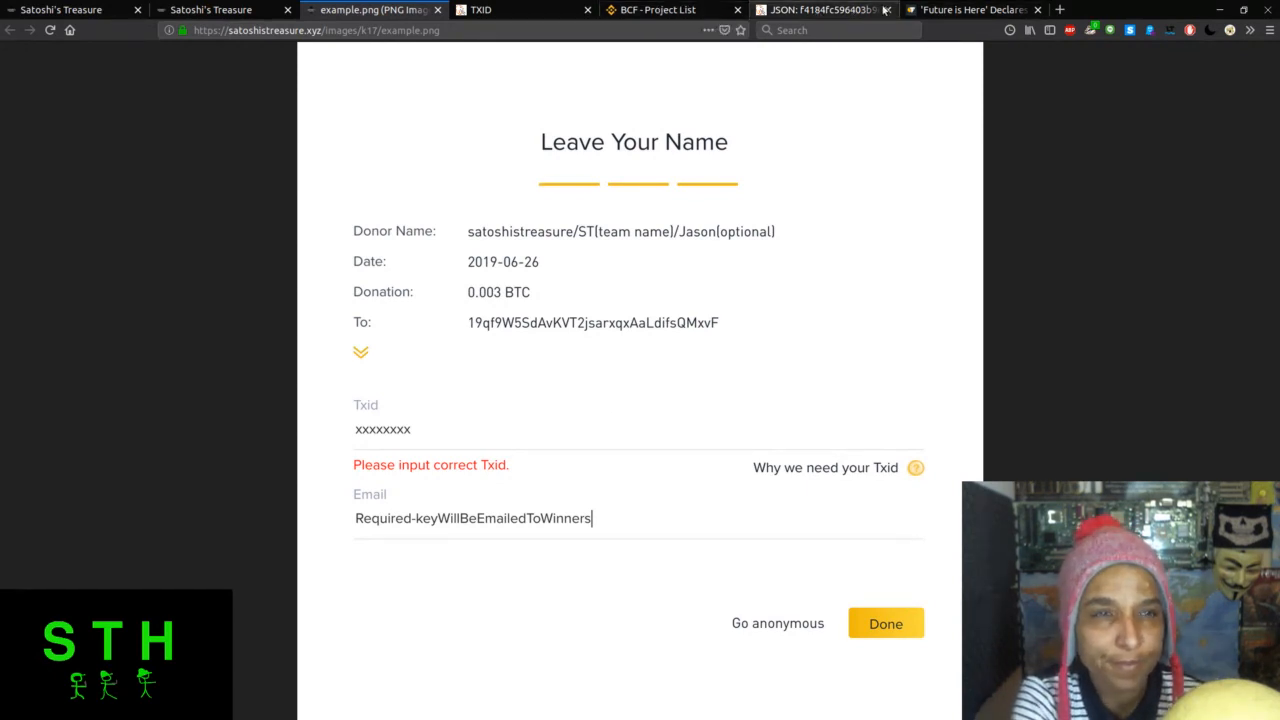
{"action": "left_click", "coordinate": [656, 10]}
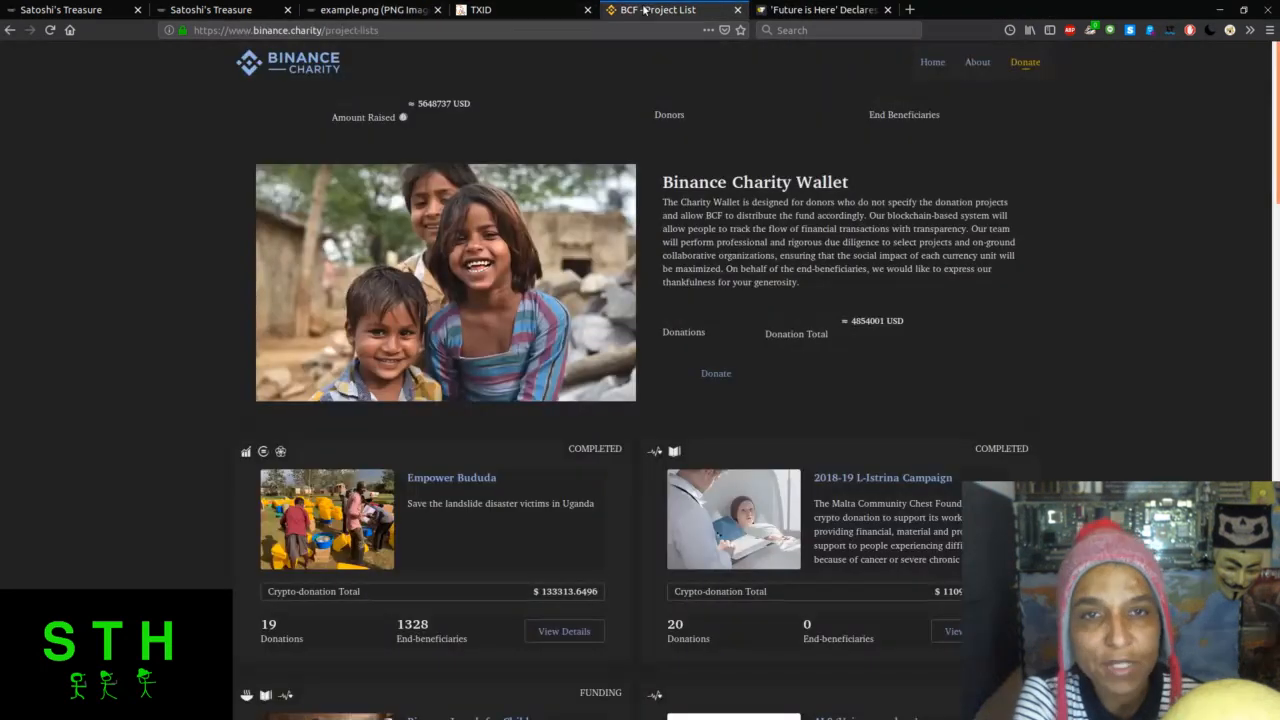
{"action": "mouse_move", "coordinate": [660, 136]}
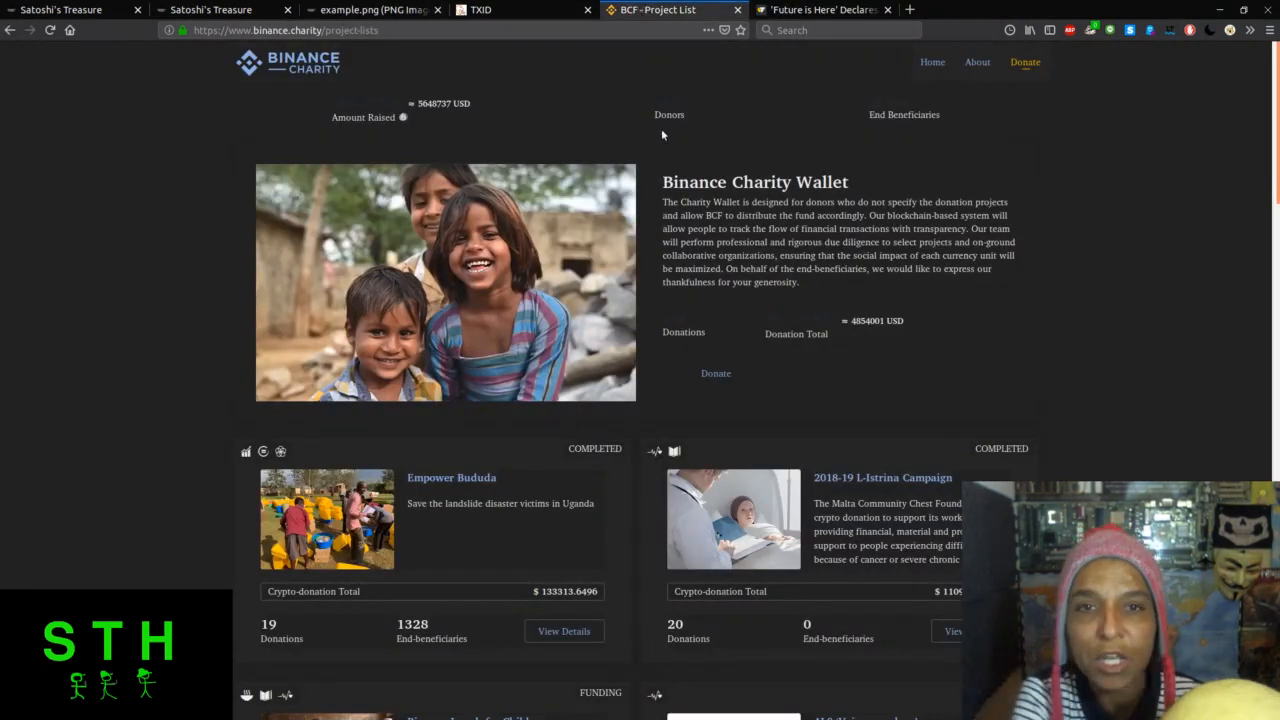
{"action": "mouse_move", "coordinate": [616, 116]}
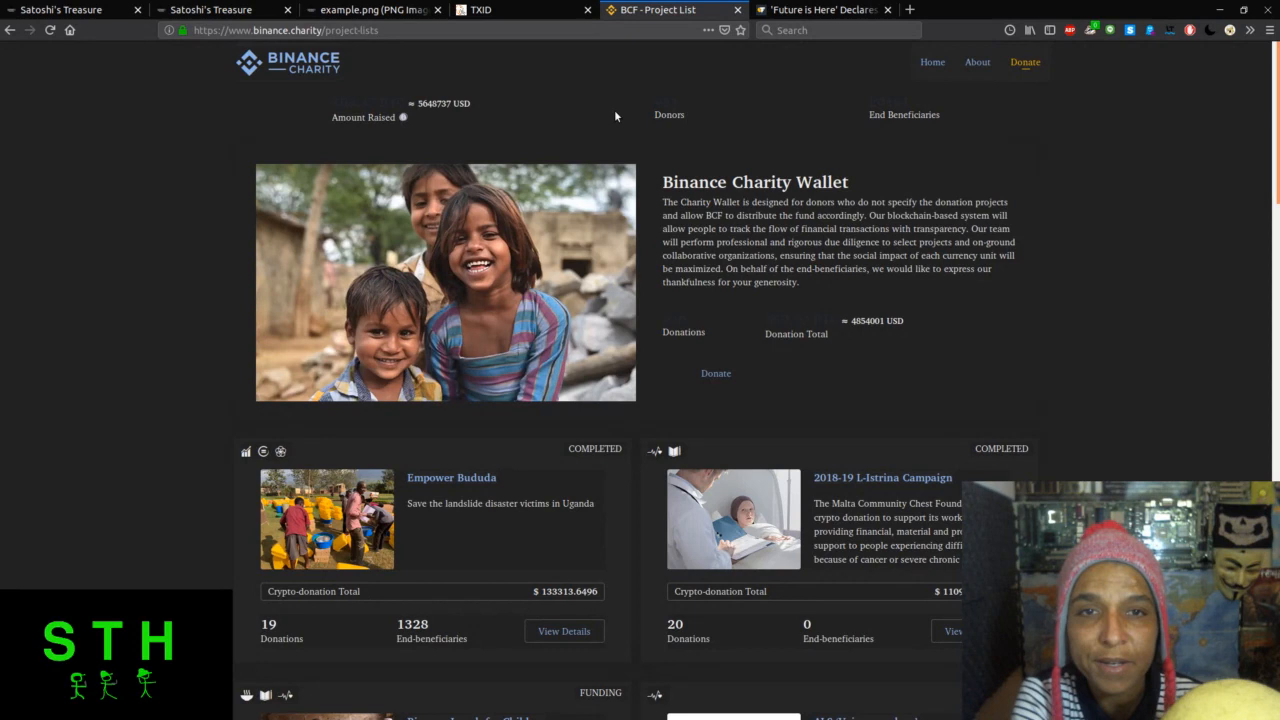
{"action": "mouse_move", "coordinate": [612, 112]}
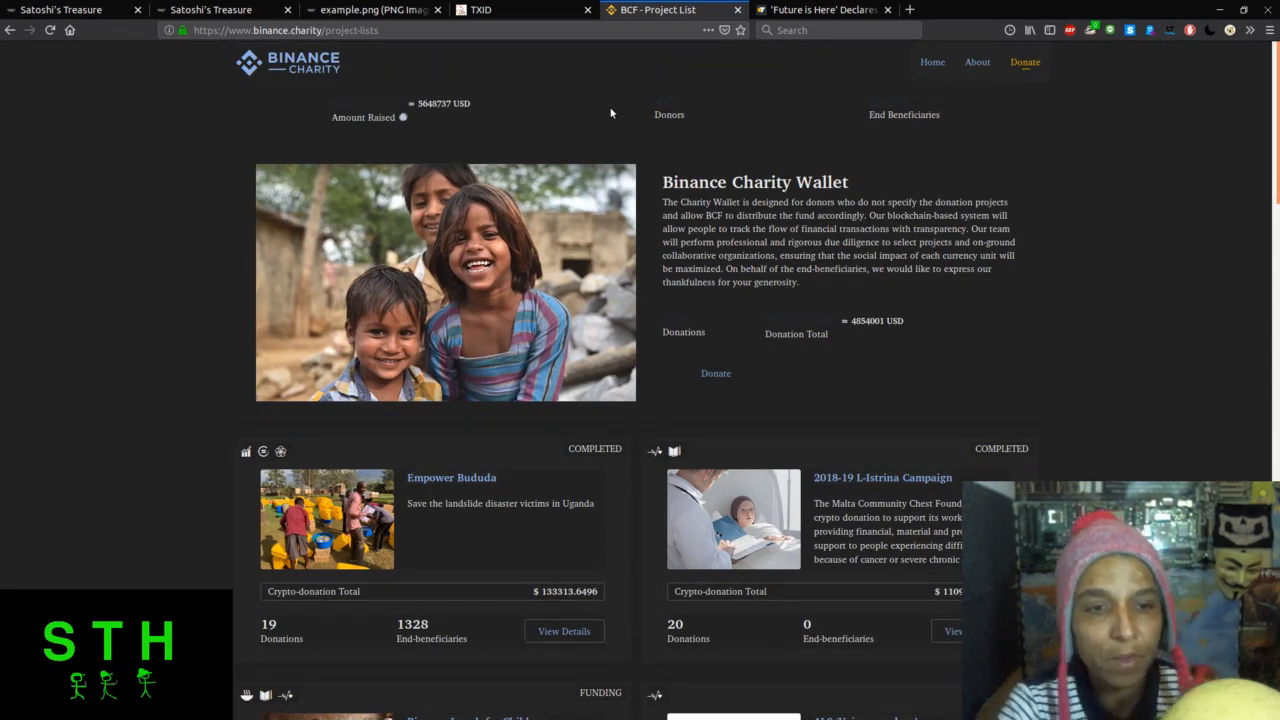
Browse the Binance Charity funding projects and return to the Binance Charity Wallet header.
{"action": "scroll", "scroll_direction": "down", "scroll_amount": 3}
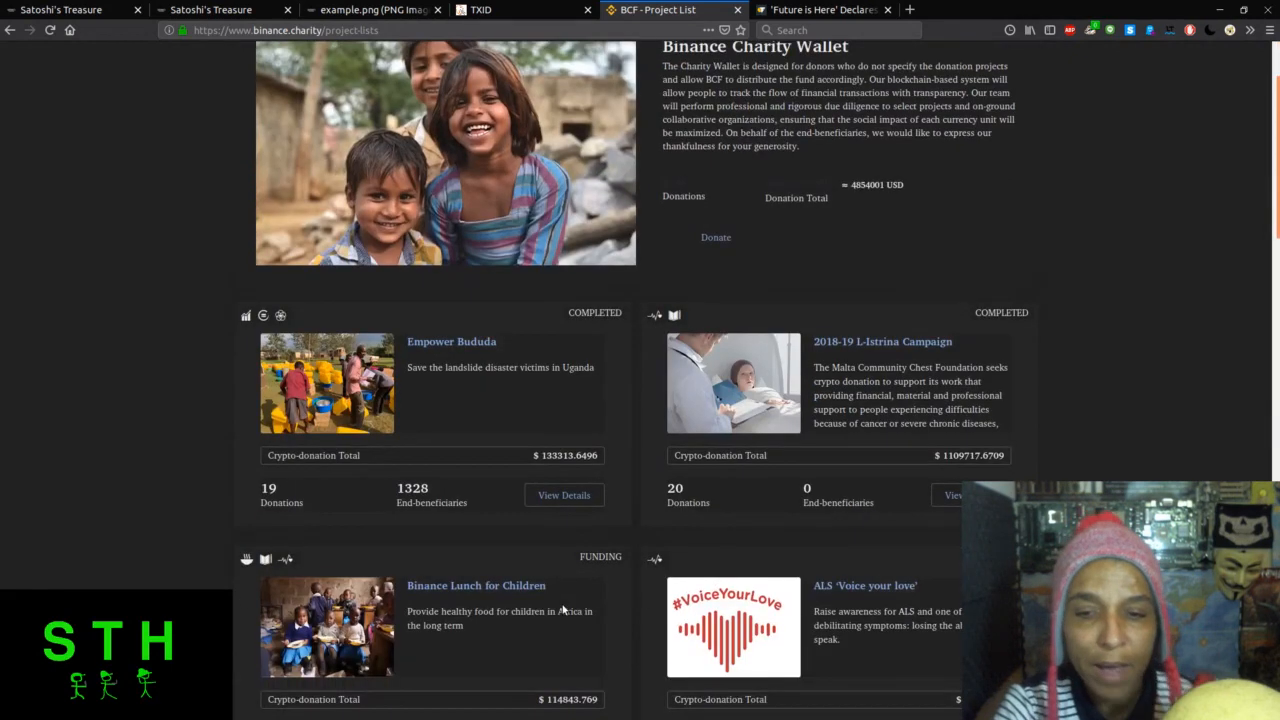
{"action": "scroll", "scroll_direction": "down", "scroll_amount": 3}
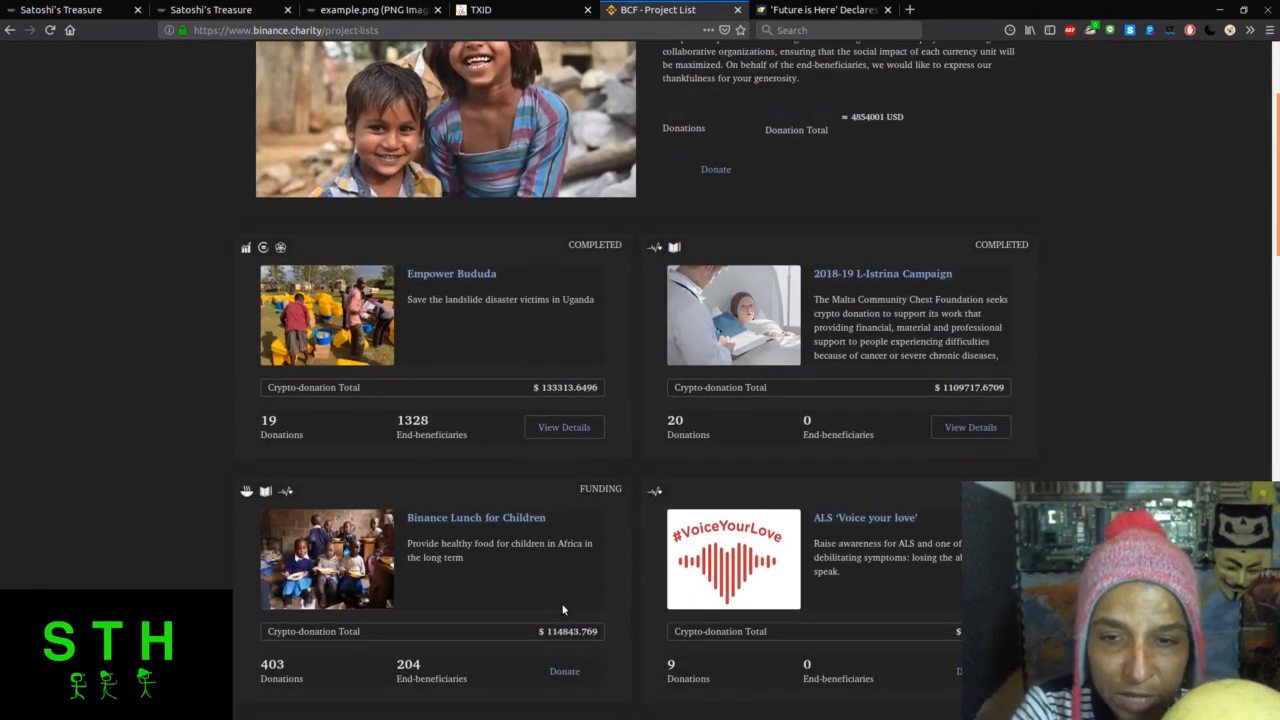
{"action": "scroll", "scroll_direction": "down", "scroll_amount": 3}
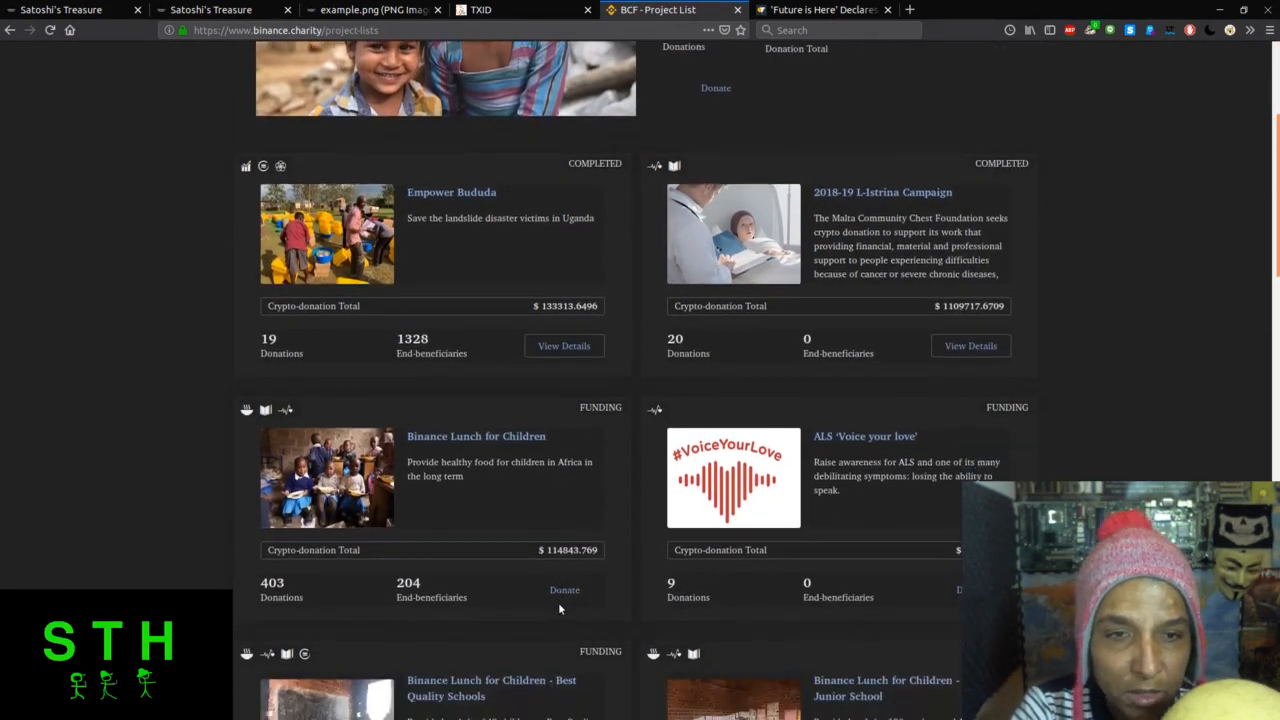
{"action": "scroll", "scroll_direction": "down", "scroll_amount": 3}
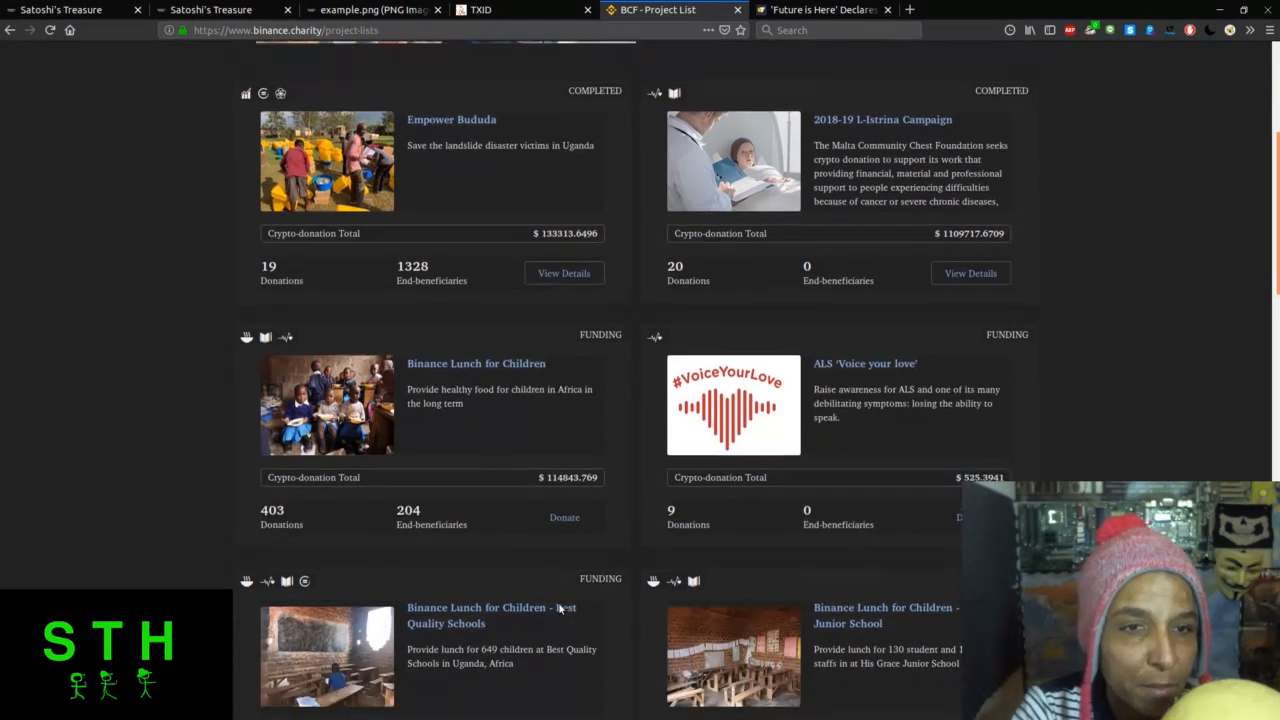
{"action": "scroll", "scroll_direction": "up", "scroll_amount": 3}
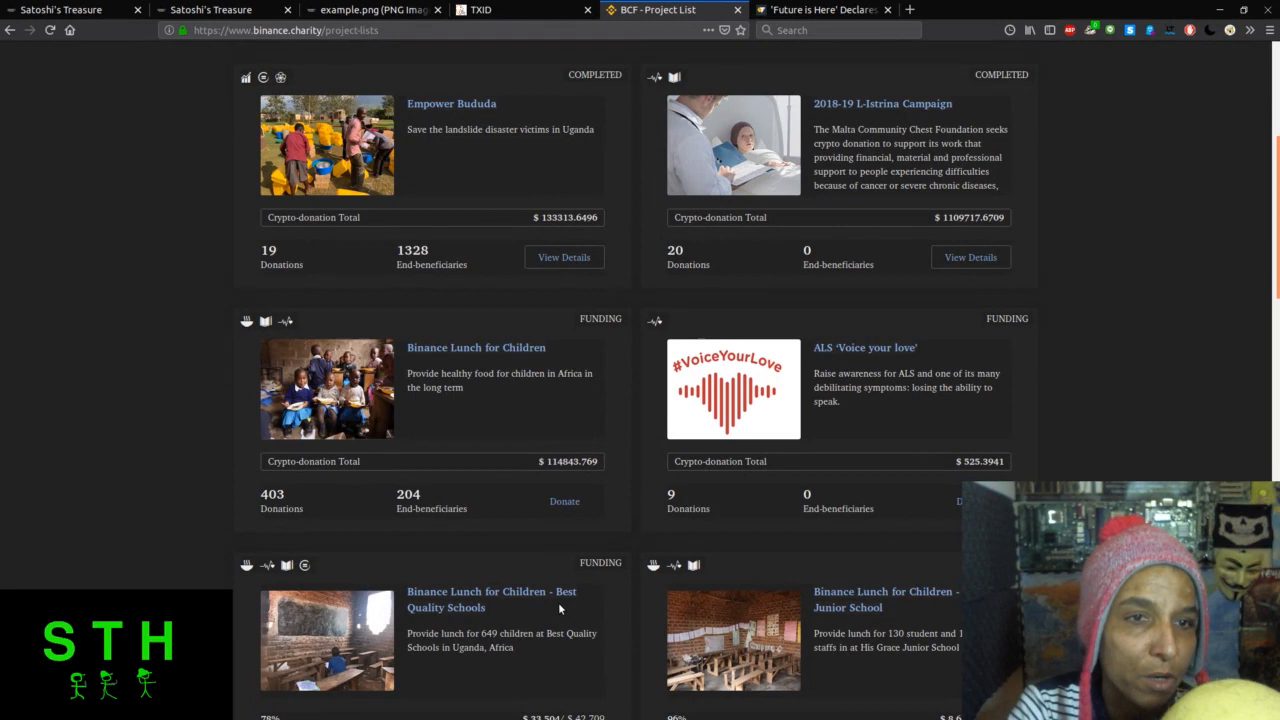
{"action": "scroll", "scroll_direction": "down", "scroll_amount": 3}
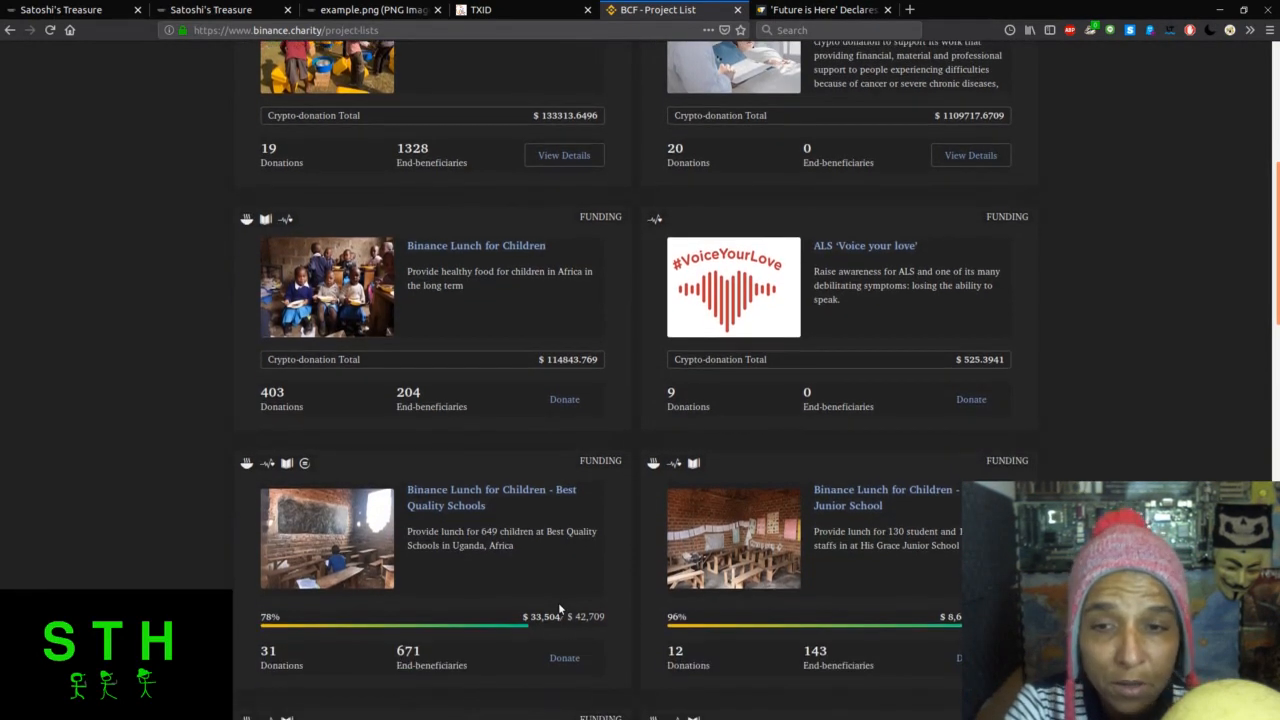
{"action": "scroll", "scroll_direction": "down", "scroll_amount": 3}
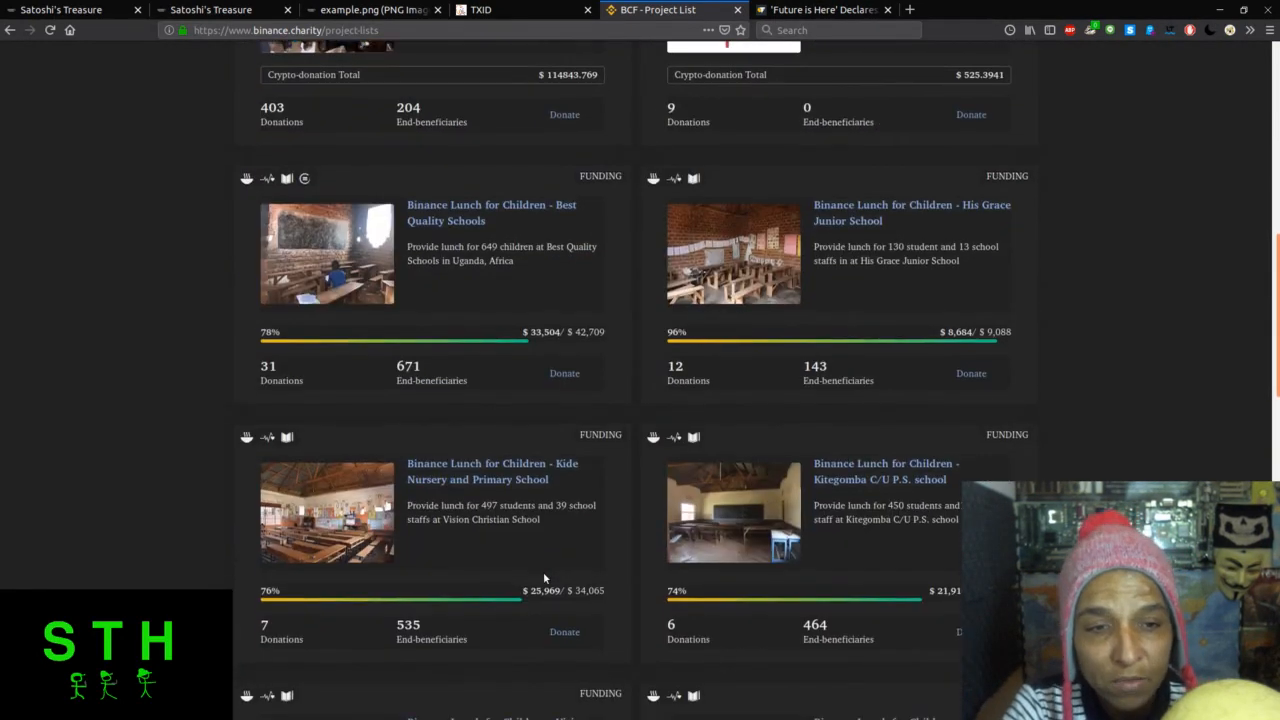
{"action": "scroll", "scroll_direction": "down", "scroll_amount": 3}
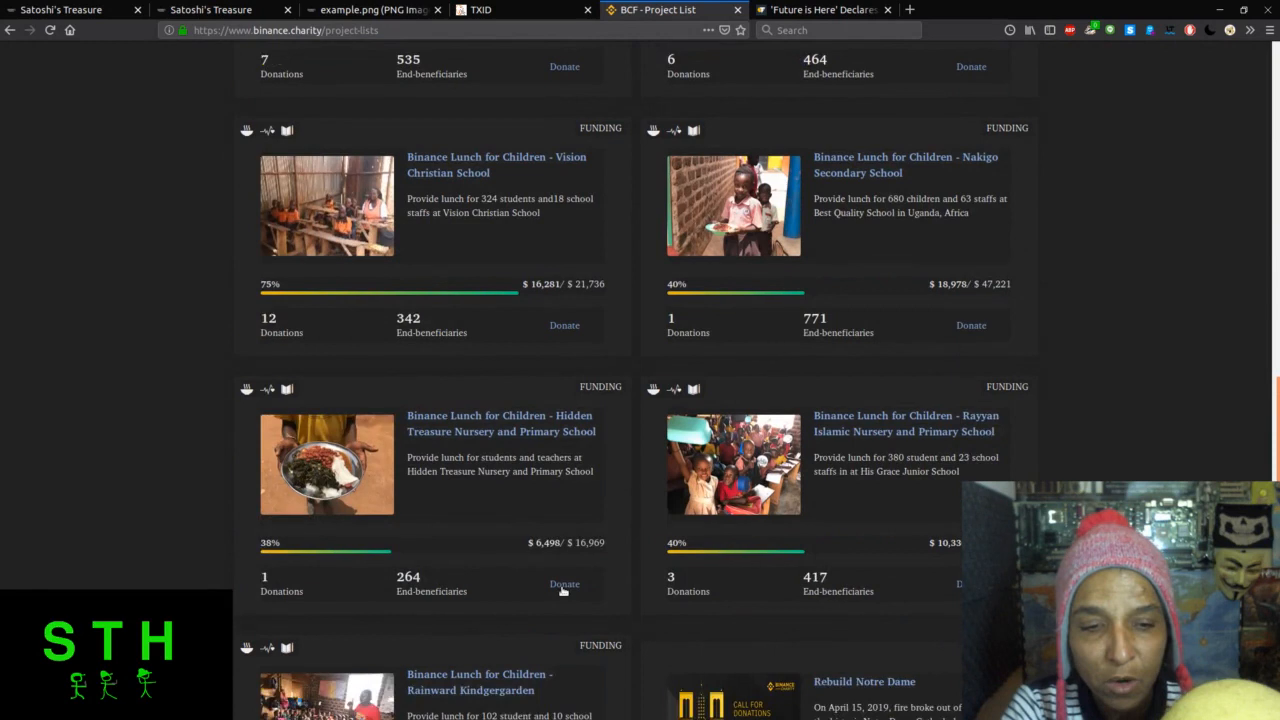
{"action": "scroll", "scroll_direction": "down", "scroll_amount": 3}
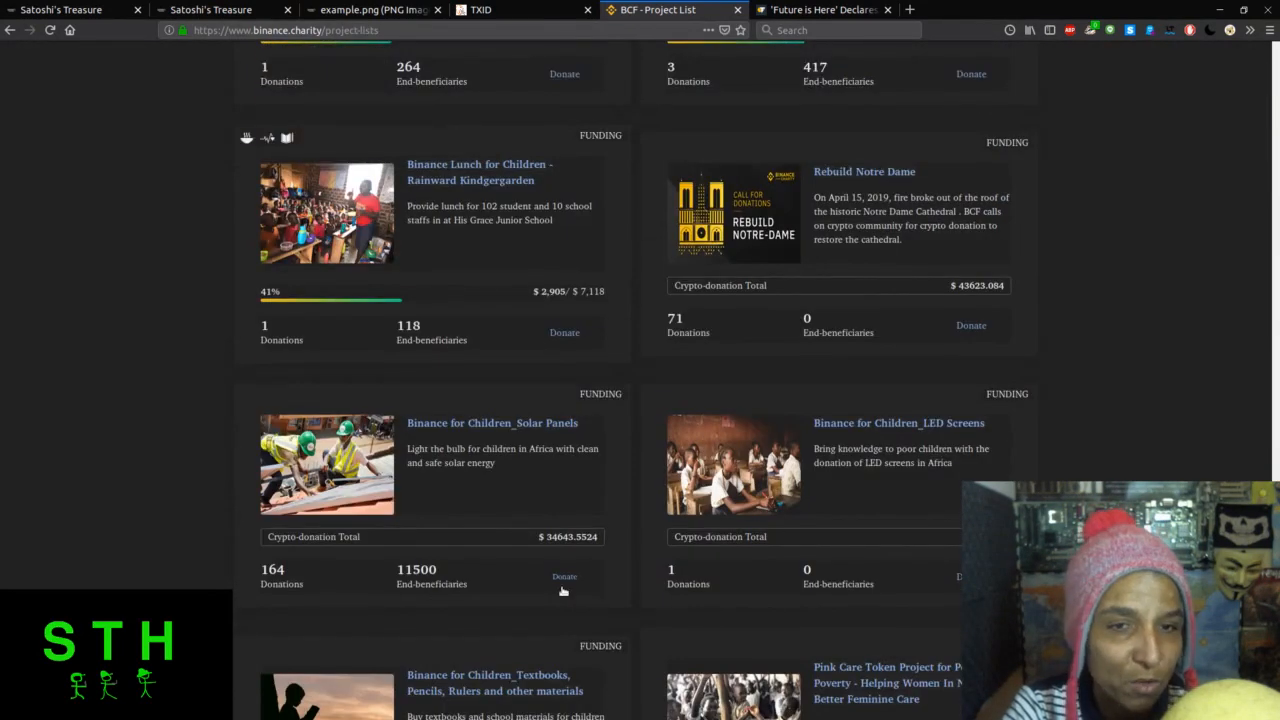
{"action": "scroll", "scroll_direction": "down", "scroll_amount": 3}
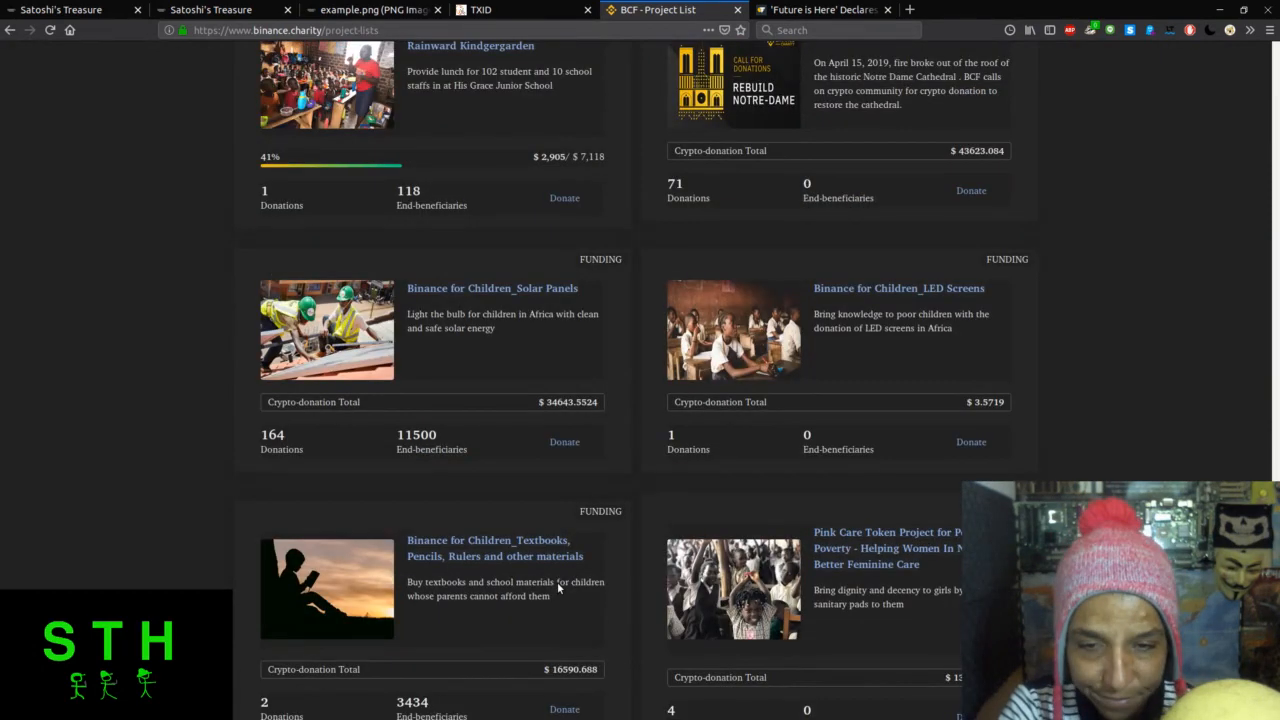
{"action": "scroll", "scroll_direction": "up", "scroll_amount": 3}
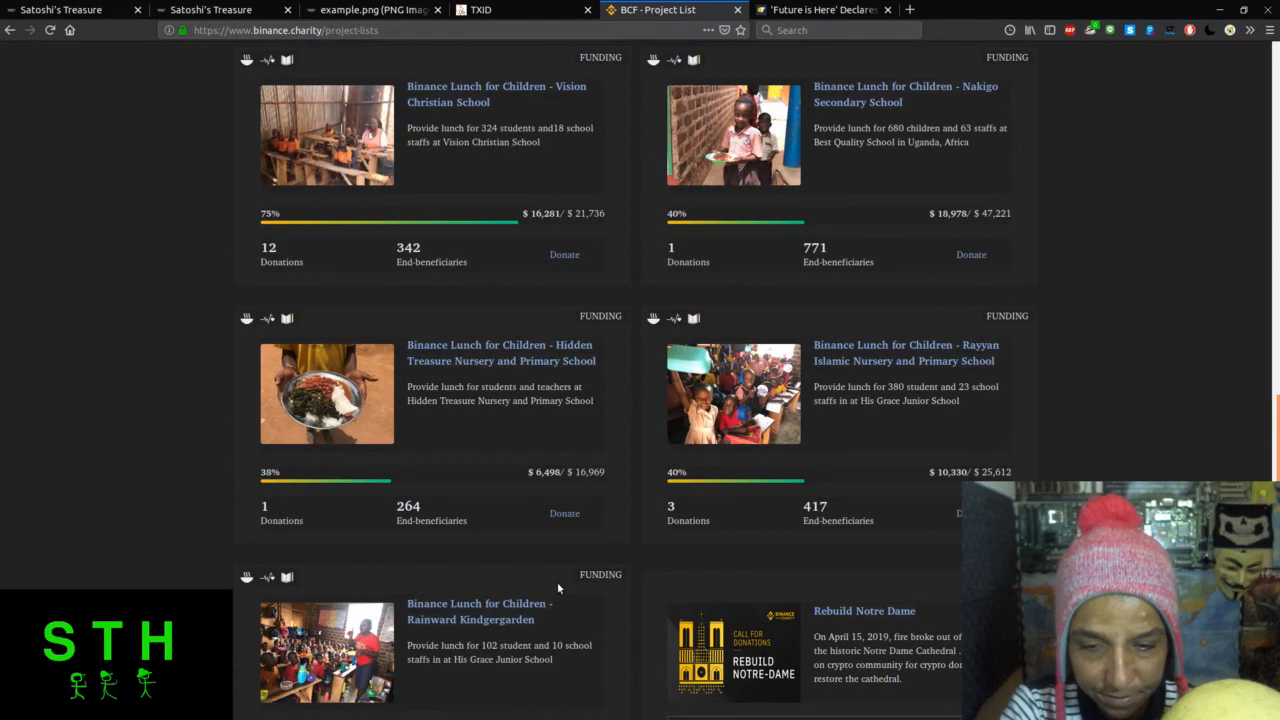
{"action": "scroll", "scroll_direction": "down", "scroll_amount": 3}
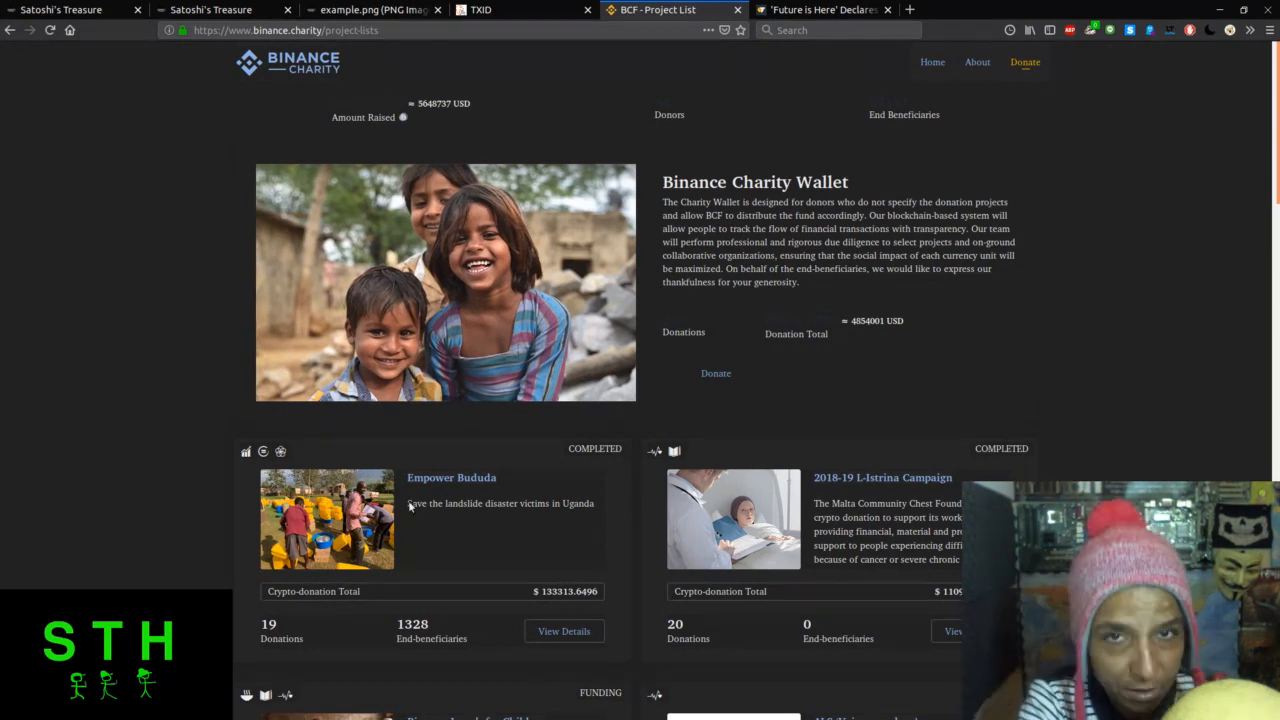
{"action": "mouse_move", "coordinate": [504, 520]}
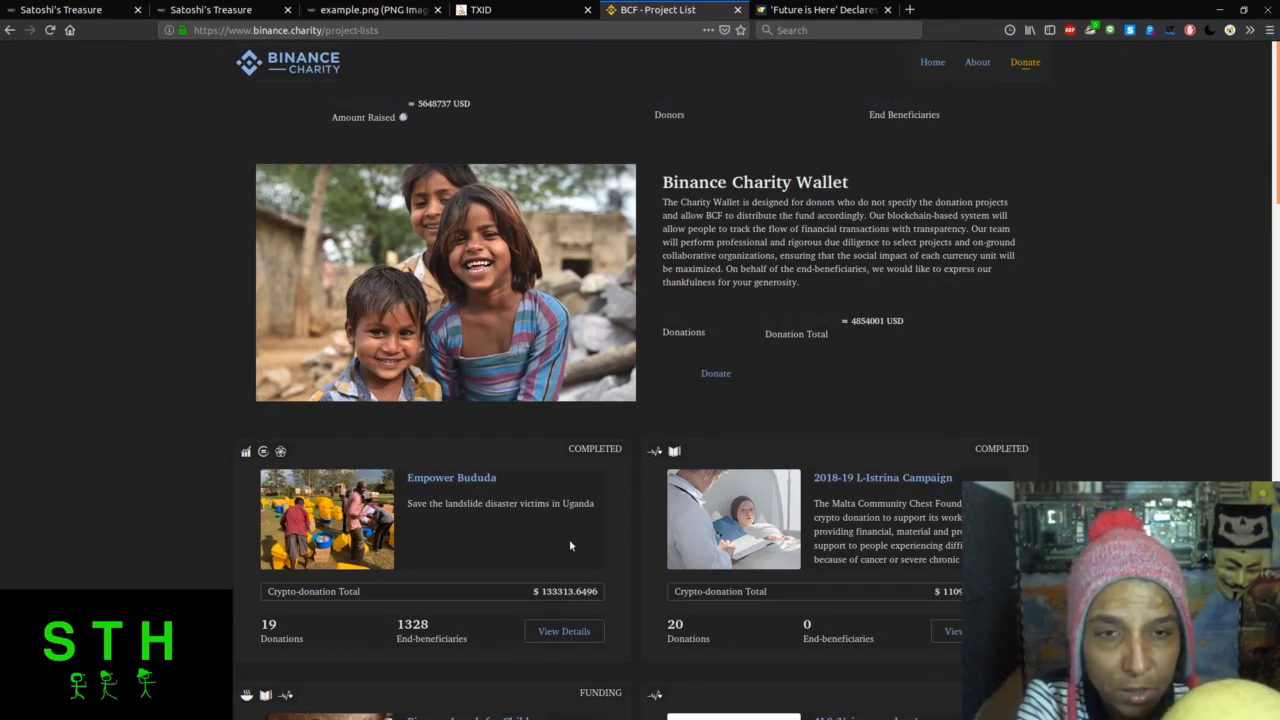
{"action": "mouse_move", "coordinate": [616, 170]}
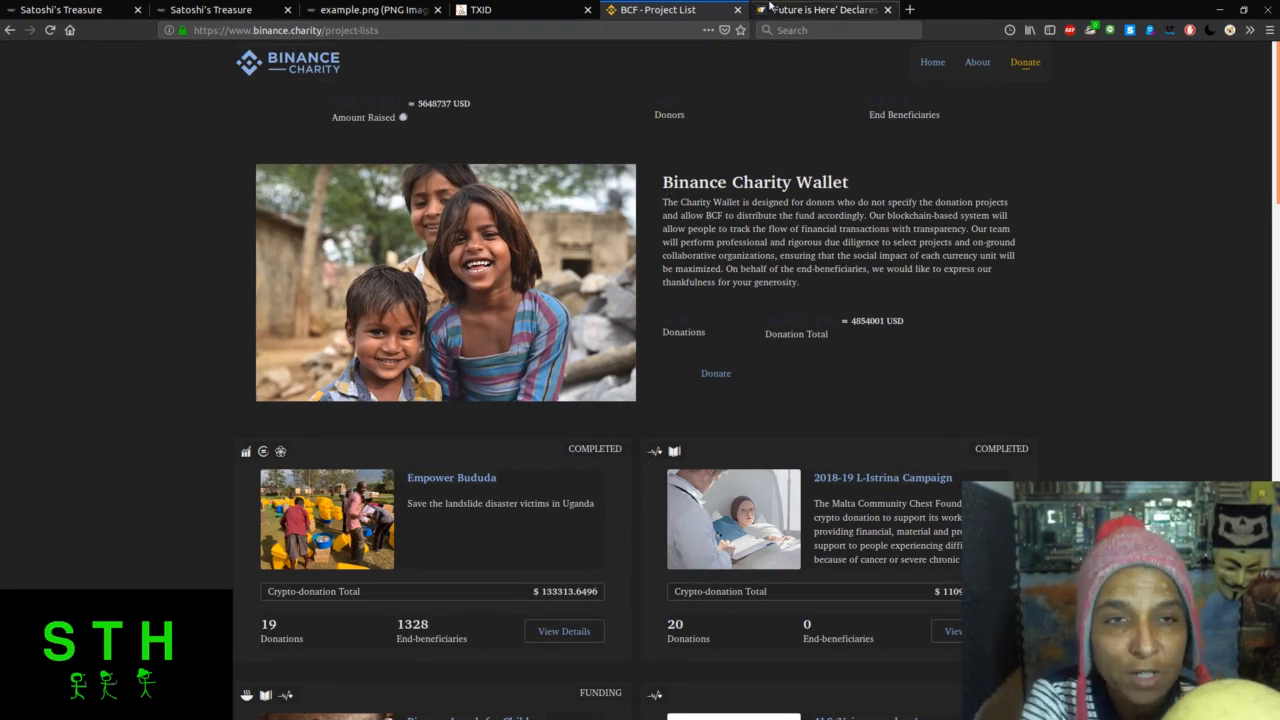
Switch to the Cointelegraph 'Future is Here' Binance $1.2 Billion transfer article.
{"action": "left_click", "coordinate": [820, 8]}
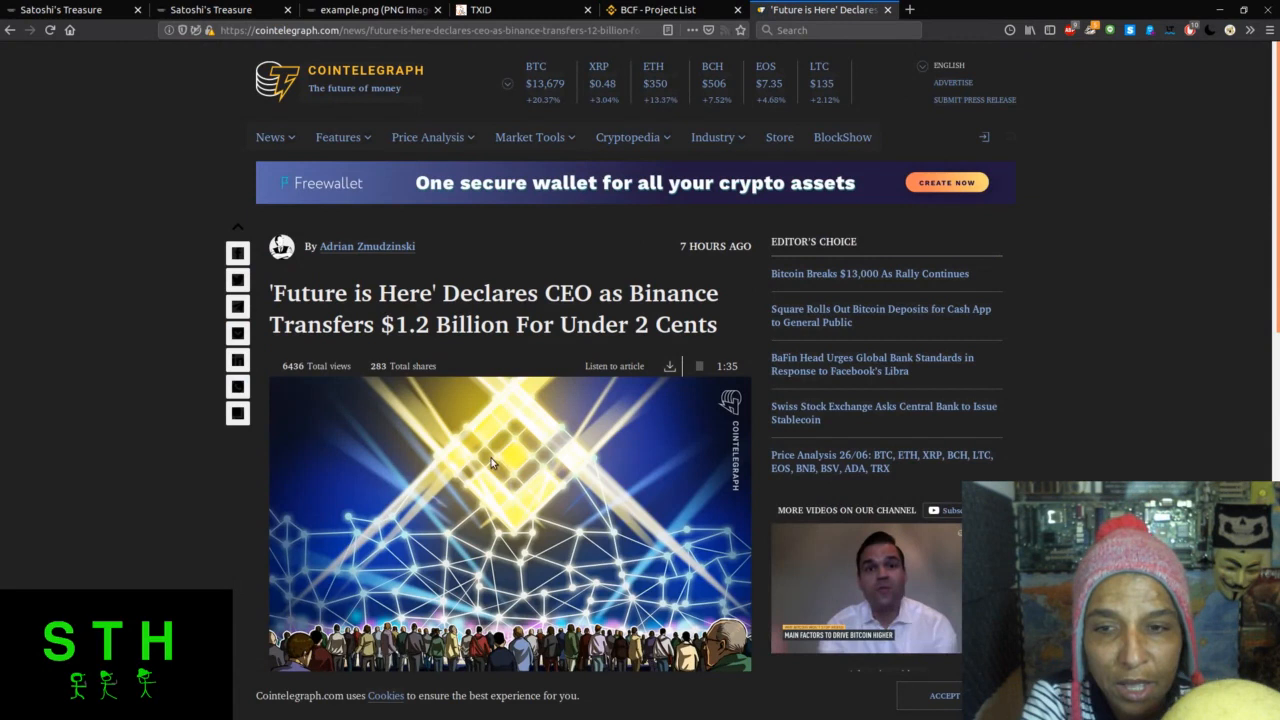
Read the Binance $1.2 Billion article down to its comments, topic tags and author Max Boddy.
{"action": "scroll", "scroll_direction": "down", "scroll_amount": 3}
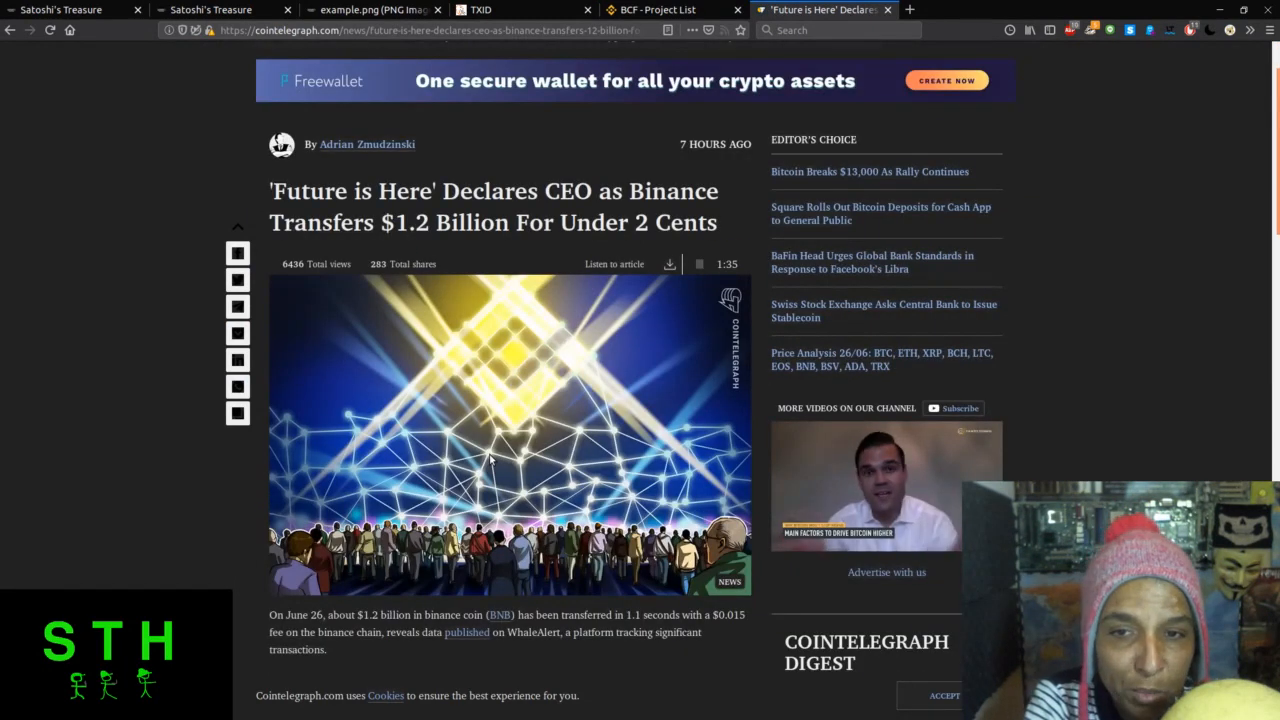
{"action": "scroll", "scroll_direction": "down", "scroll_amount": 3}
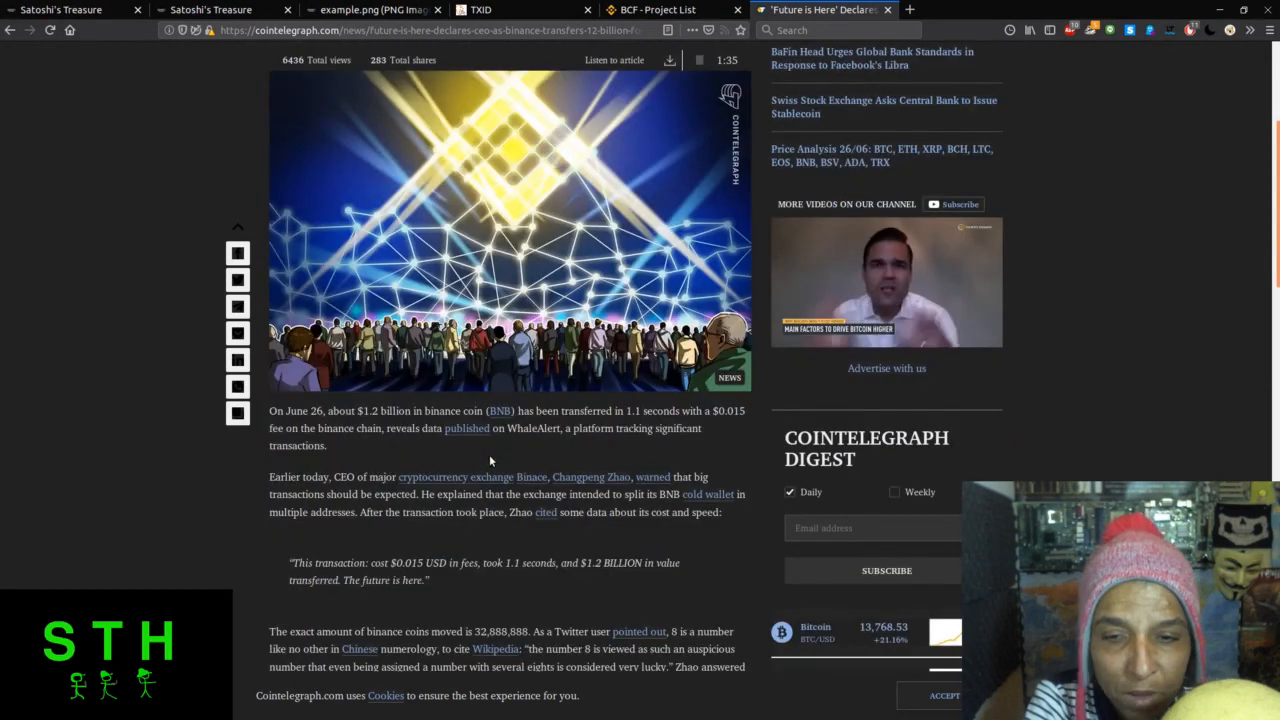
{"action": "scroll", "scroll_direction": "down", "scroll_amount": 3}
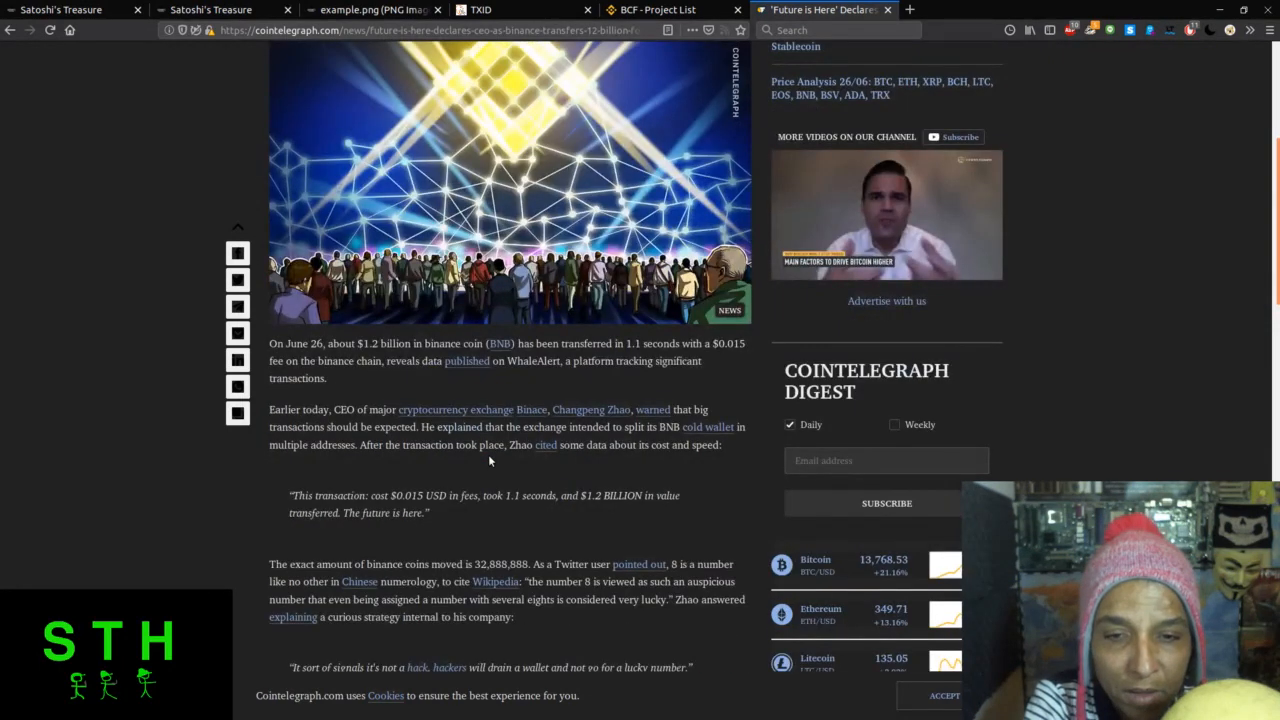
{"action": "scroll", "scroll_direction": "down", "scroll_amount": 3}
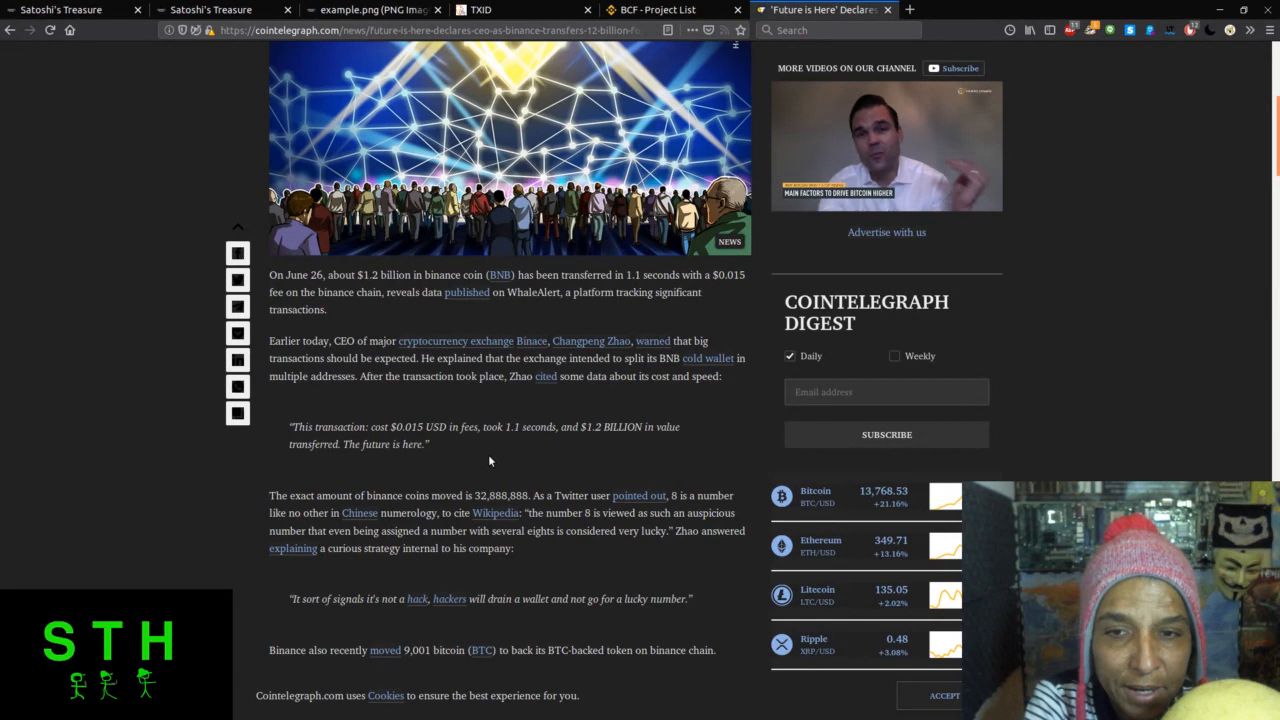
{"action": "scroll", "scroll_direction": "down", "scroll_amount": 3}
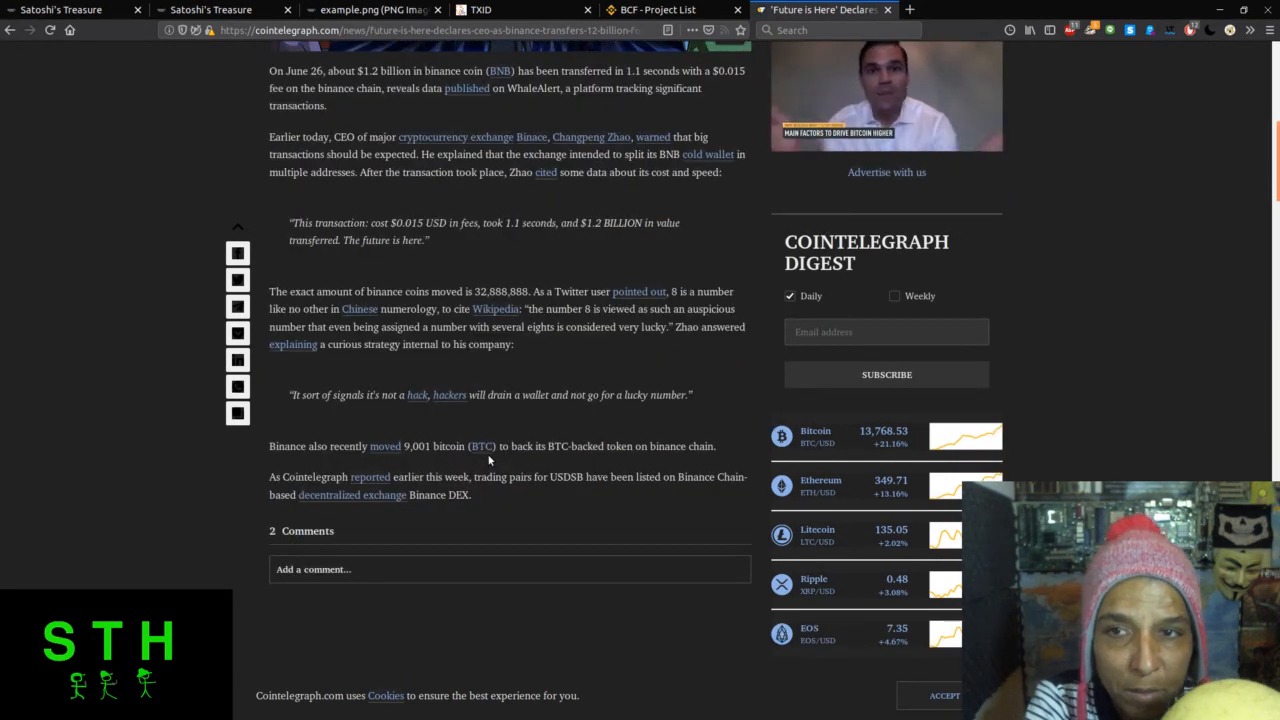
{"action": "scroll", "scroll_direction": "down", "scroll_amount": 3}
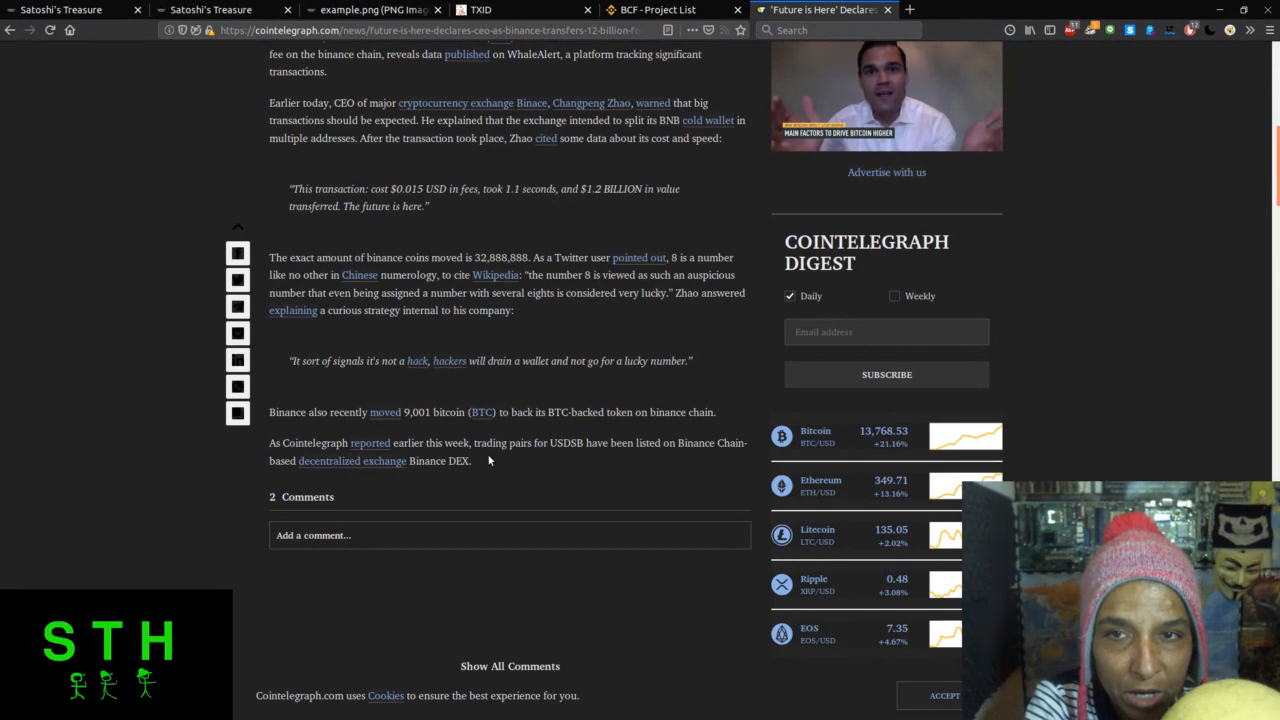
{"action": "scroll", "scroll_direction": "down", "scroll_amount": 3}
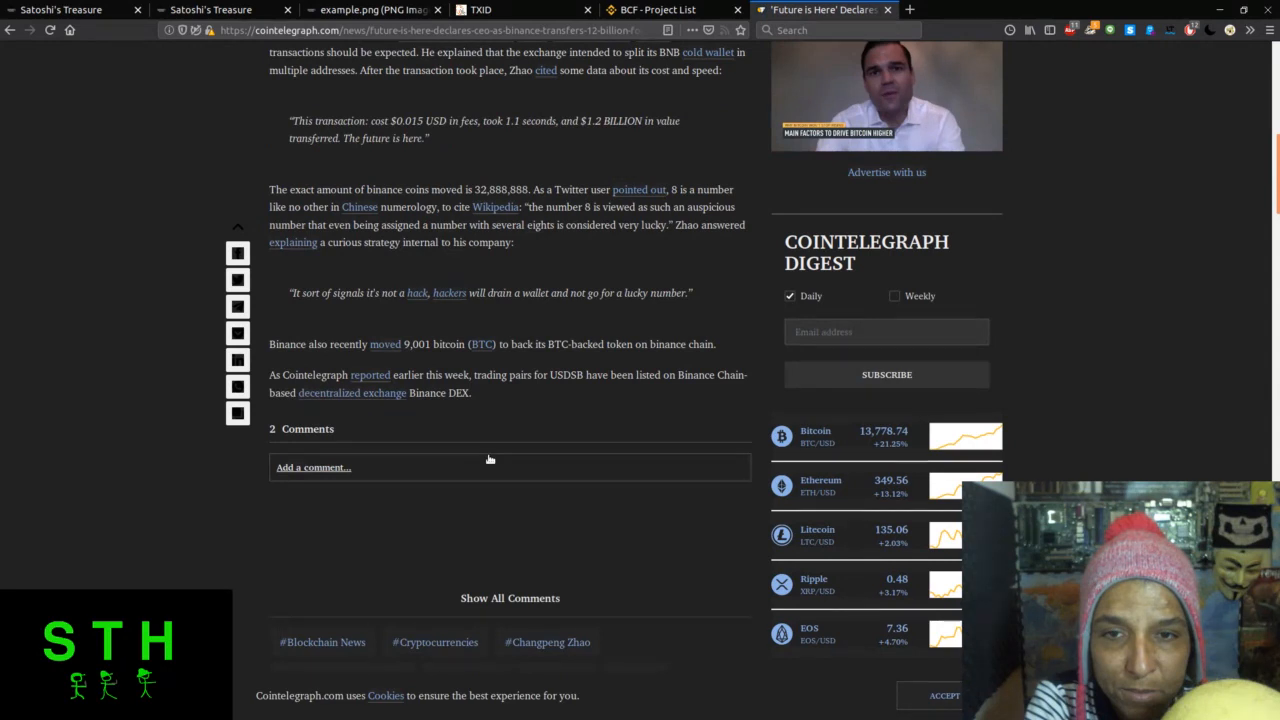
{"action": "scroll", "scroll_direction": "down", "scroll_amount": 3}
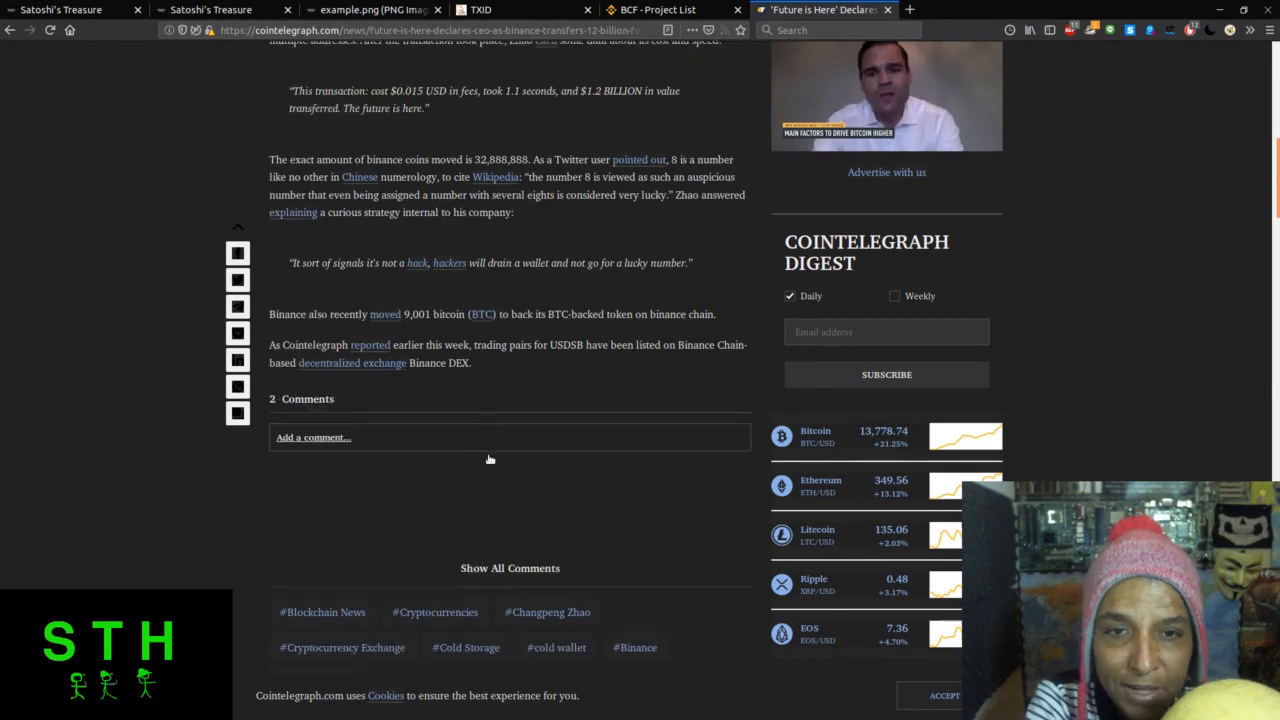
{"action": "scroll", "scroll_direction": "down", "scroll_amount": 3}
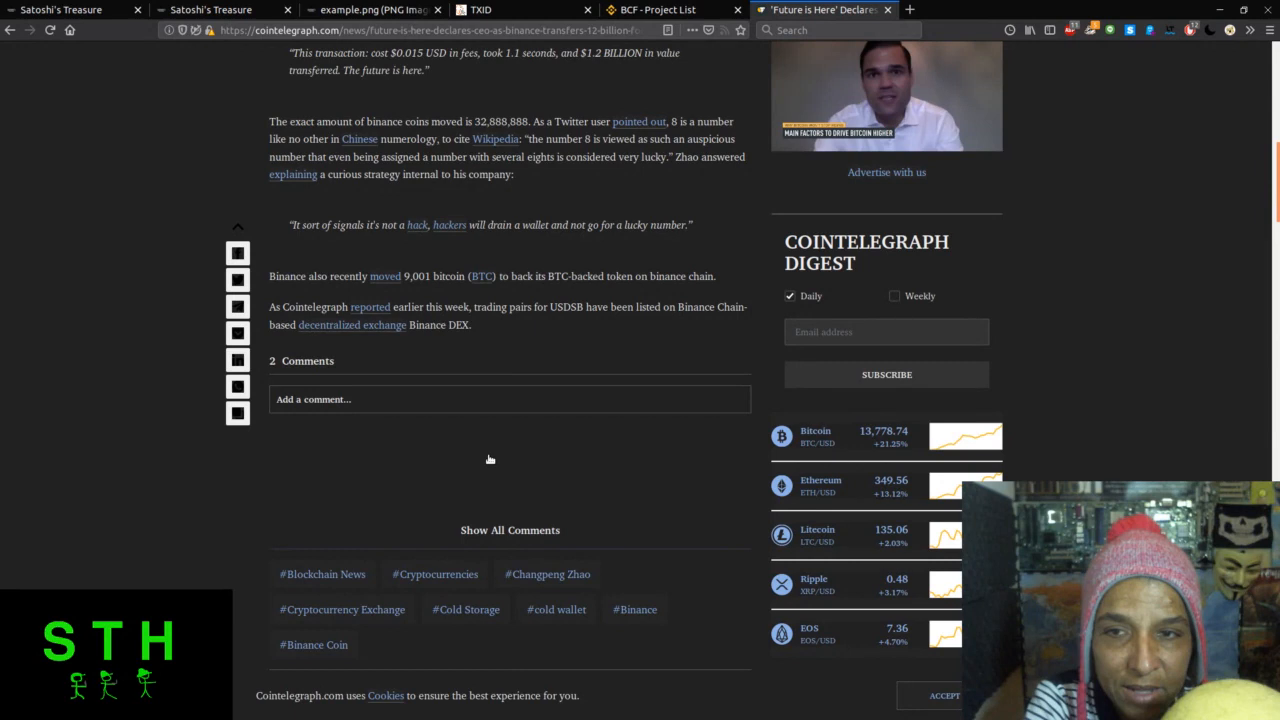
{"action": "scroll", "scroll_direction": "down", "scroll_amount": 3}
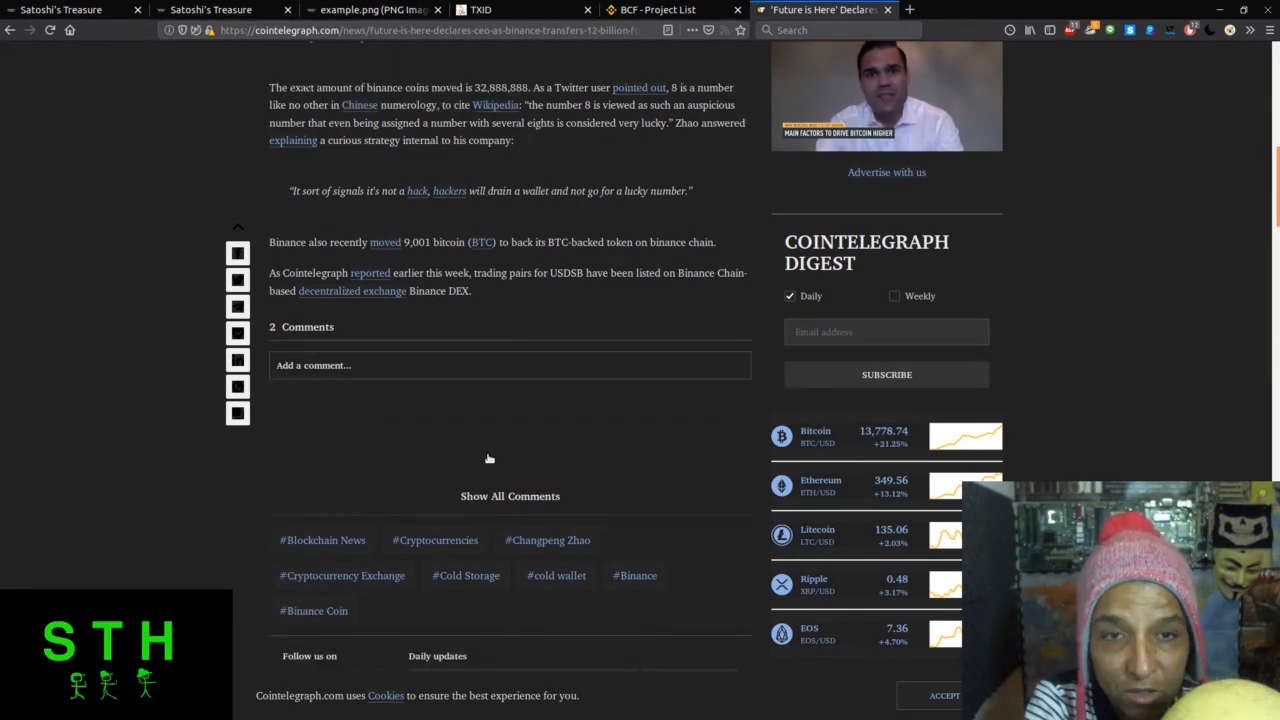
{"action": "scroll", "scroll_direction": "down", "scroll_amount": 3}
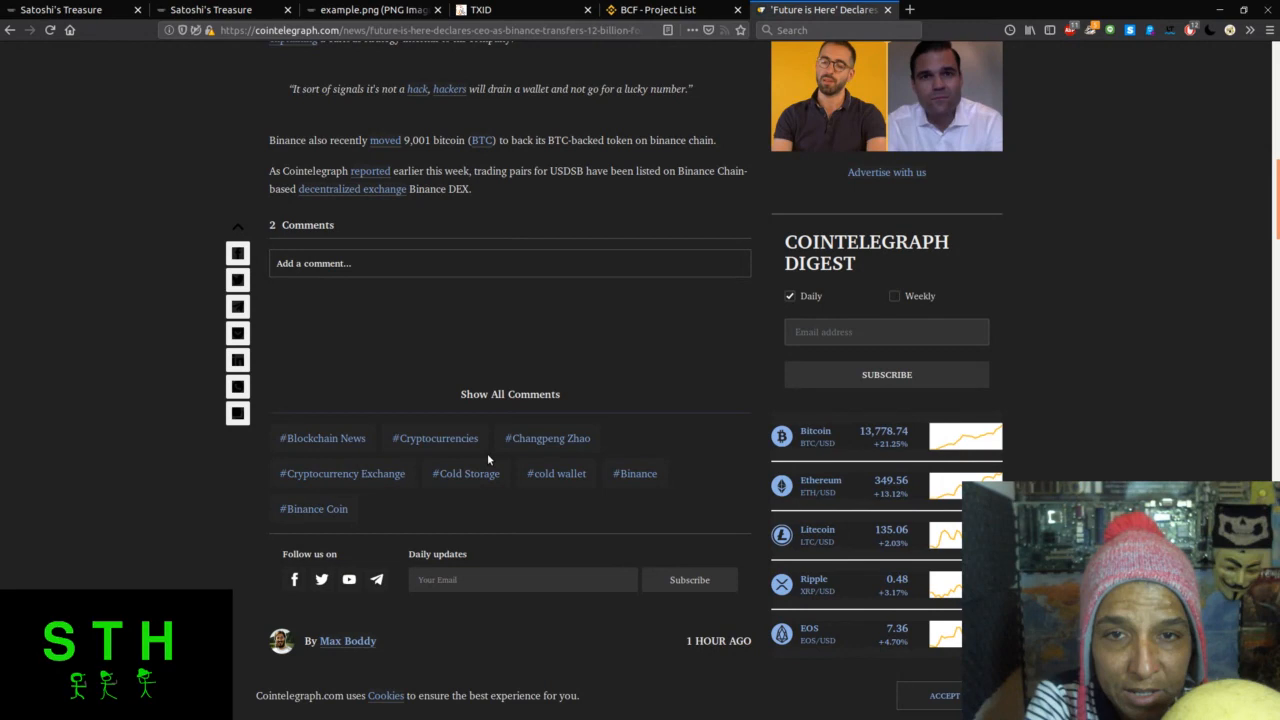
Return to the article's top, close it, and land back on the BCF - Project List.
{"action": "scroll", "scroll_direction": "up", "scroll_amount": 3}
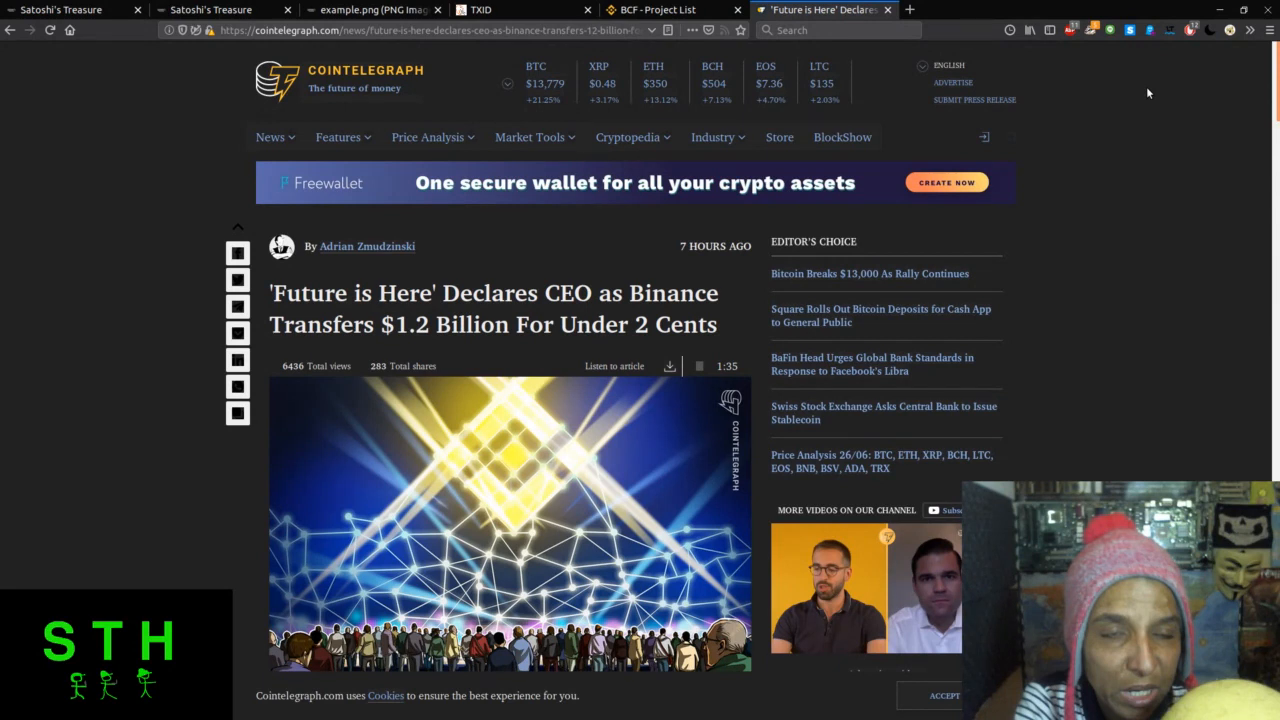
{"action": "left_click", "coordinate": [656, 8]}
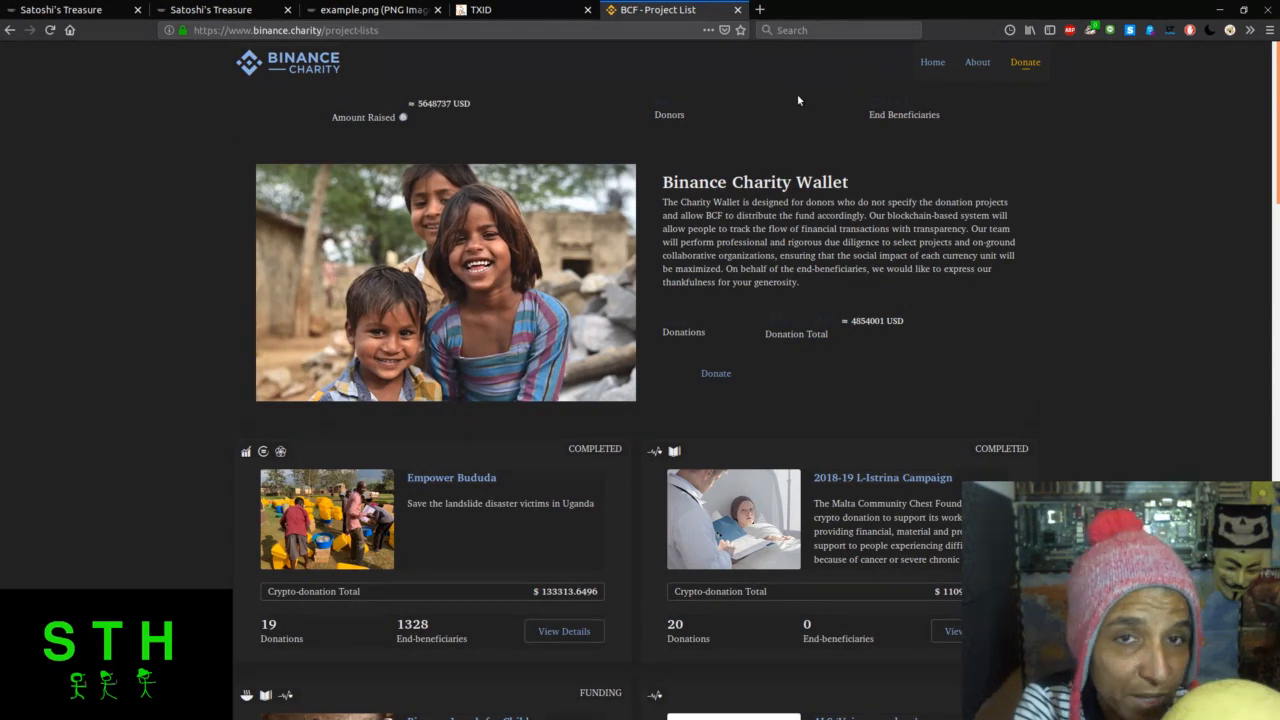
{"action": "mouse_move", "coordinate": [752, 92]}
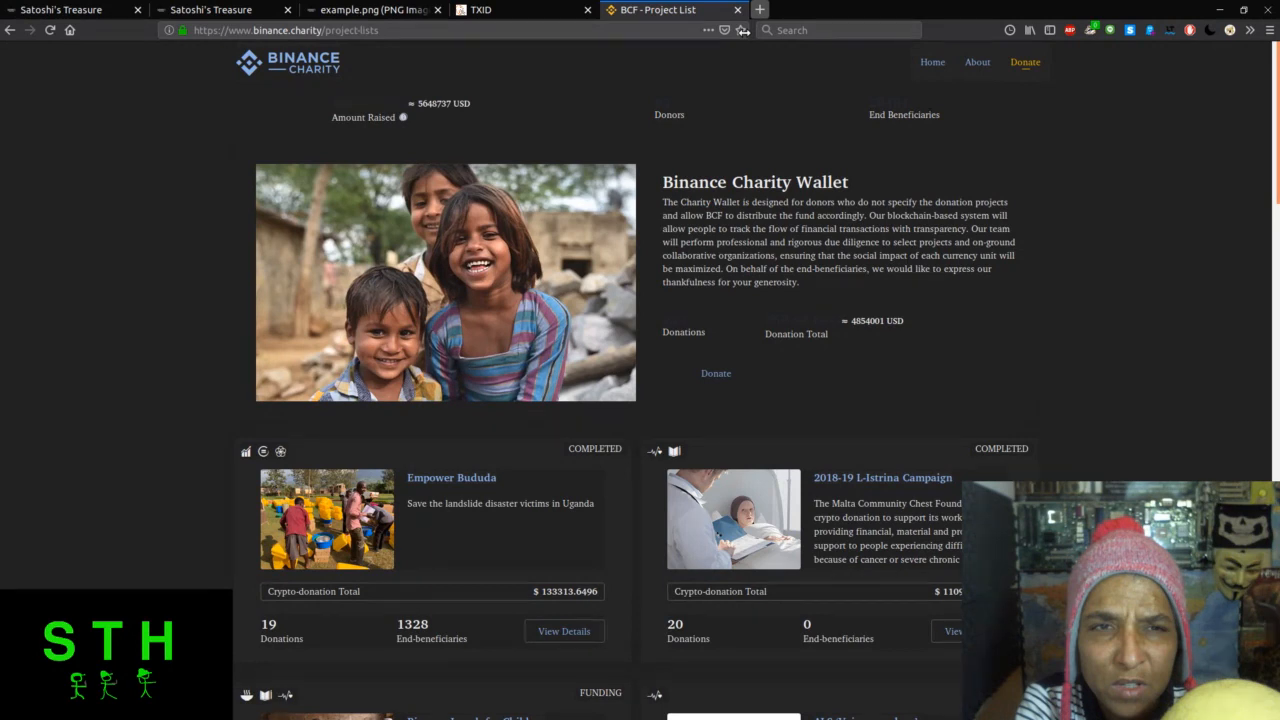
{"action": "mouse_move", "coordinate": [812, 172]}
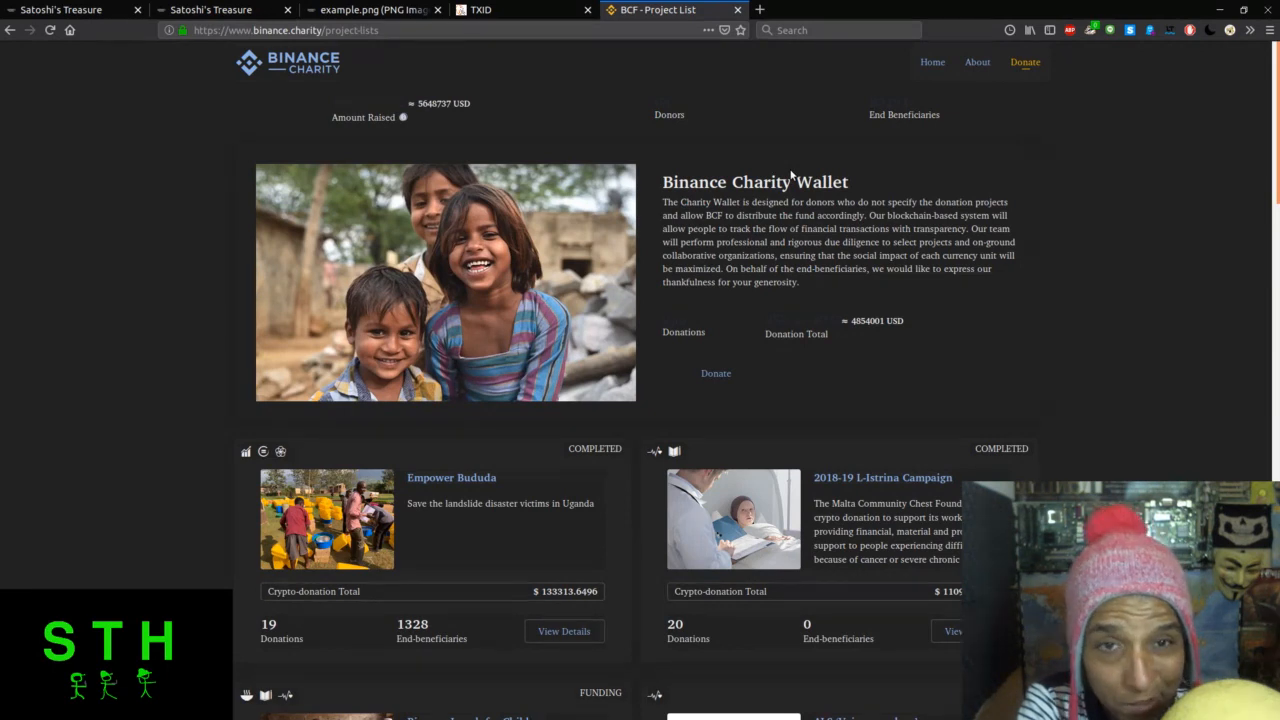
{"action": "mouse_move", "coordinate": [788, 164]}
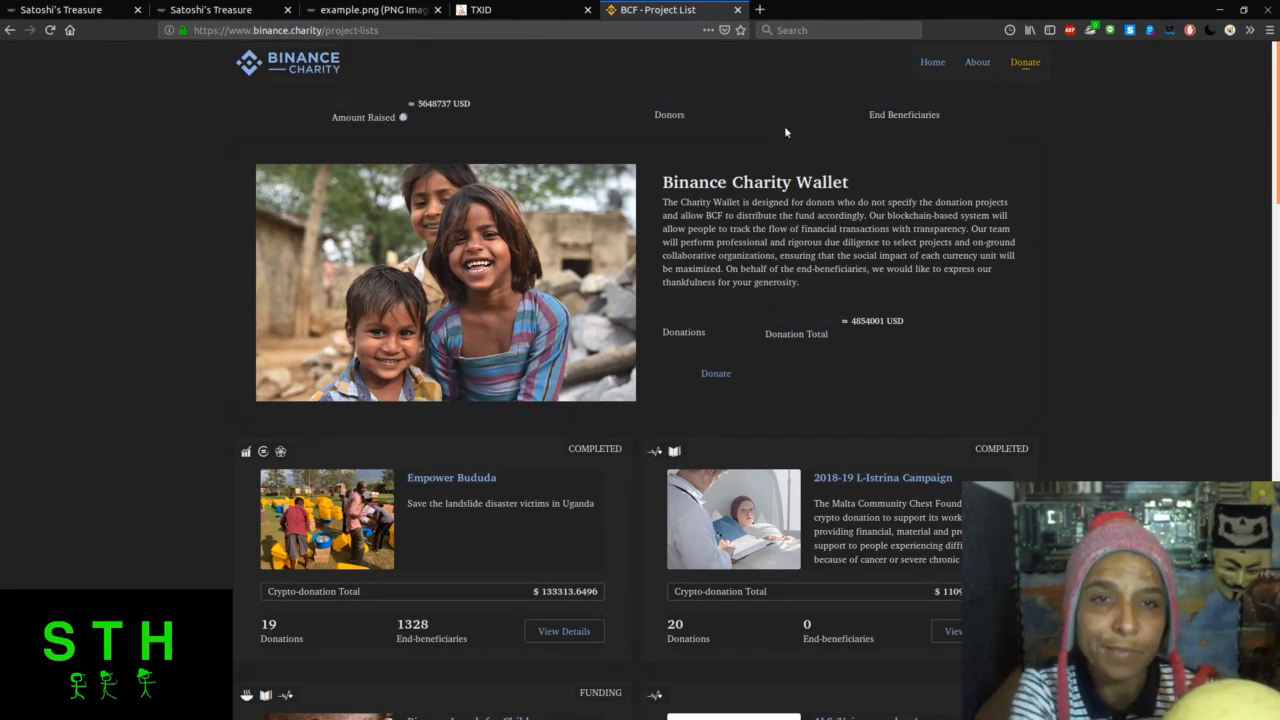
{"action": "mouse_move", "coordinate": [800, 130]}
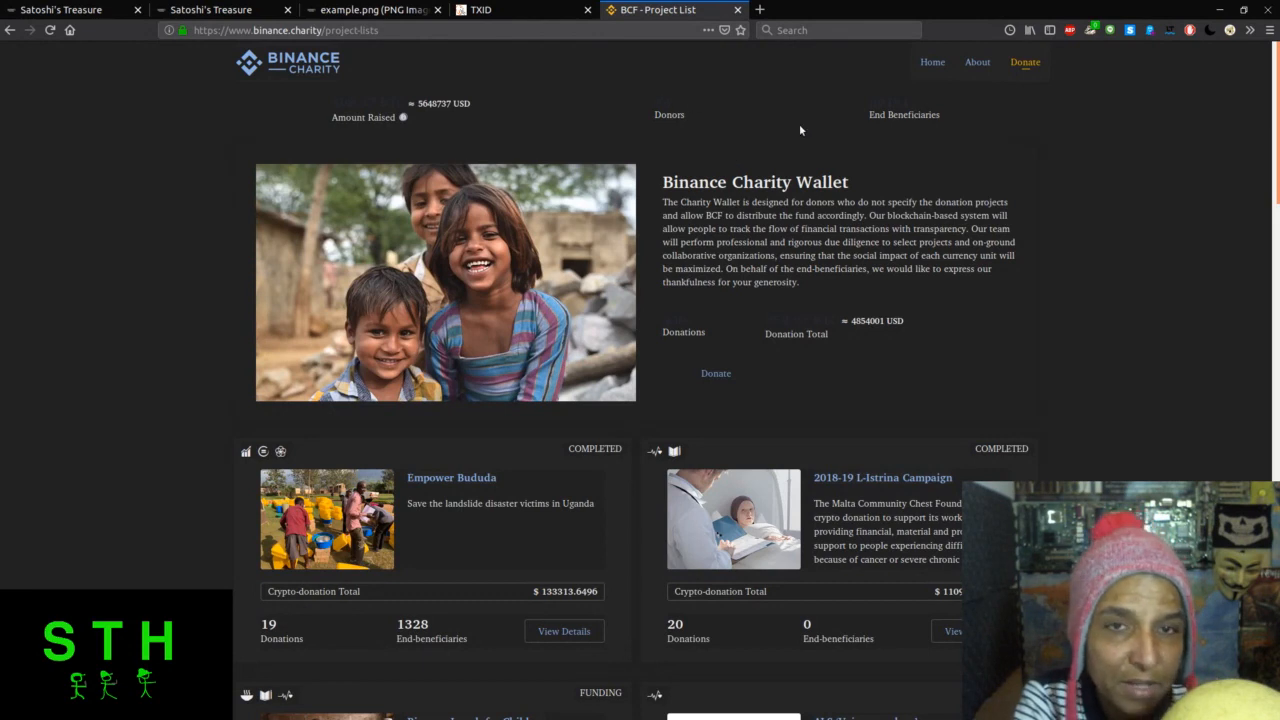
{"action": "mouse_move", "coordinate": [788, 110]}
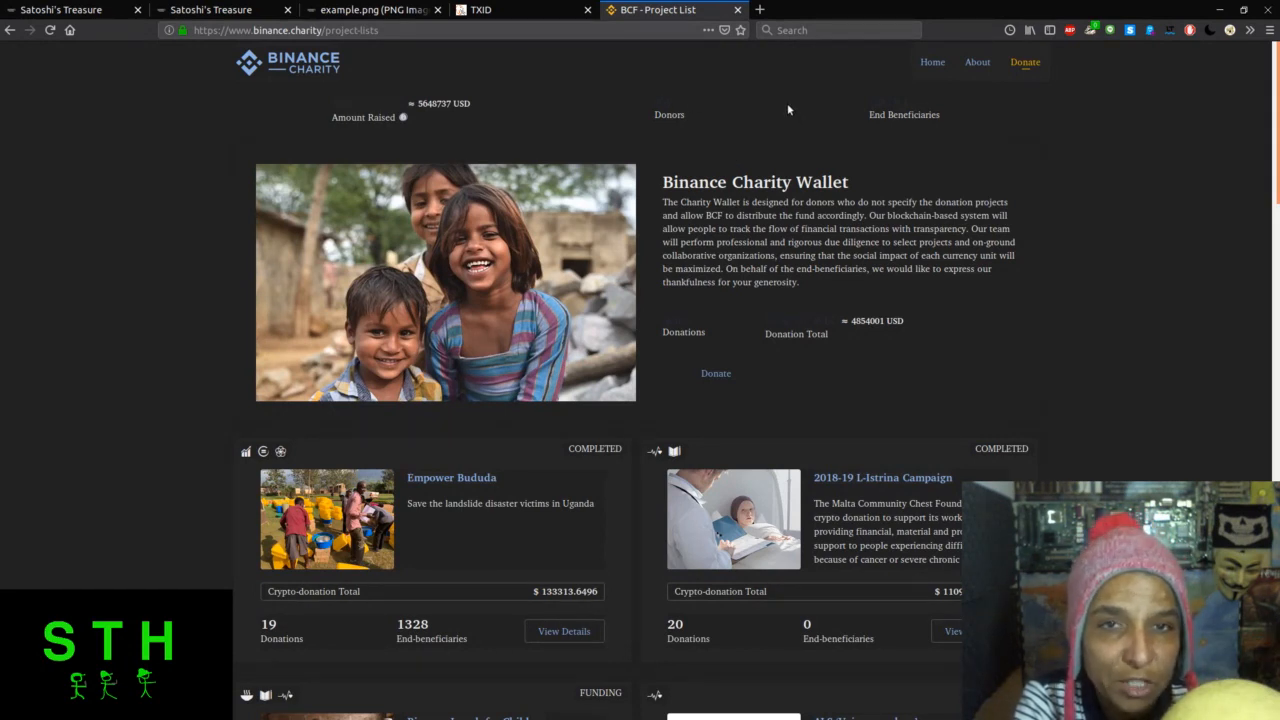
{"action": "mouse_move", "coordinate": [782, 108]}
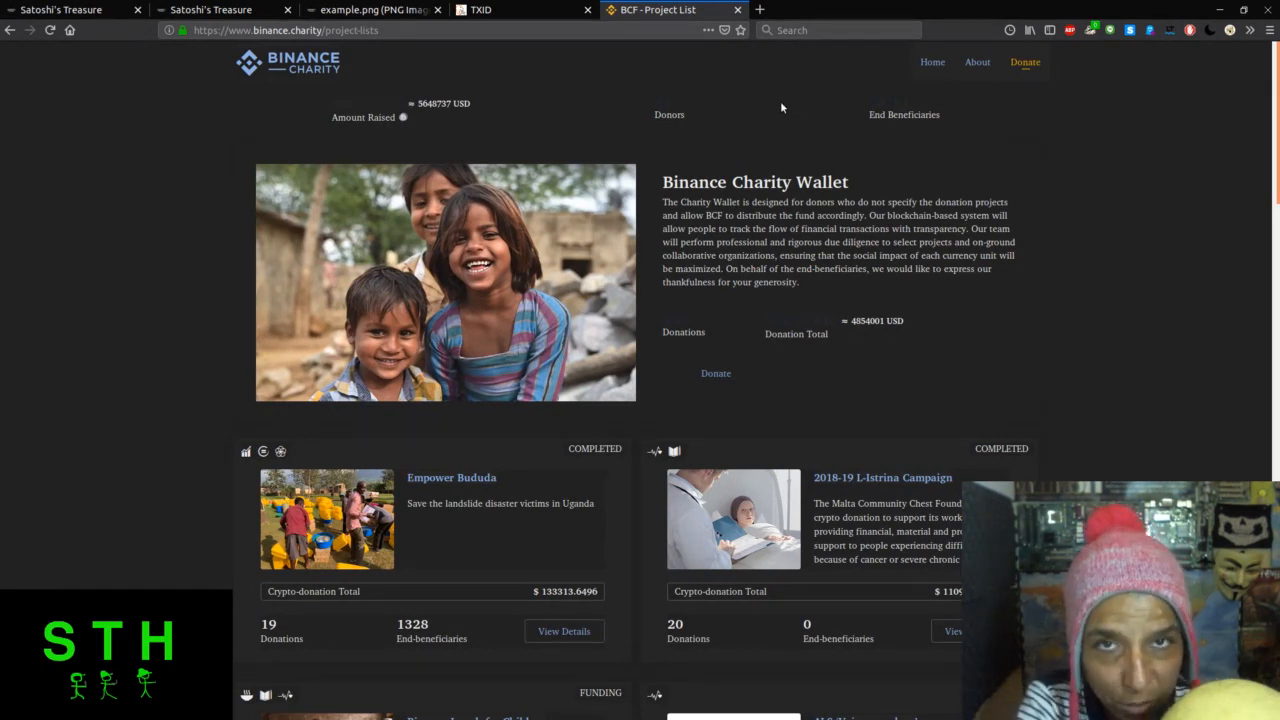
{"action": "mouse_move", "coordinate": [768, 98]}
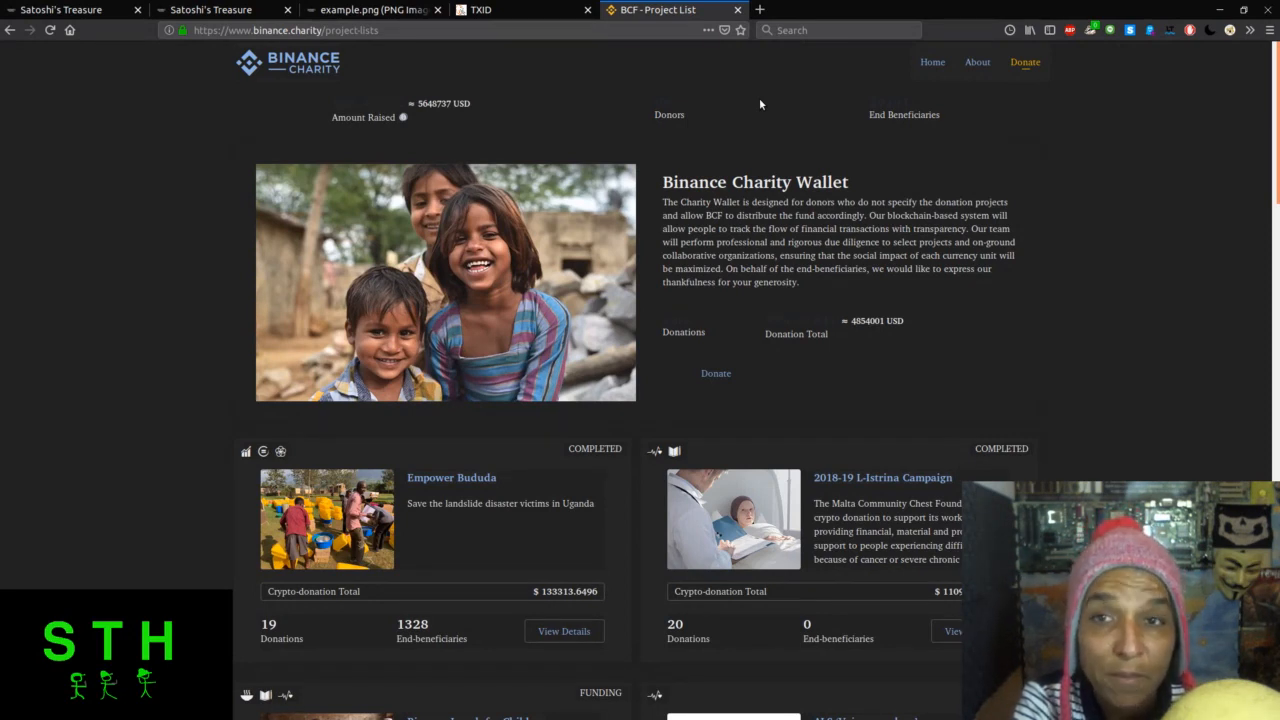
{"action": "mouse_move", "coordinate": [756, 96]}
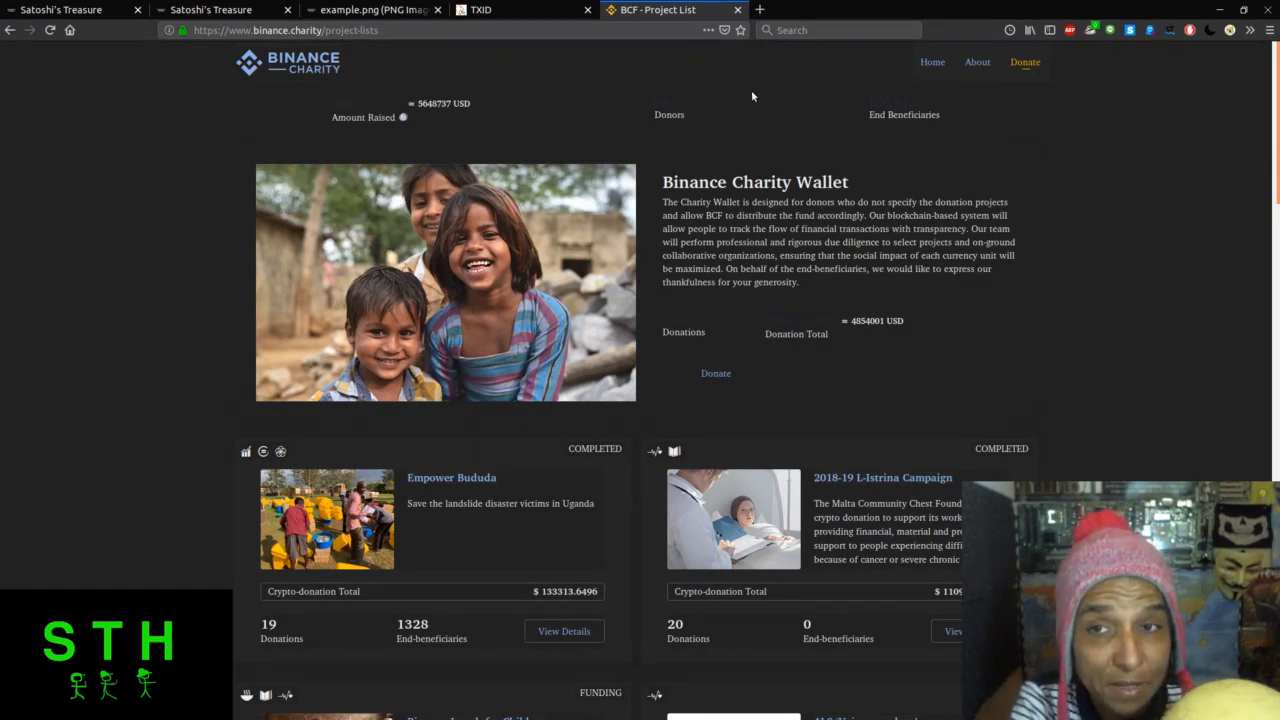
Return to the Satoshi's Treasure clue list and scroll down to The Dissonance Key row.
{"action": "left_click", "coordinate": [60, 8]}
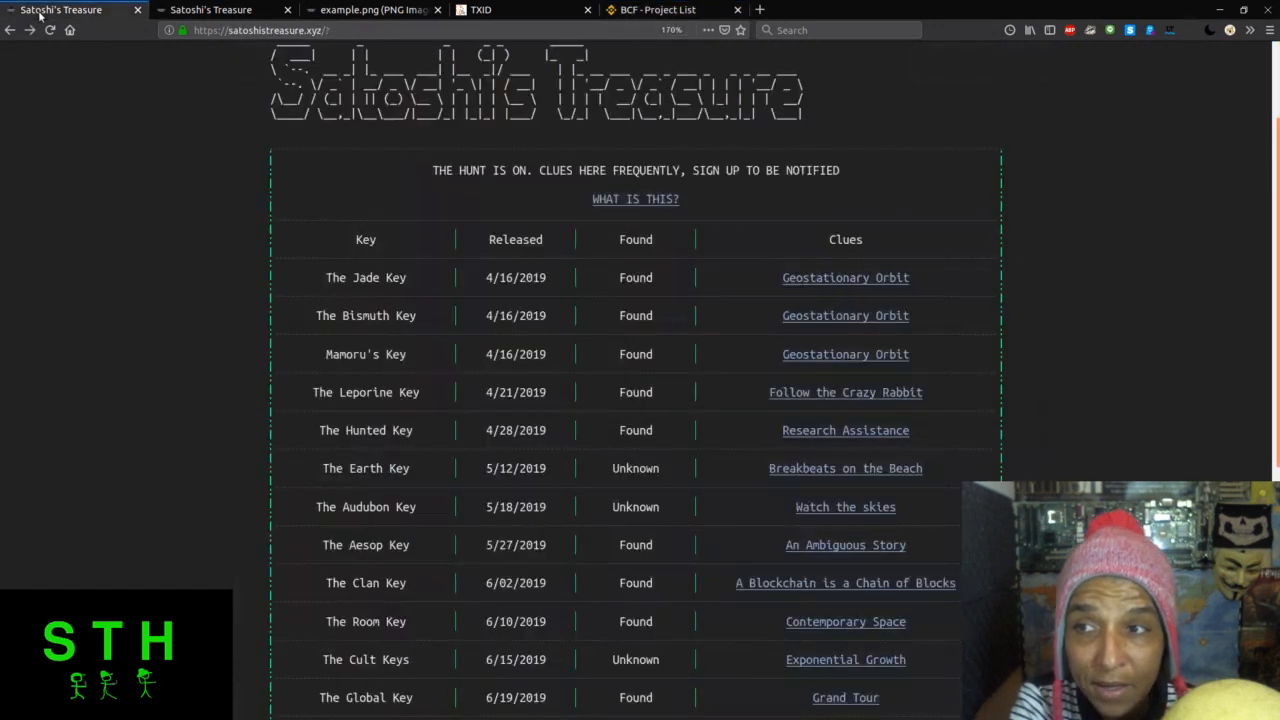
{"action": "scroll", "scroll_direction": "down", "scroll_amount": 3}
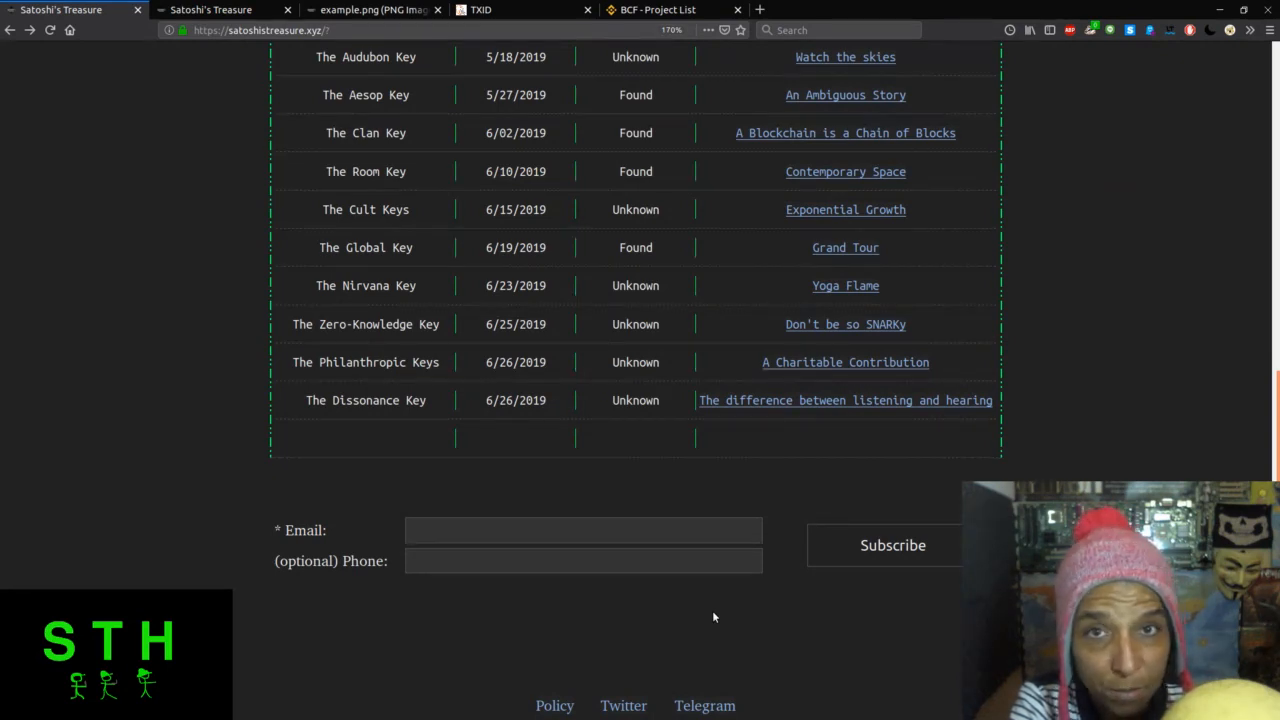
{"action": "mouse_move", "coordinate": [400, 392]}
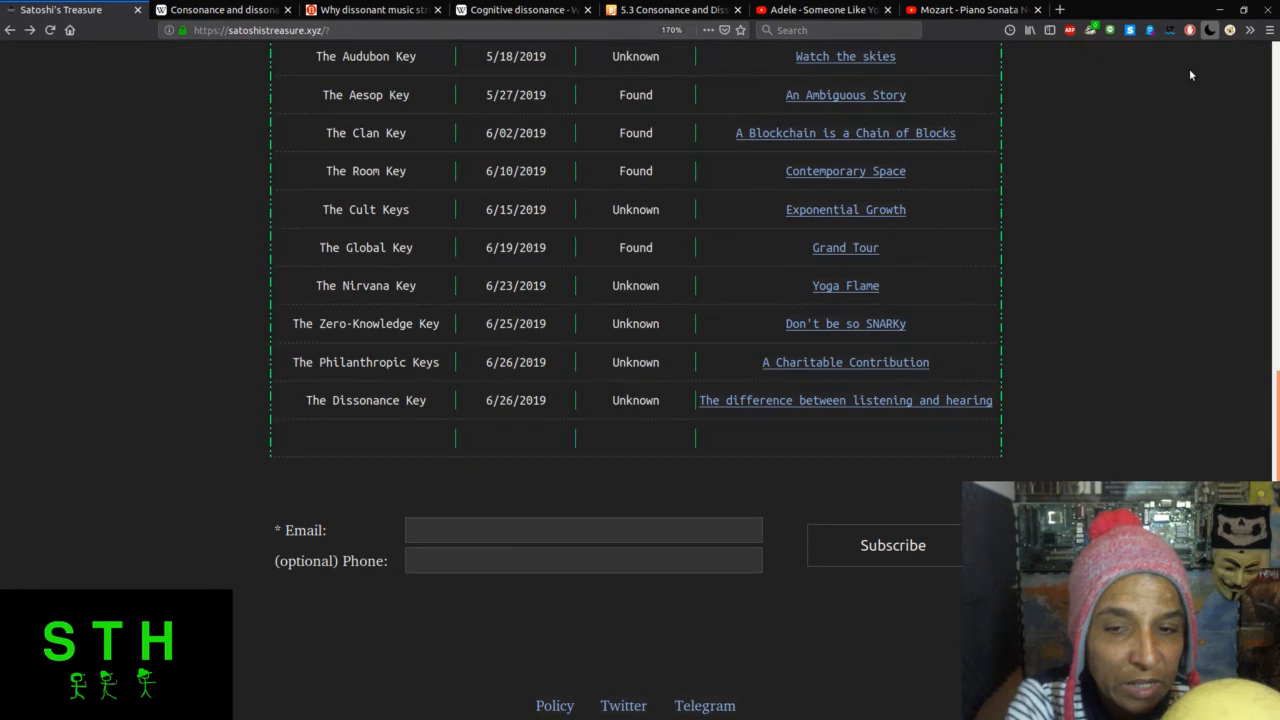
Skim Wikipedia's Consonance and dissonance article, then switch back to the Satoshi's Treasure clues.
{"action": "left_click", "coordinate": [220, 8]}
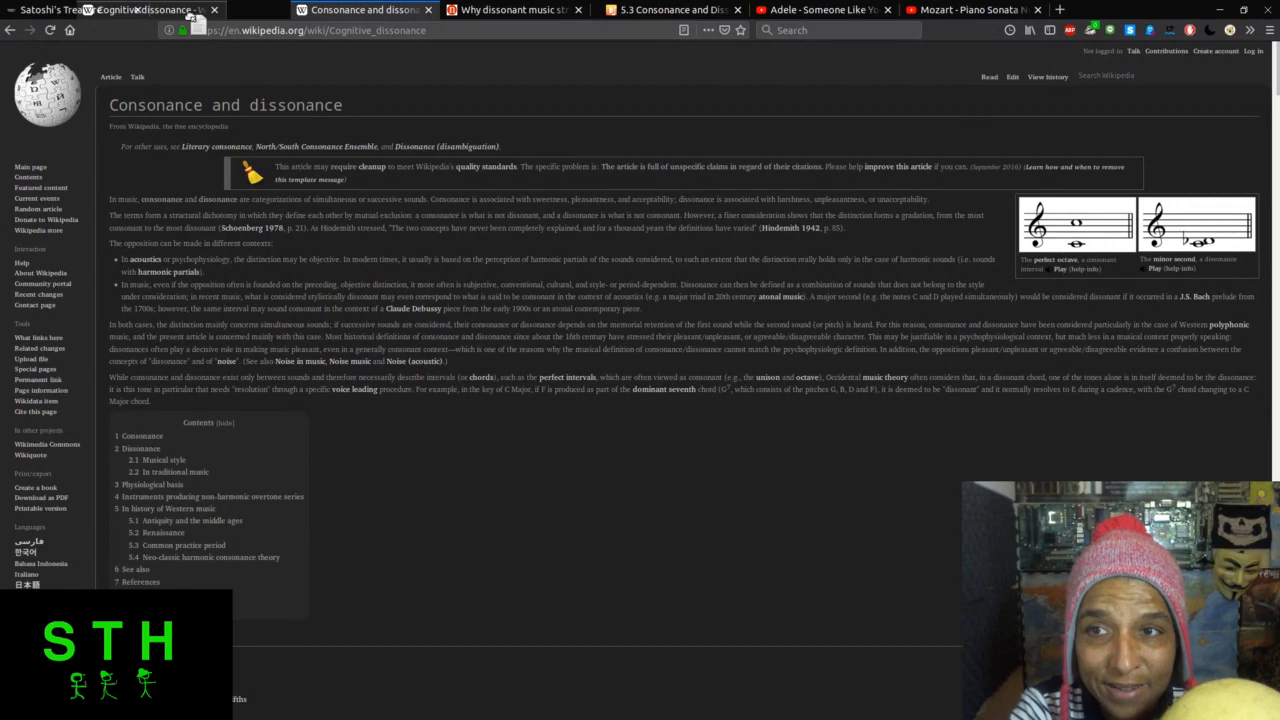
{"action": "left_click", "coordinate": [60, 10]}
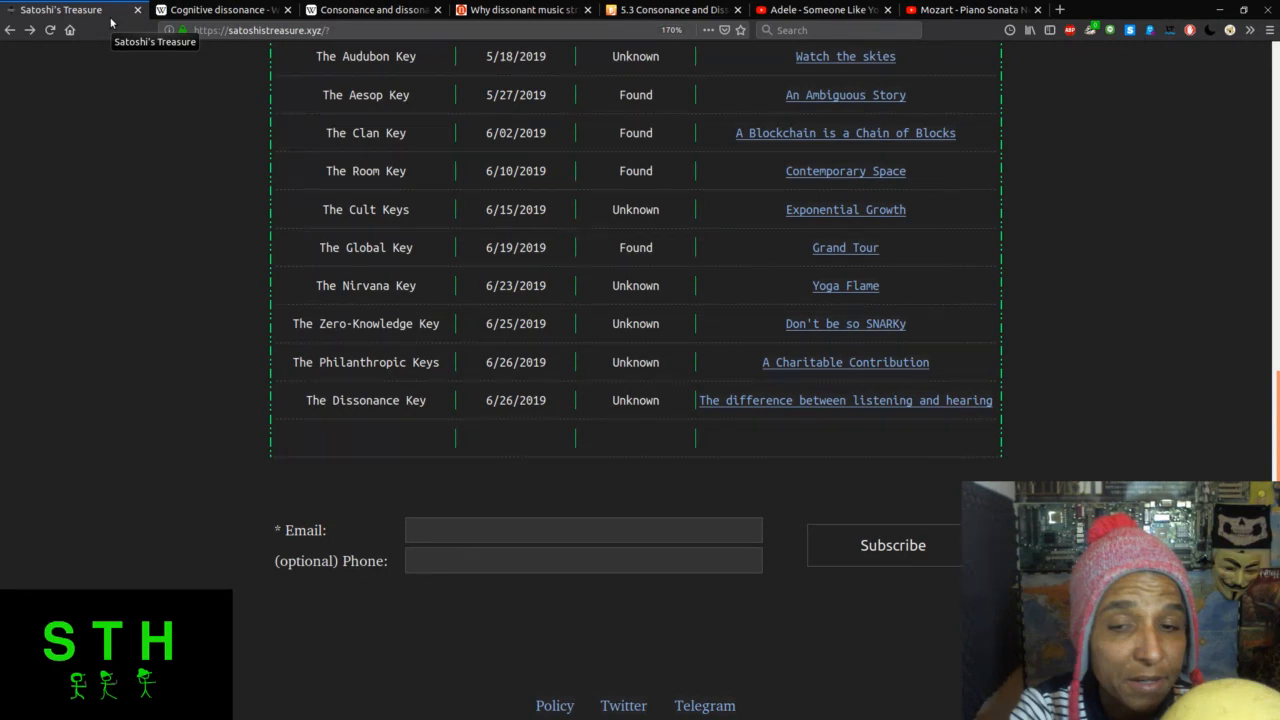
{"action": "mouse_move", "coordinate": [250, 56]}
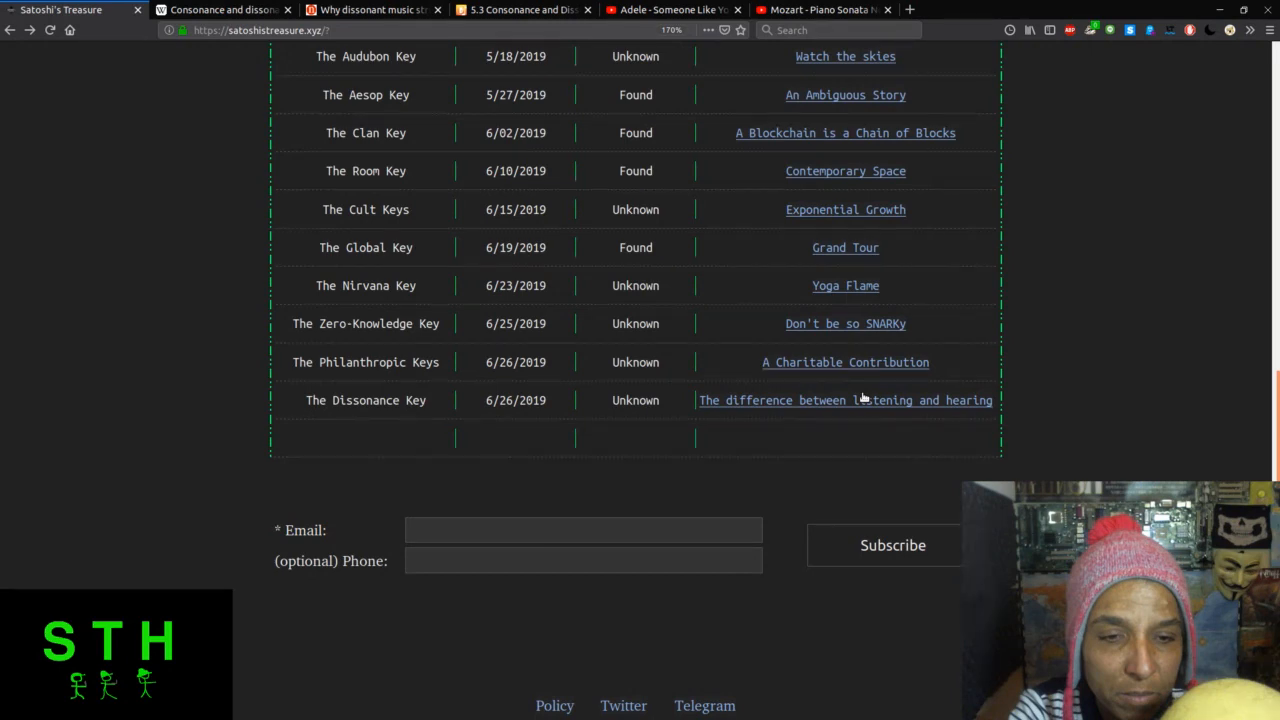
Switch to the Nature.com article on why dissonant music strikes the wrong chord in the brain.
{"action": "left_click", "coordinate": [222, 8]}
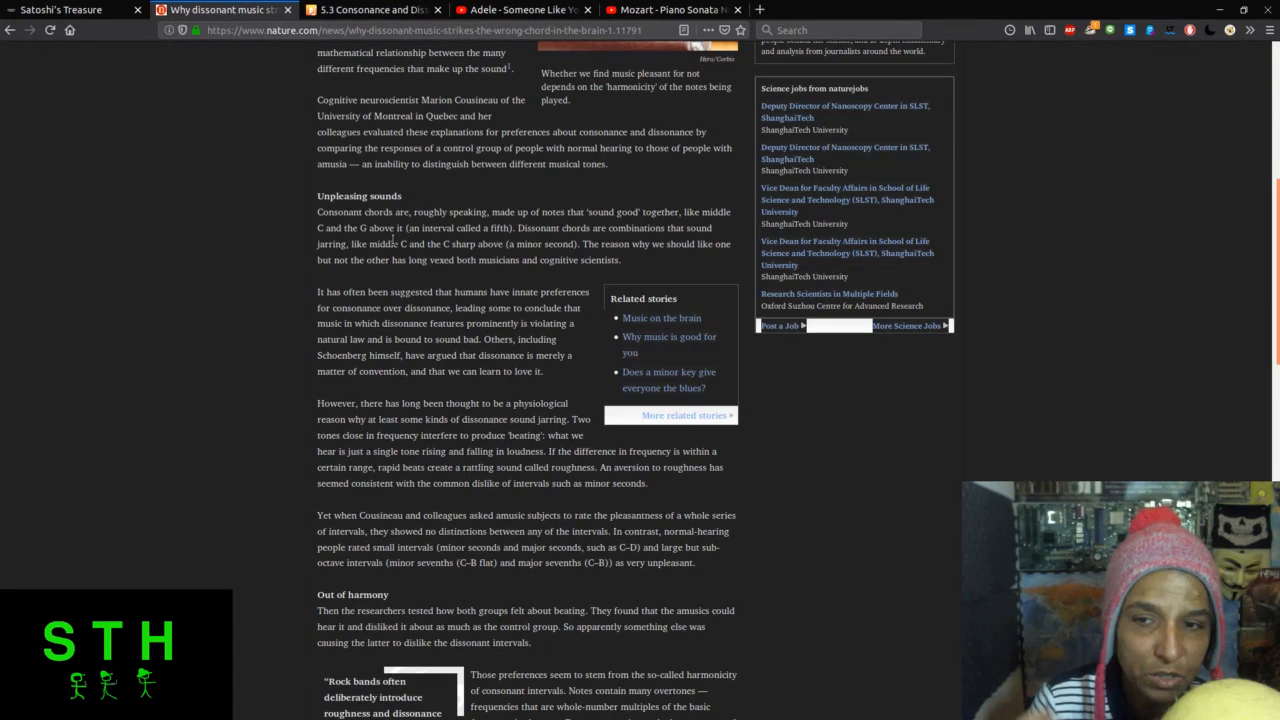
Go back to the Satoshi's Treasure pages to view the laptop-screen clue image.
{"action": "left_click", "coordinate": [520, 8]}
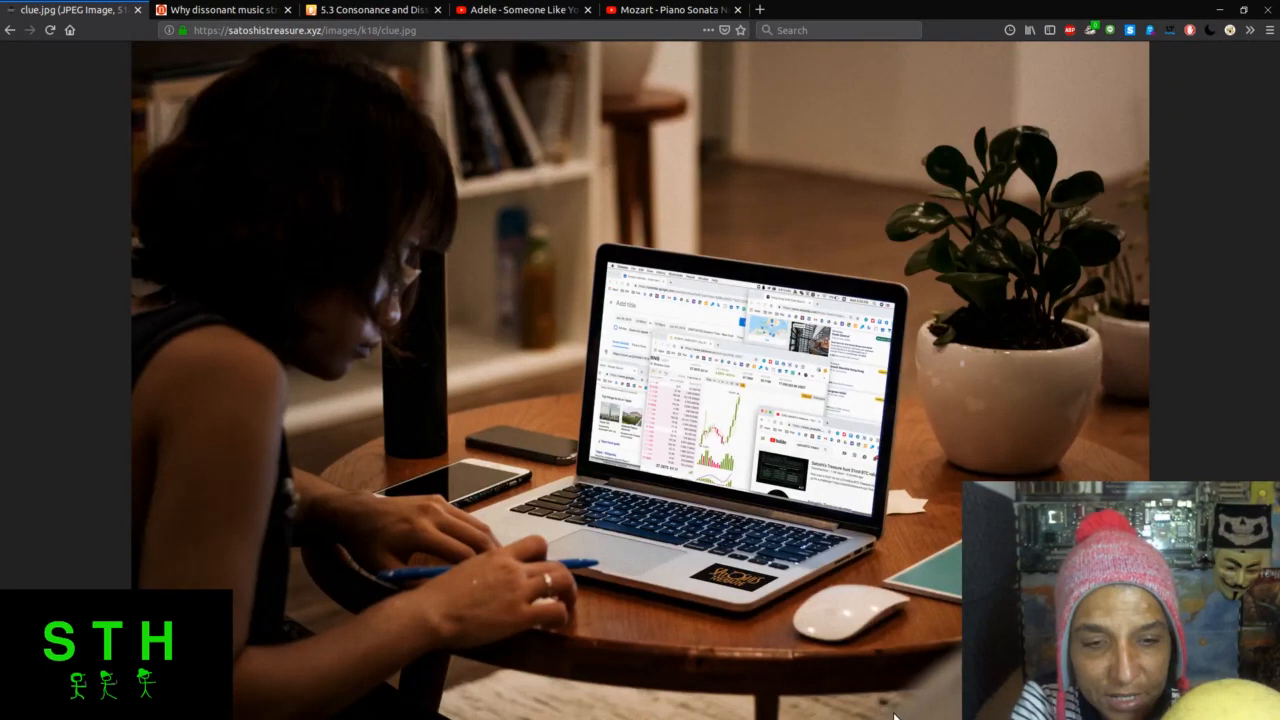
{"action": "mouse_move", "coordinate": [760, 380]}
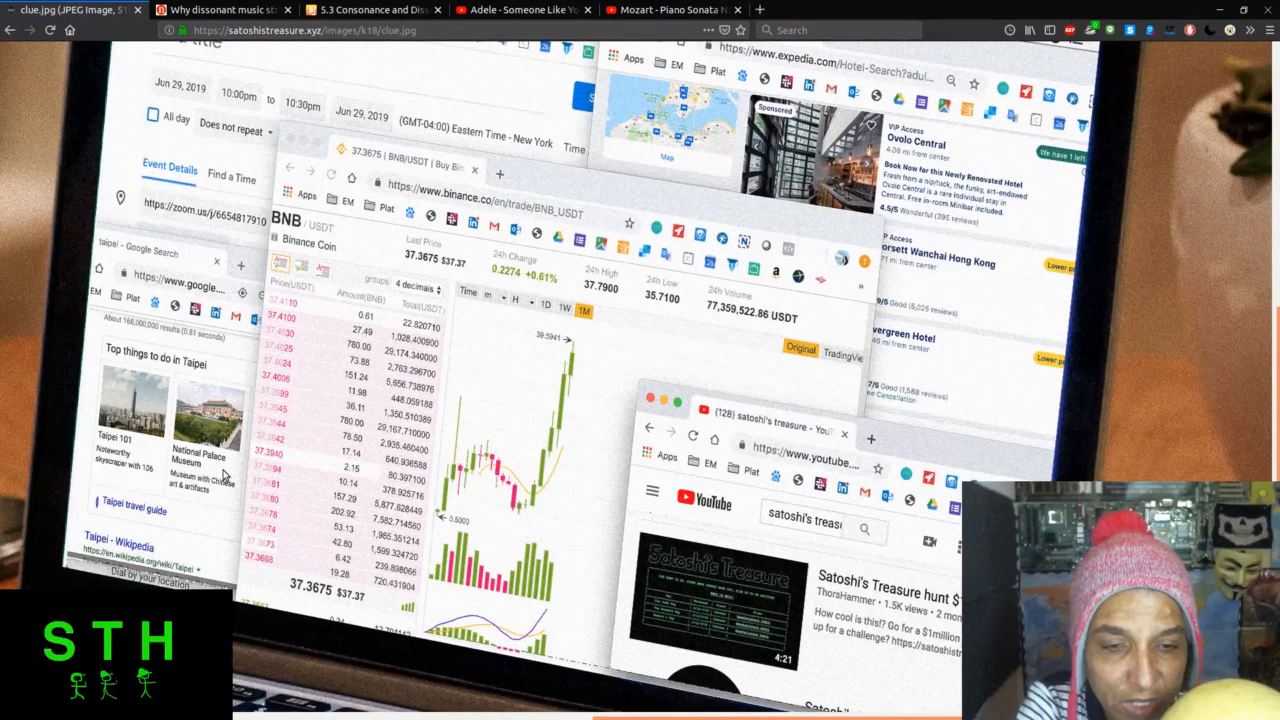
{"action": "mouse_move", "coordinate": [456, 478]}
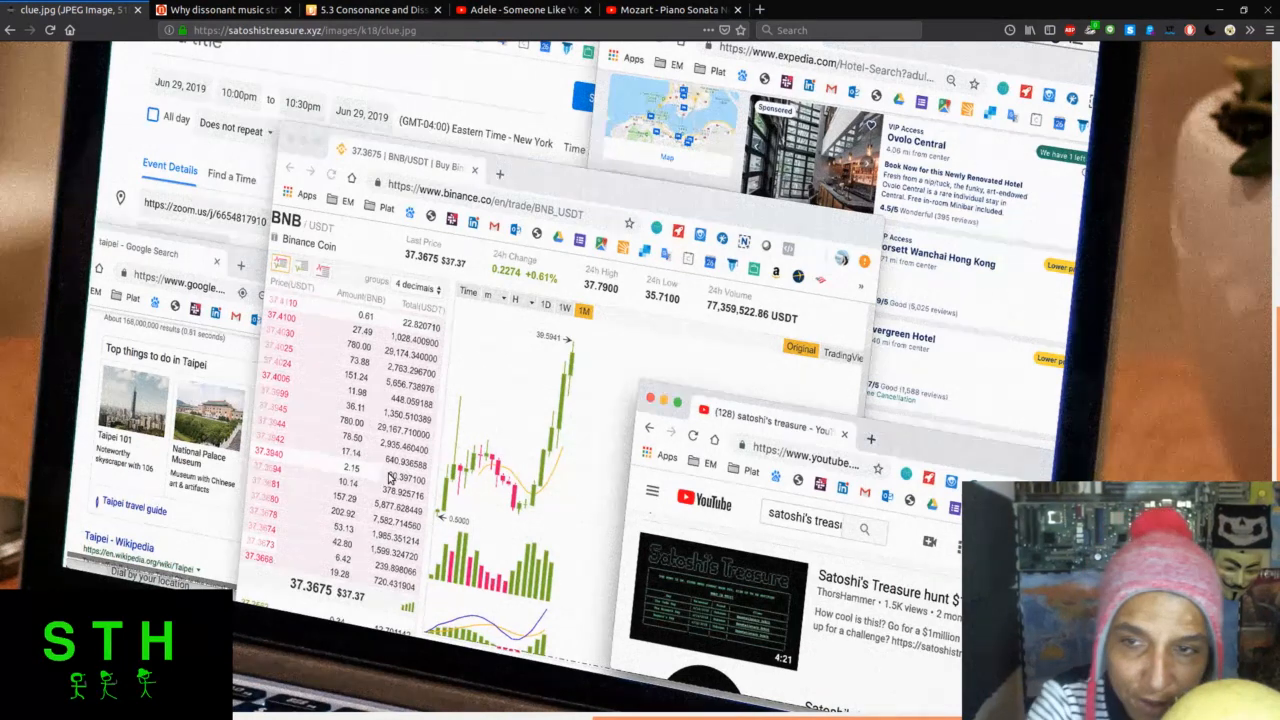
{"action": "mouse_move", "coordinate": [700, 212]}
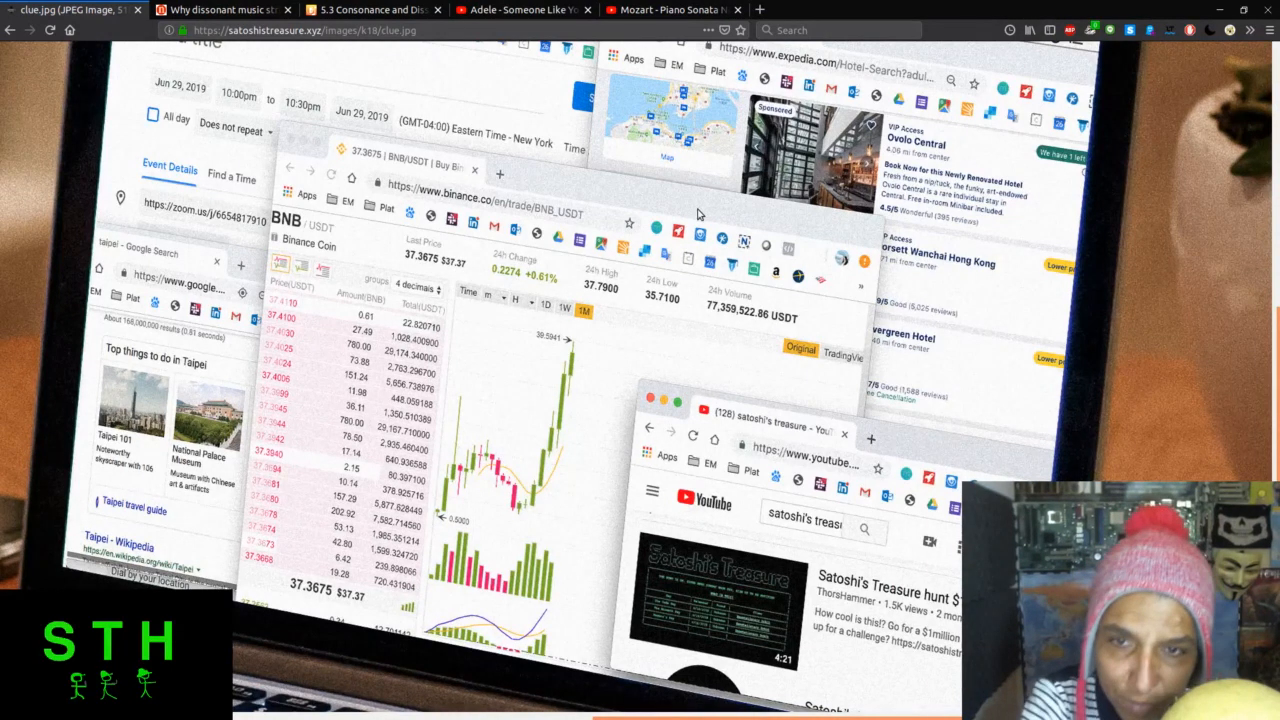
{"action": "mouse_move", "coordinate": [156, 216]}
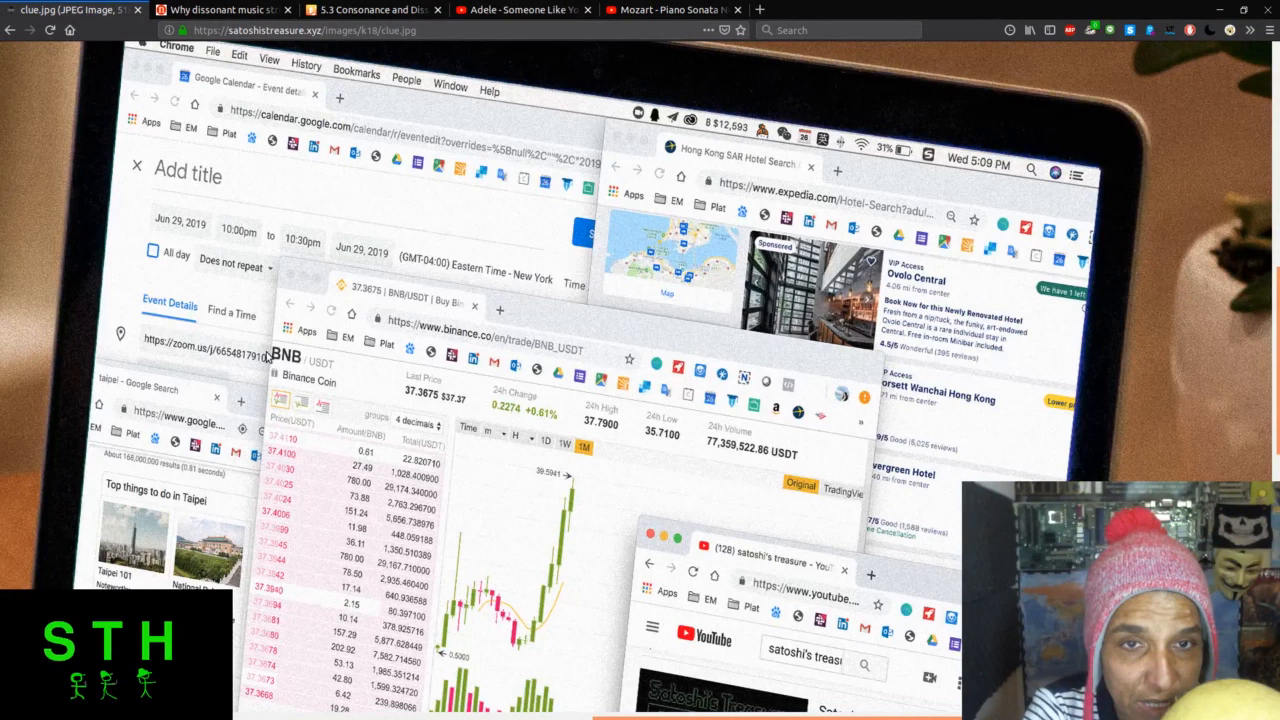
Read EarMaster's 5.3 Consonance and Dissonance lesson down to the dissonant interval figures.
{"action": "left_click", "coordinate": [70, 8]}
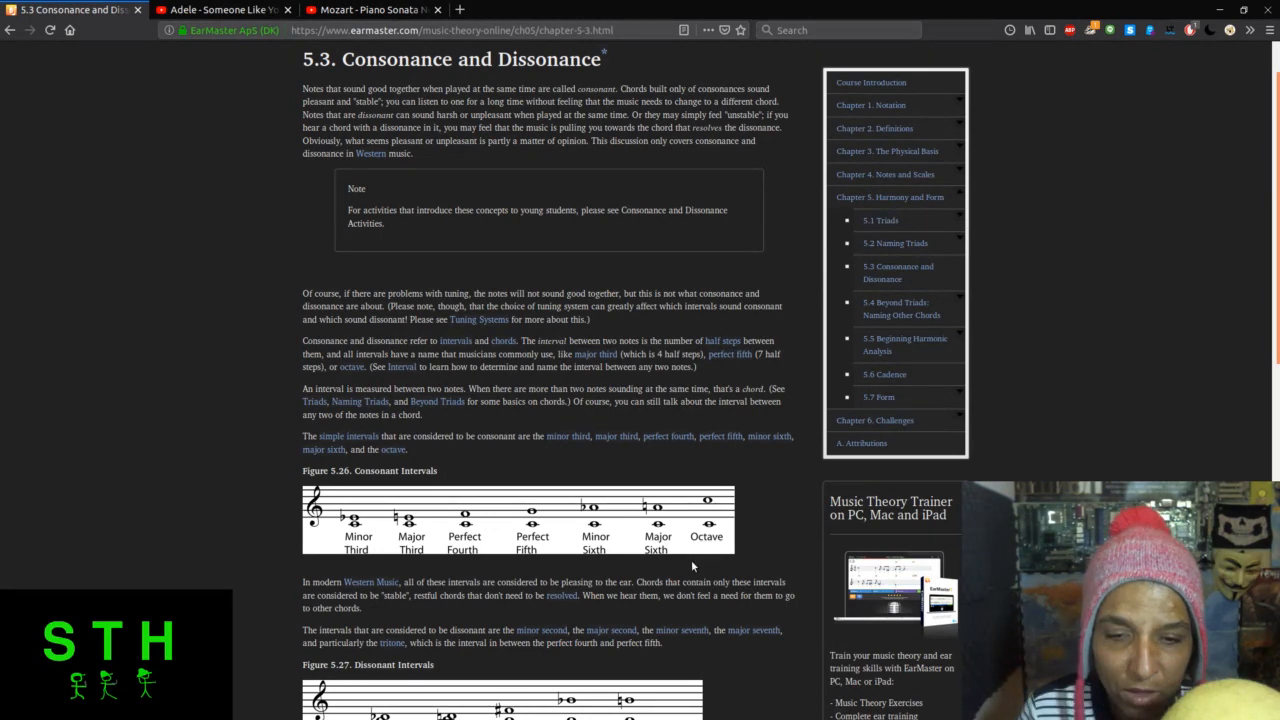
{"action": "scroll", "scroll_direction": "down", "scroll_amount": 3}
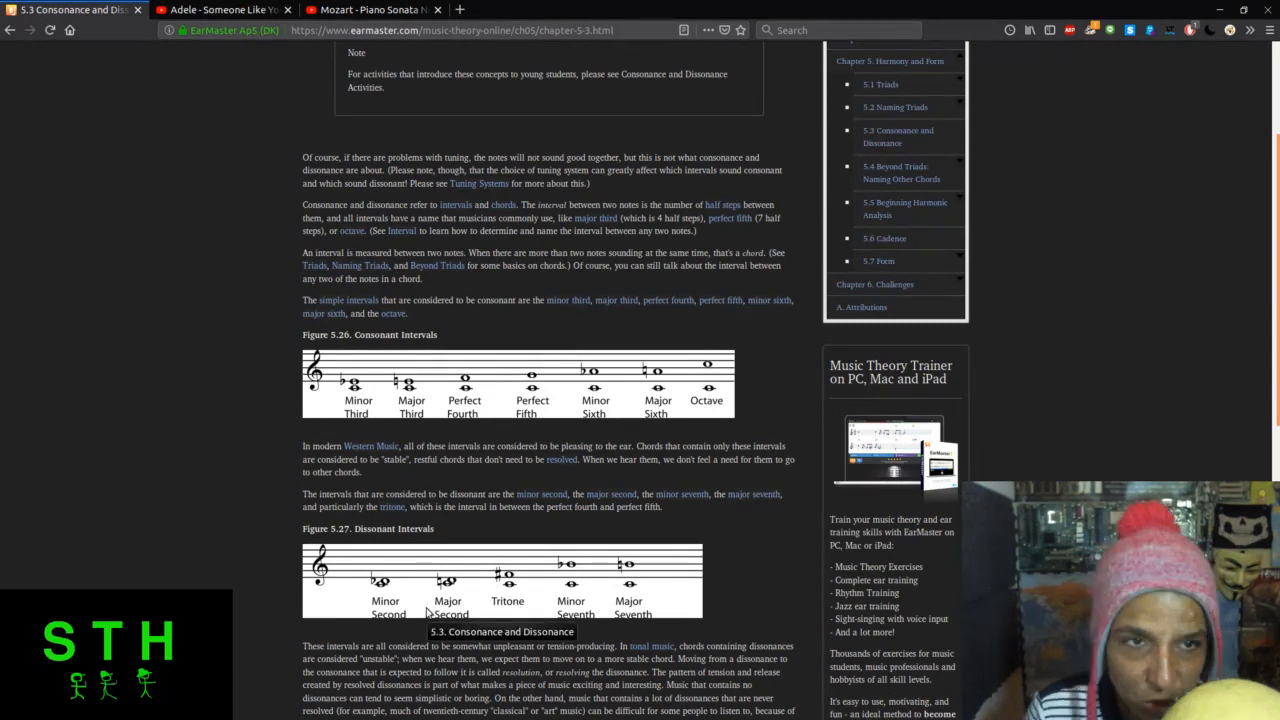
{"action": "scroll", "scroll_direction": "down", "scroll_amount": 3}
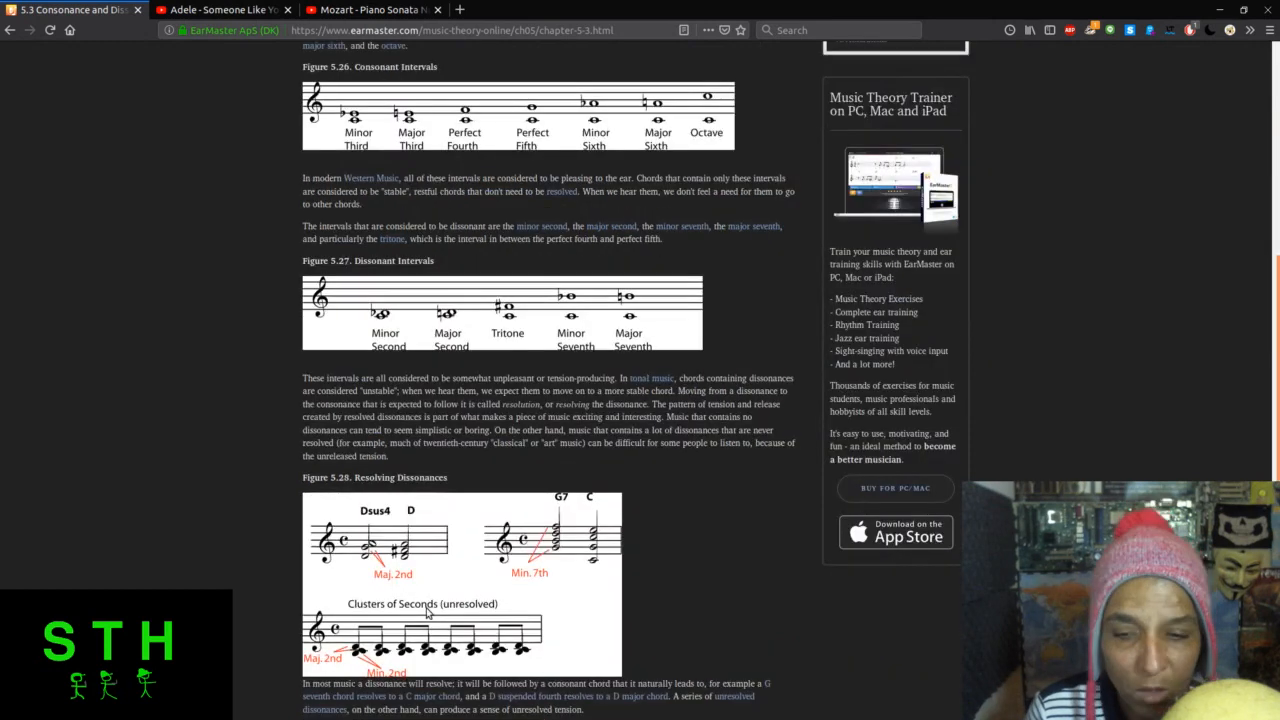
{"action": "scroll", "scroll_direction": "down", "scroll_amount": 3}
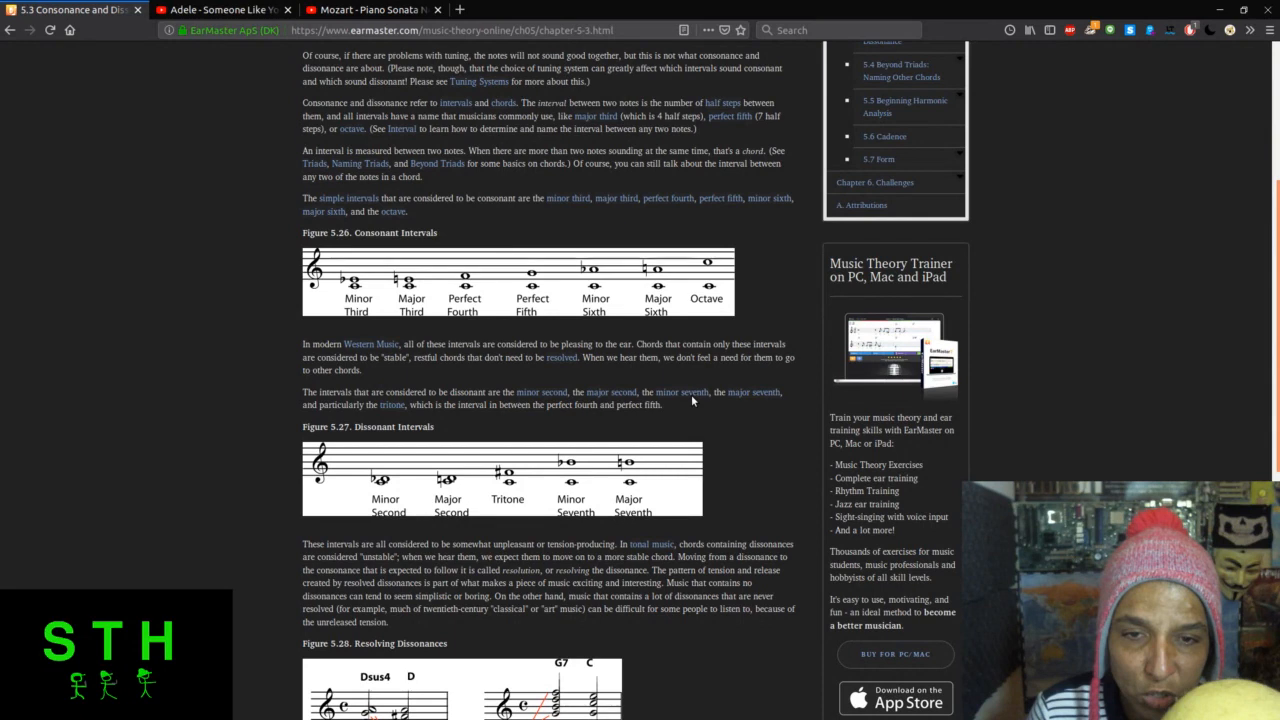
{"action": "mouse_move", "coordinate": [636, 264]}
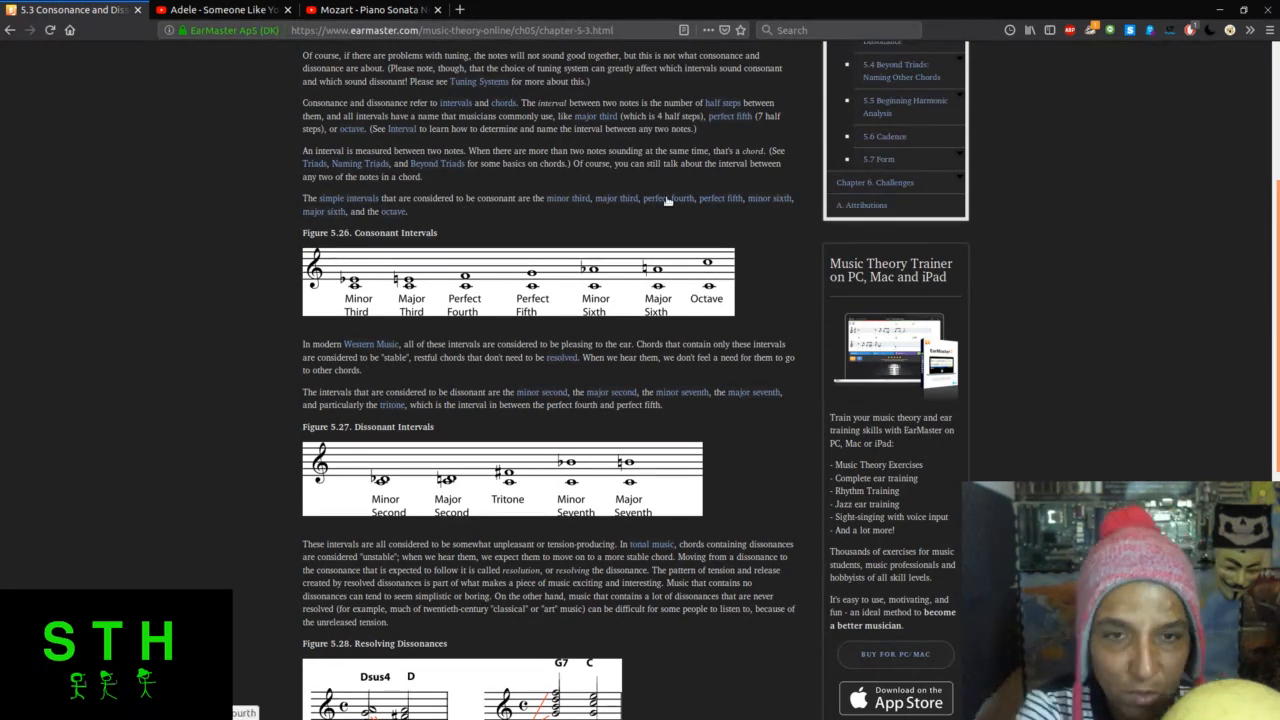
{"action": "mouse_move", "coordinate": [718, 198]}
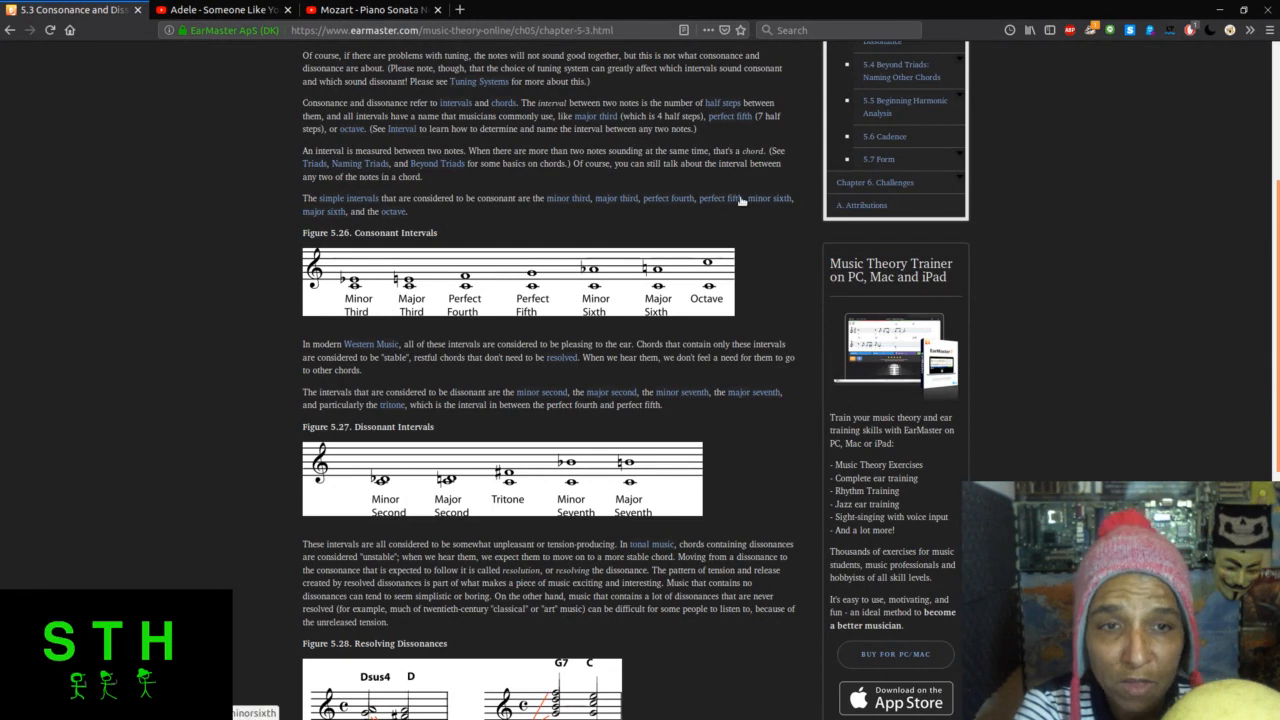
{"action": "mouse_move", "coordinate": [660, 376]}
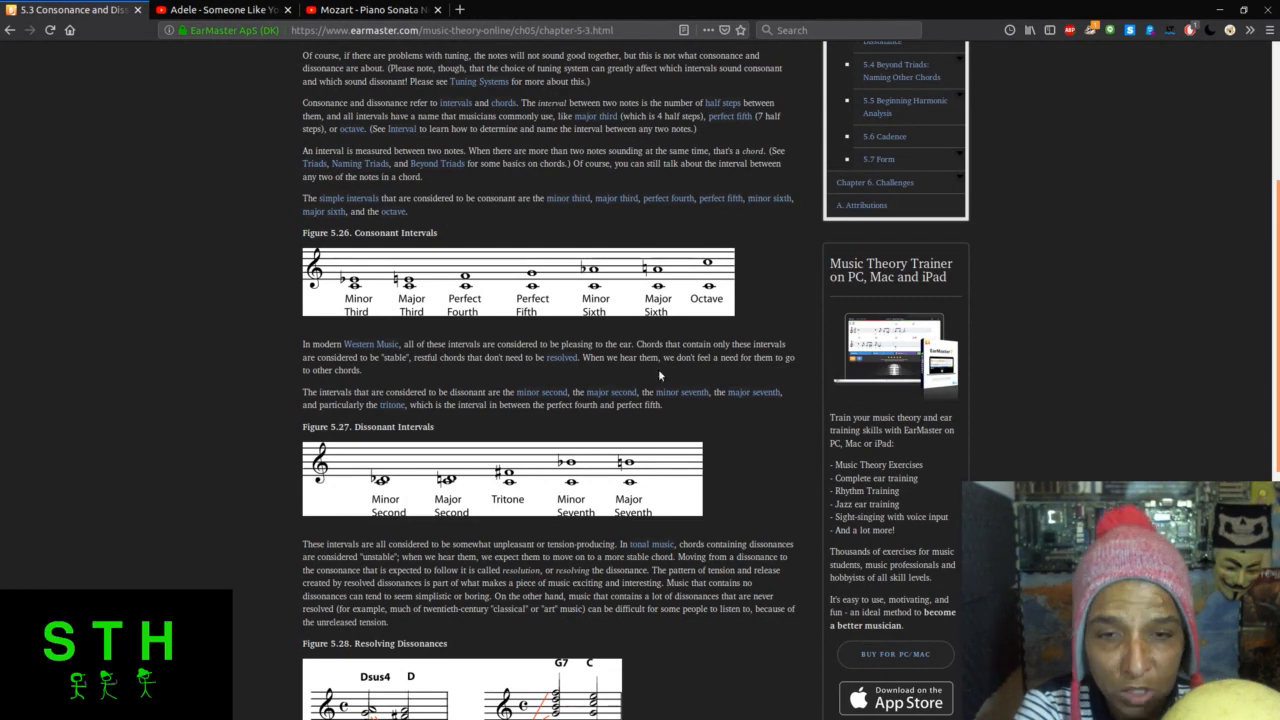
{"action": "scroll", "scroll_direction": "down", "scroll_amount": 3}
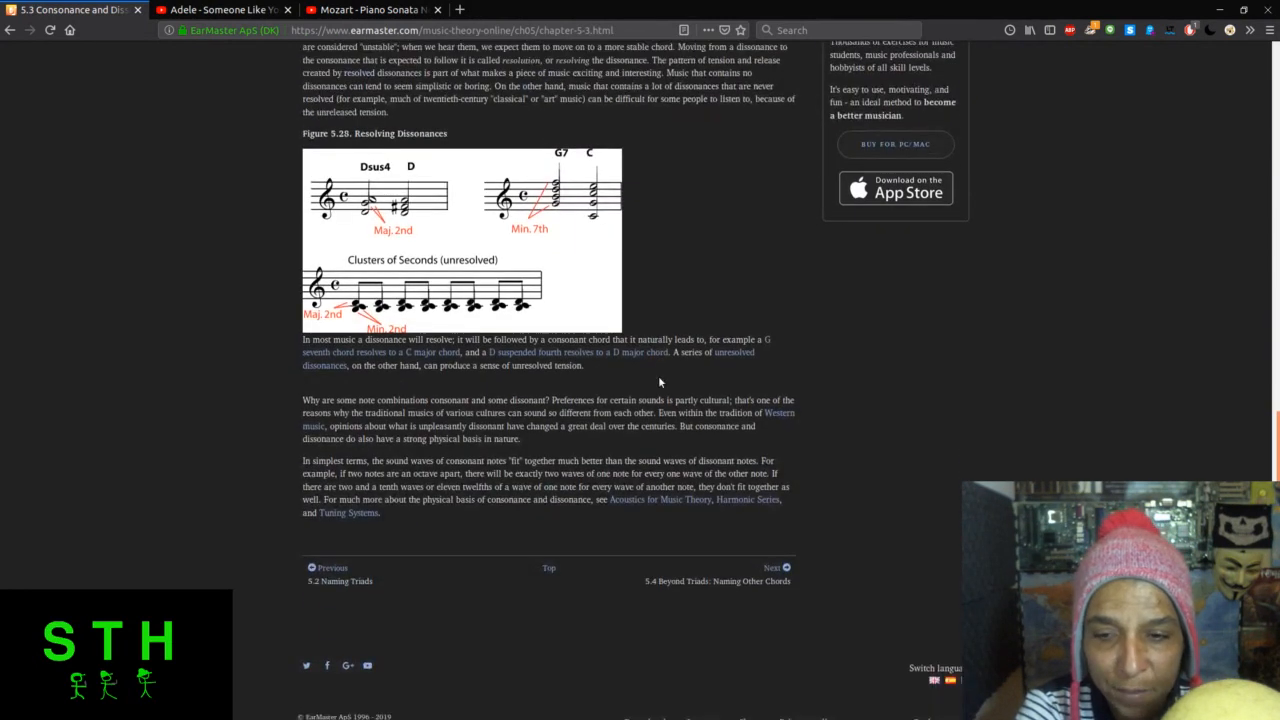
{"action": "scroll", "scroll_direction": "down", "scroll_amount": 3}
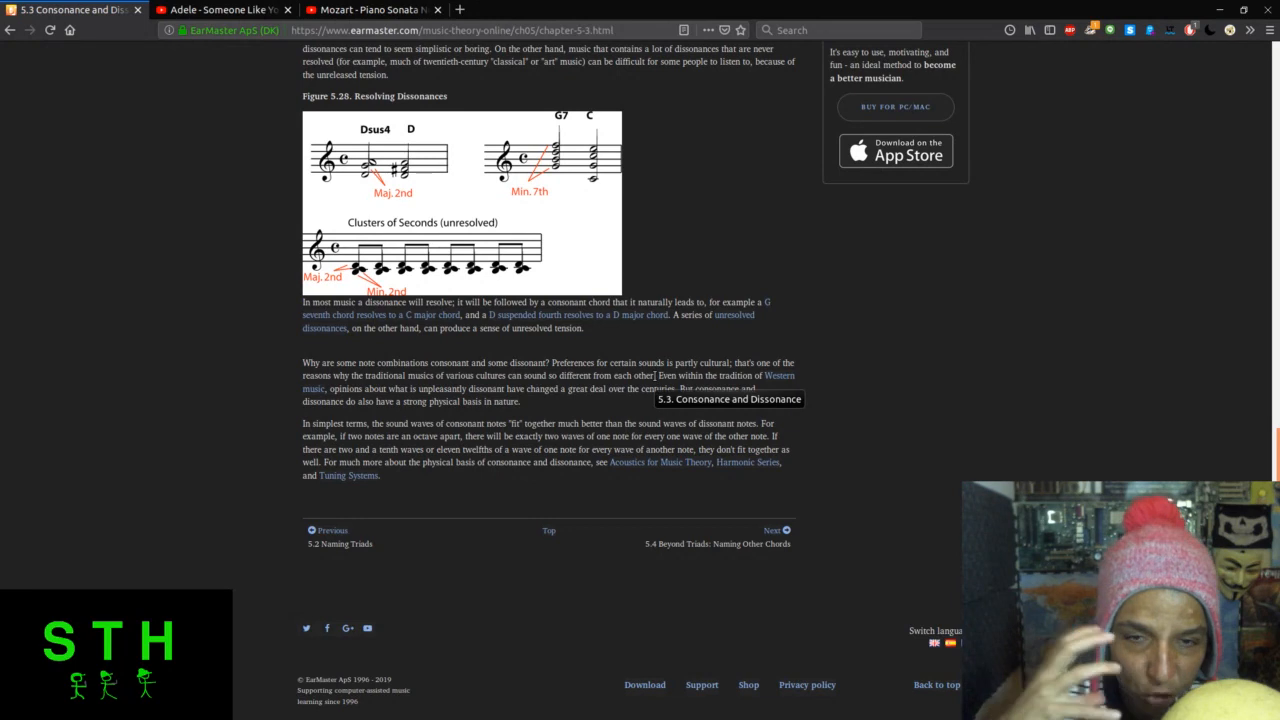
{"action": "mouse_move", "coordinate": [472, 538]}
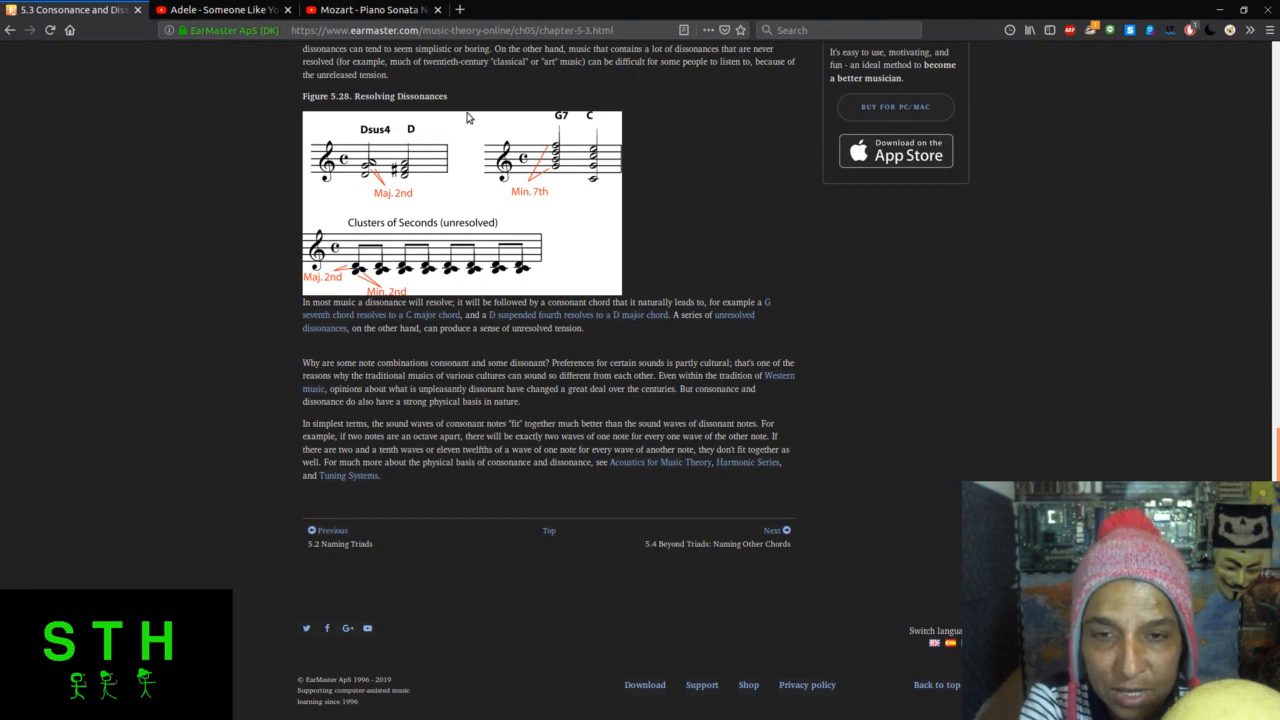
{"action": "mouse_move", "coordinate": [300, 82]}
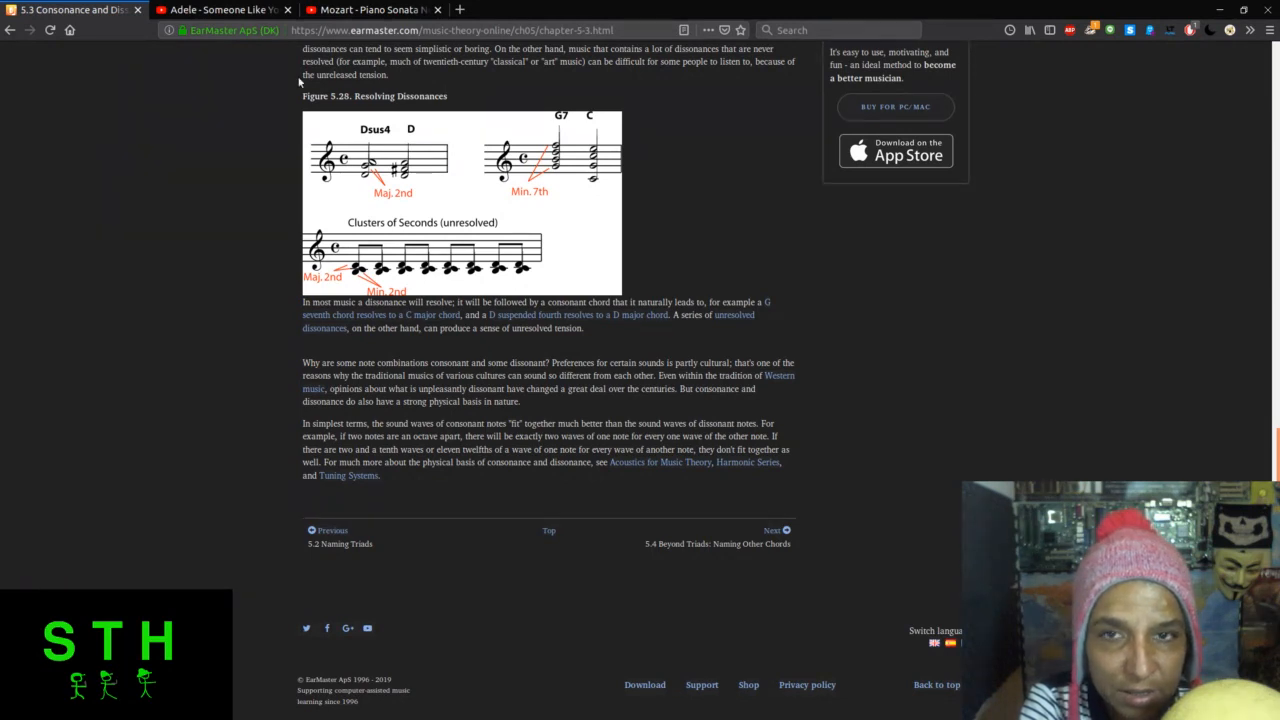